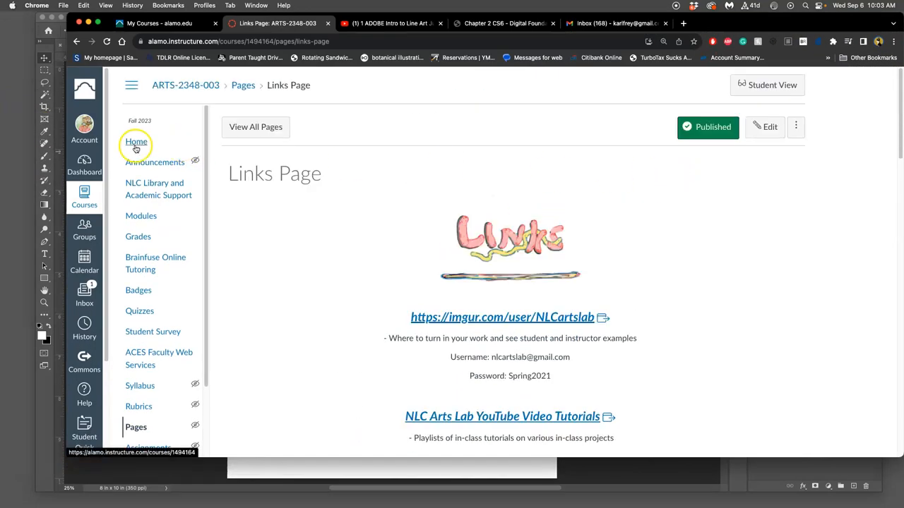
Step: Return to the course home and enter the Unit 2 compositing module
left_click(136, 141)
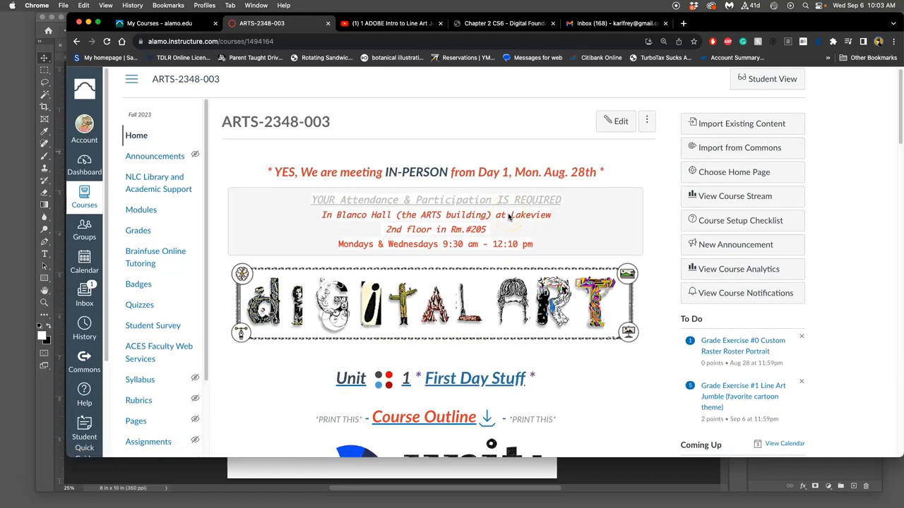
scroll("down", 3)
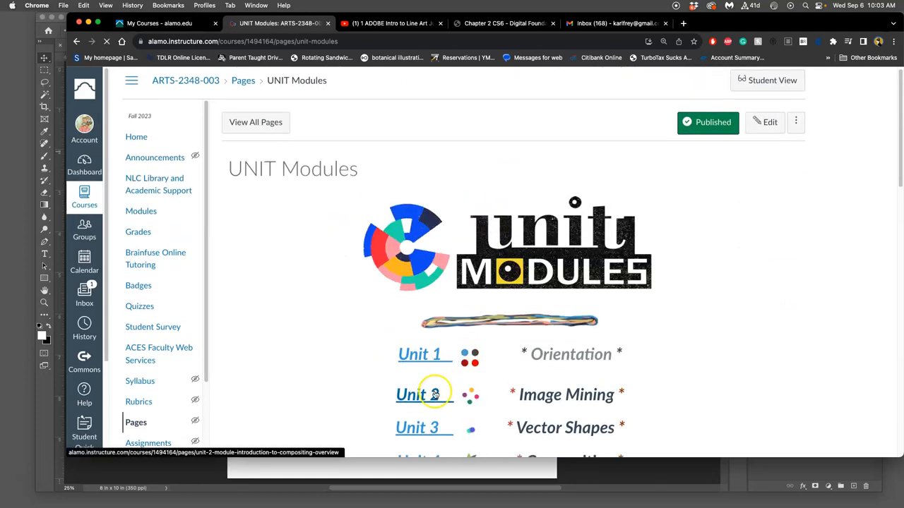
left_click(418, 394)
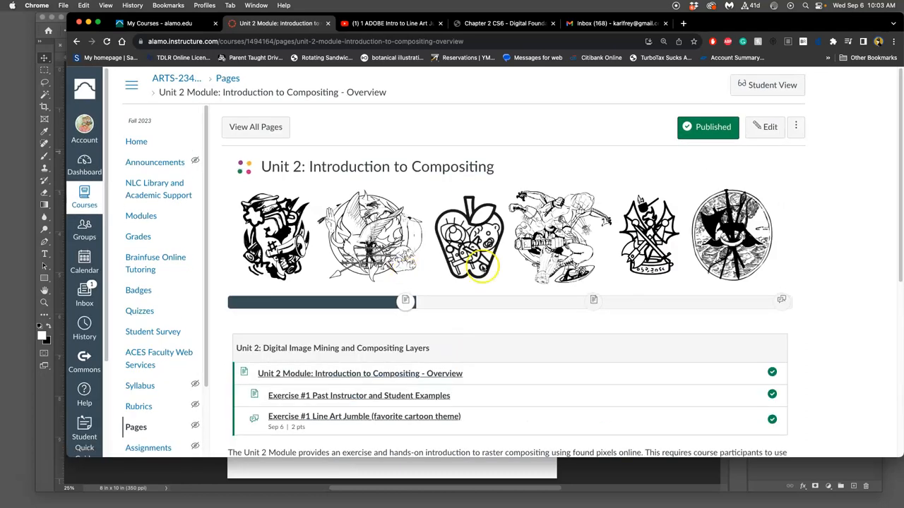
Step: Scroll through the module to find the Exercise #1 past examples page
scroll("down", 3)
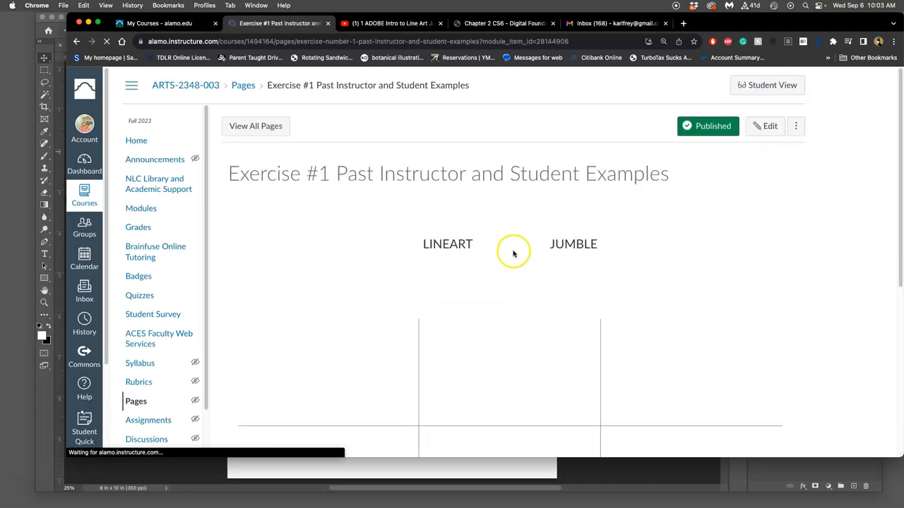
scroll("down", 3)
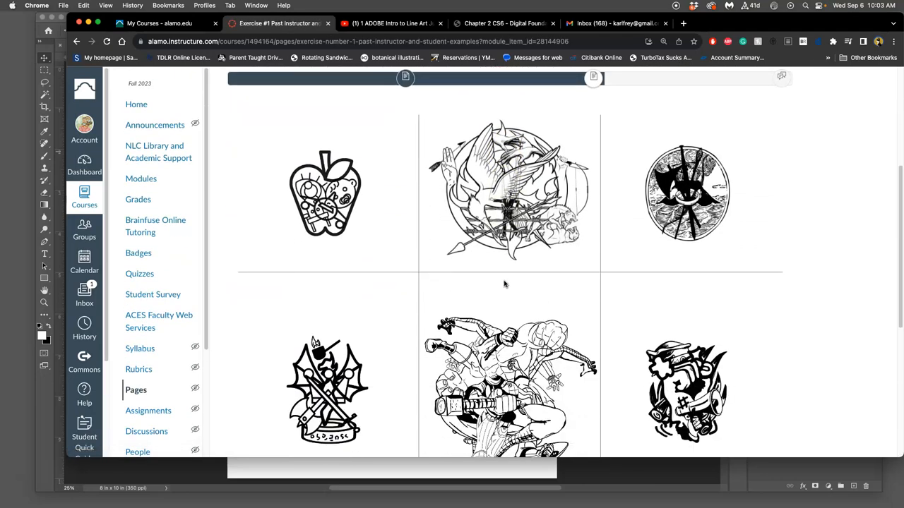
scroll("down", 3)
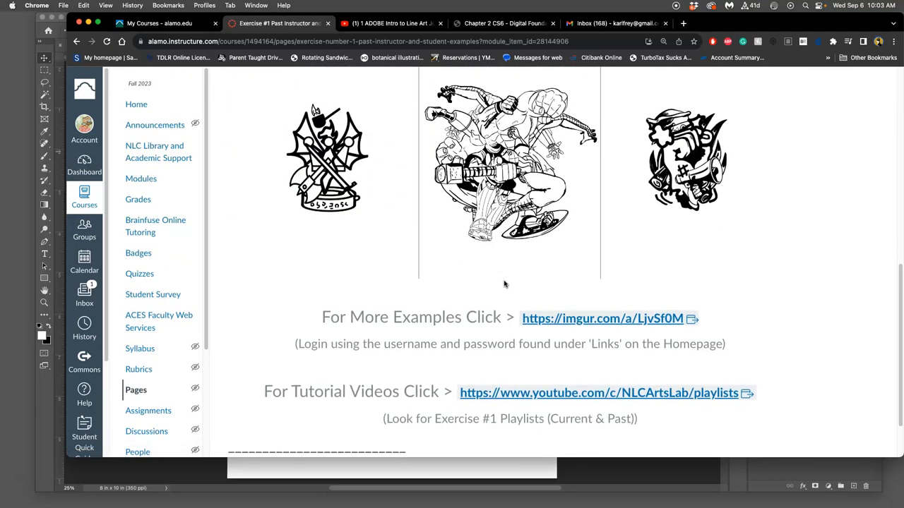
scroll("up", 3)
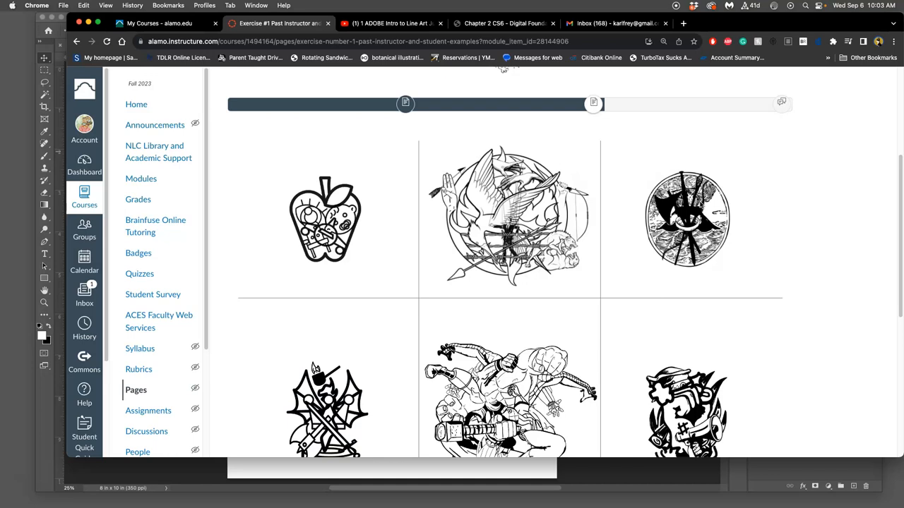
scroll("up", 3)
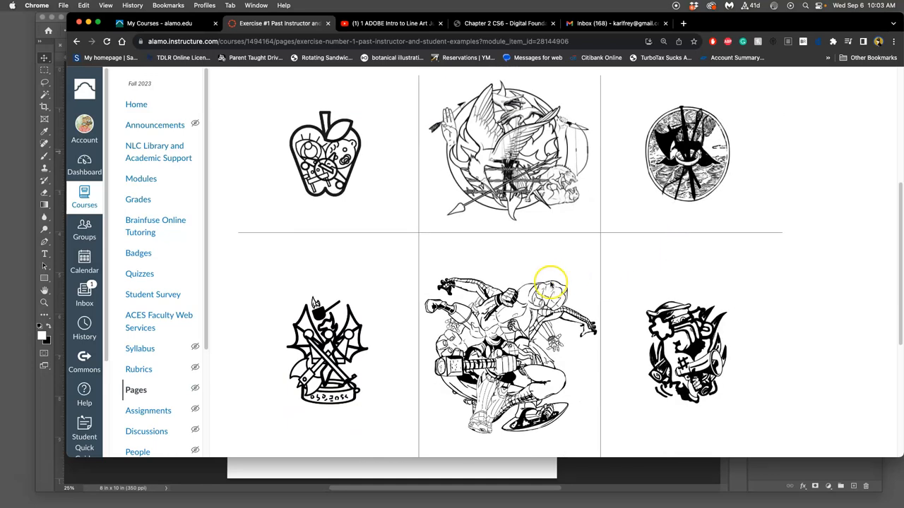
scroll("down", 3)
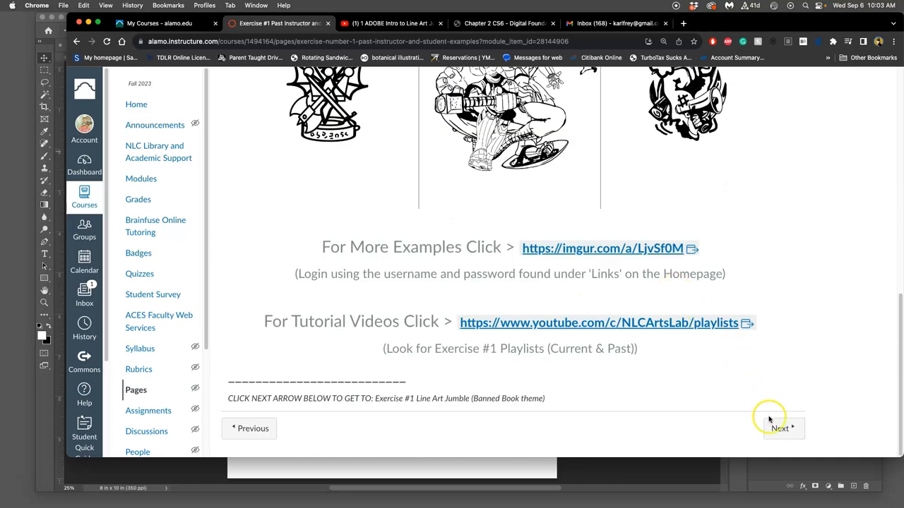
left_click(780, 429)
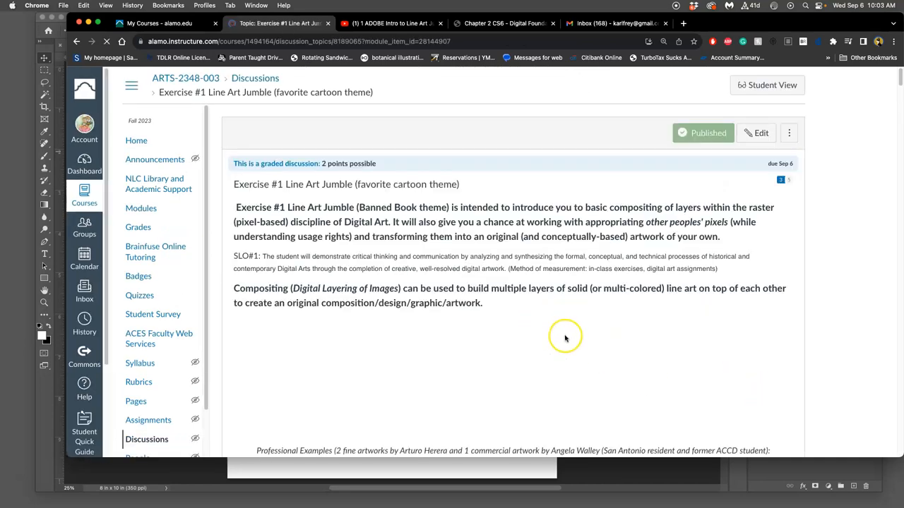
scroll("down", 3)
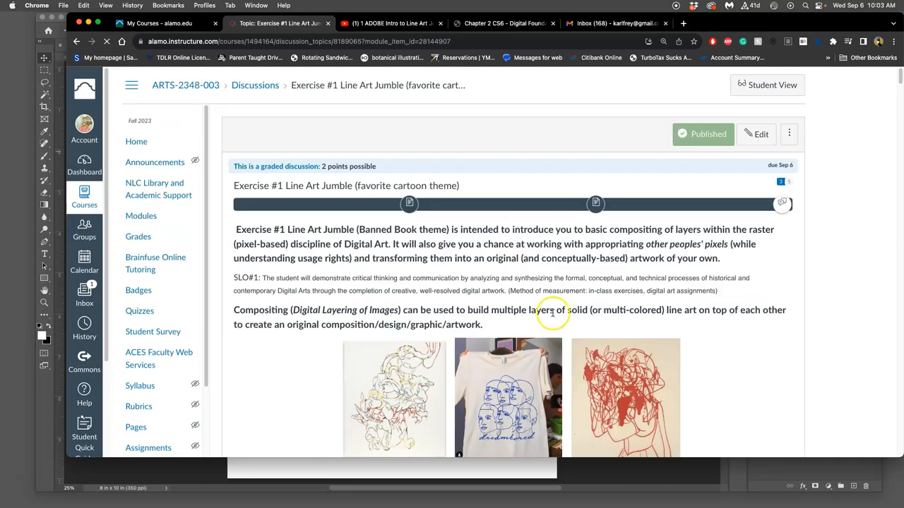
scroll("down", 3)
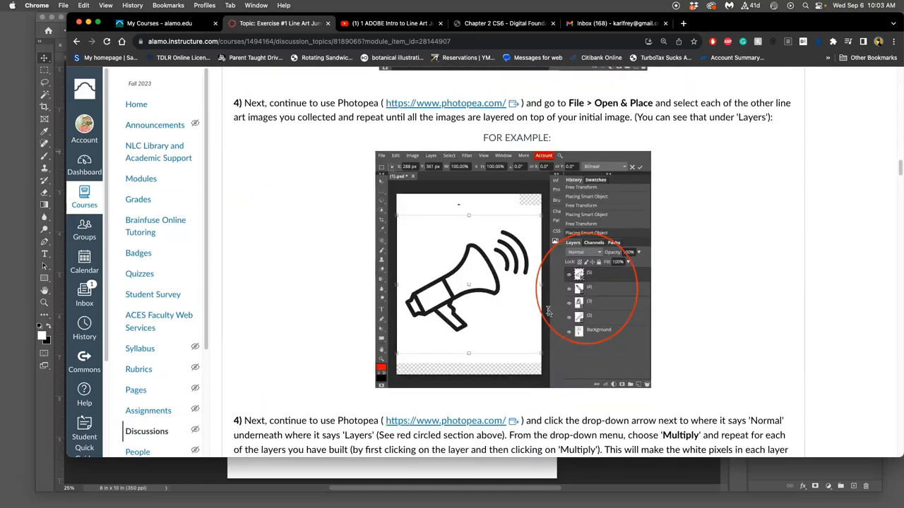
scroll("up", 3)
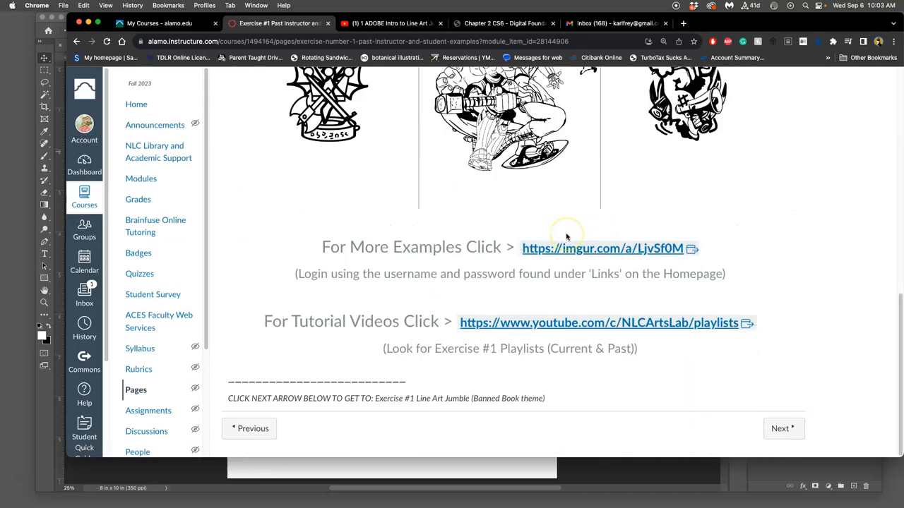
Step: Go to the course's YouTube playlists and view the full FA23-ADOBE Exercise #1 playlist
left_click(598, 322)
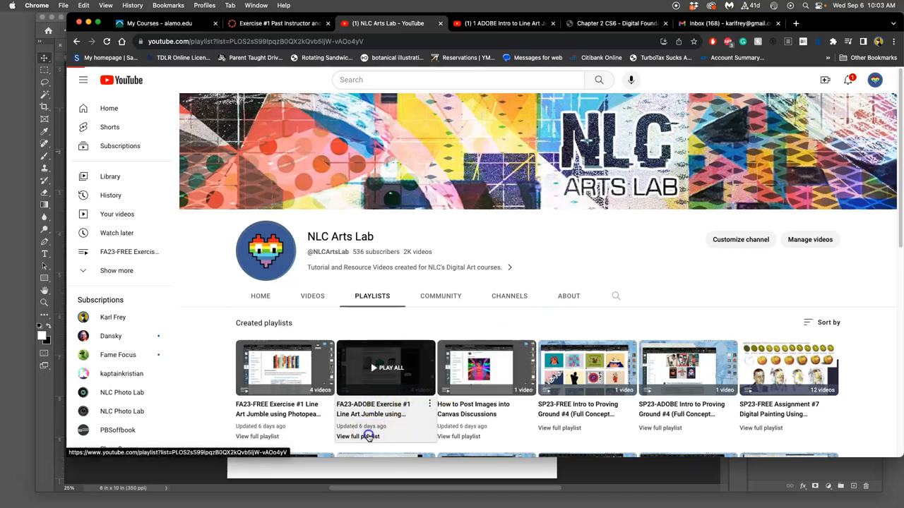
left_click(385, 367)
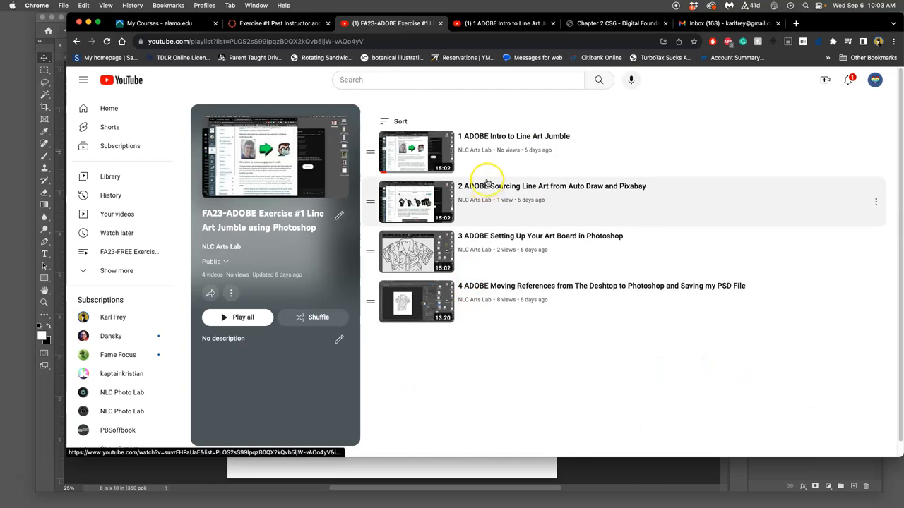
mouse_move(487, 200)
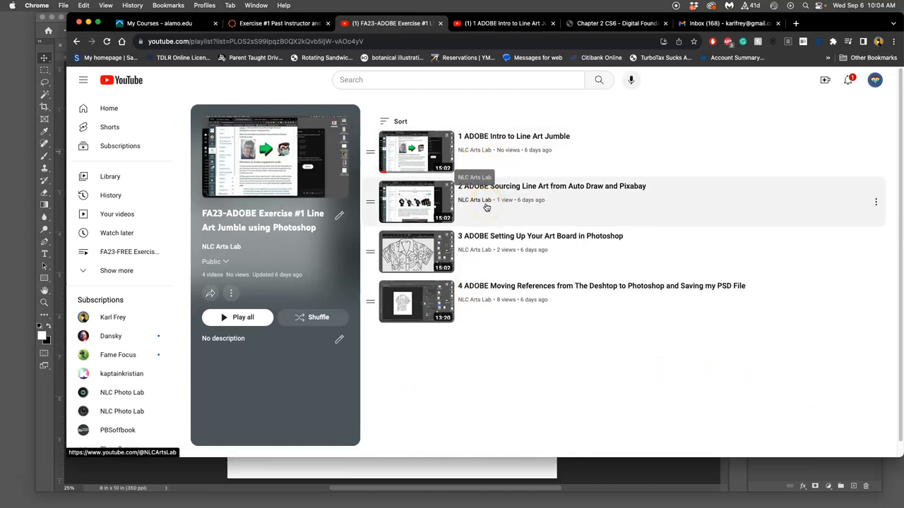
mouse_move(475, 201)
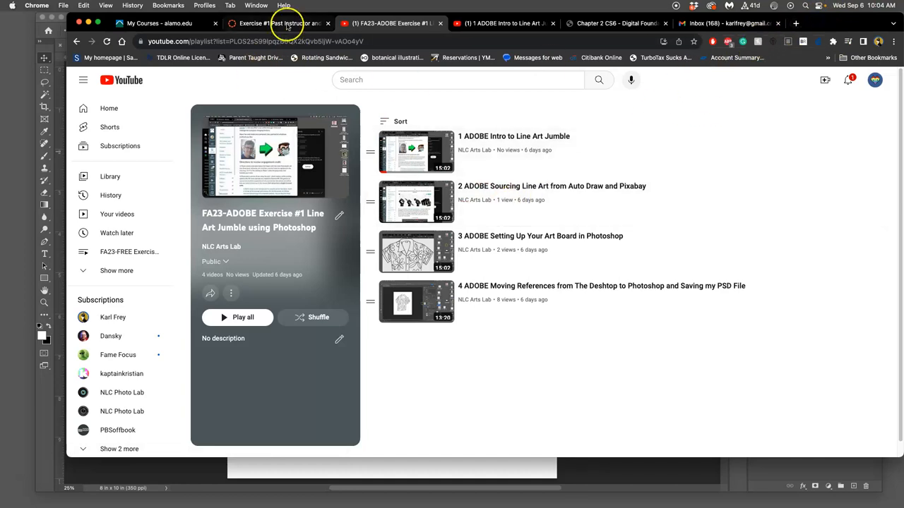
Step: Back in Canvas, advance from the examples page to the Line Art Jumble discussion
left_click(275, 23)
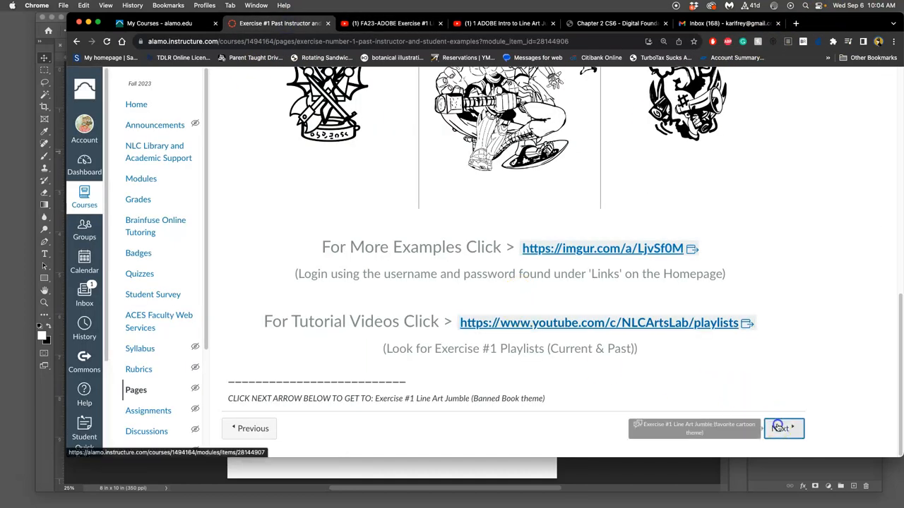
left_click(782, 430)
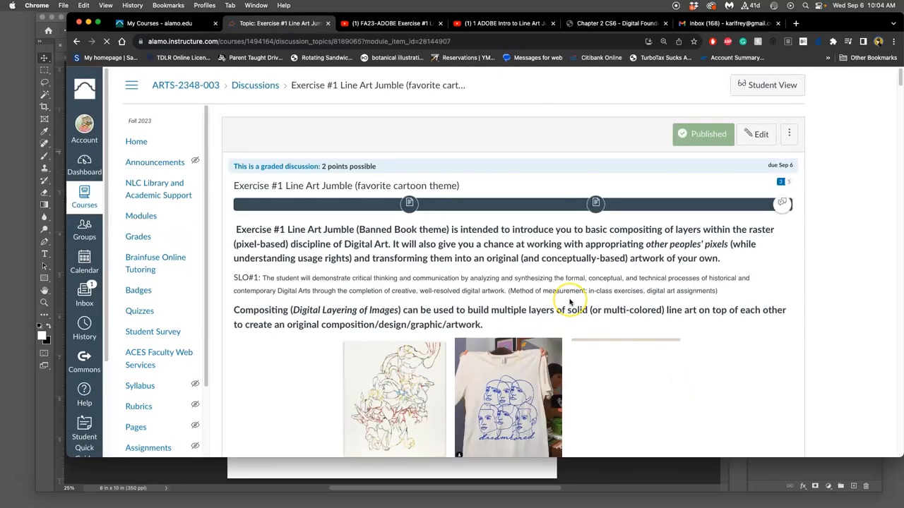
Step: Scroll to step 2 of the instructions and follow the autodraw.com link
scroll("down", 3)
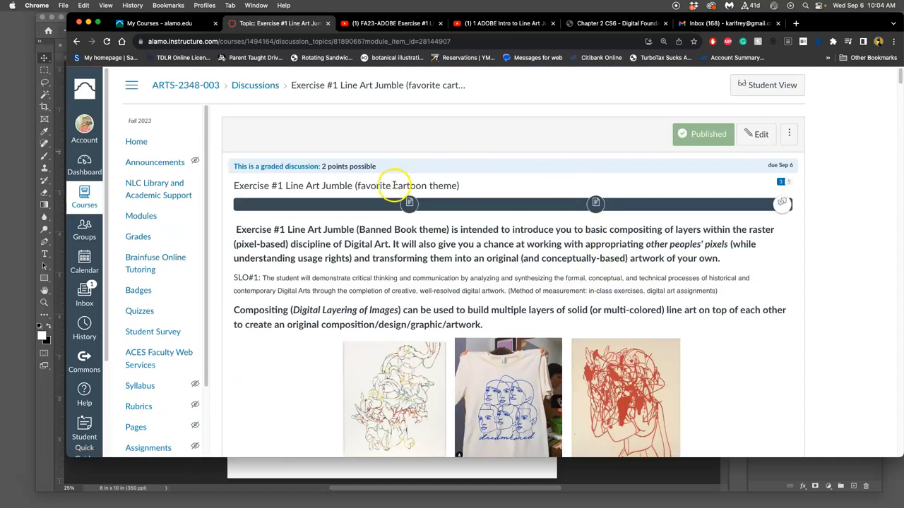
scroll("down", 3)
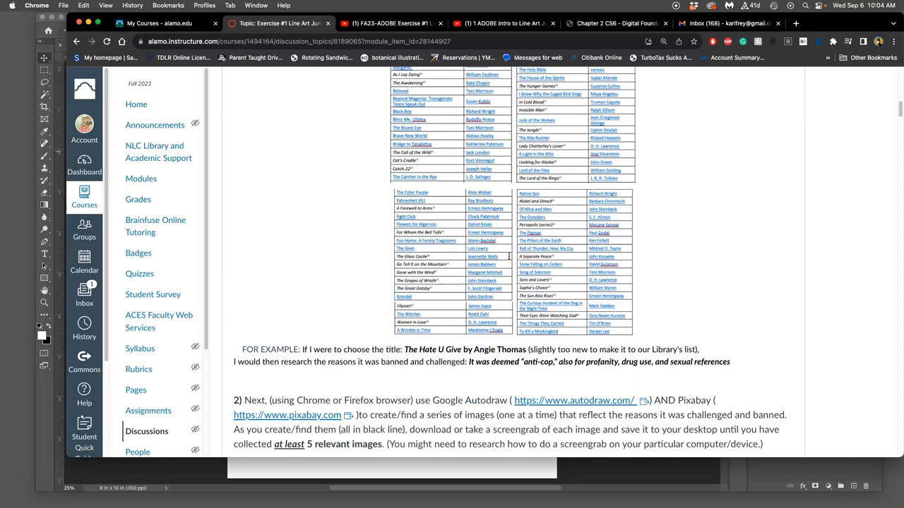
scroll("down", 3)
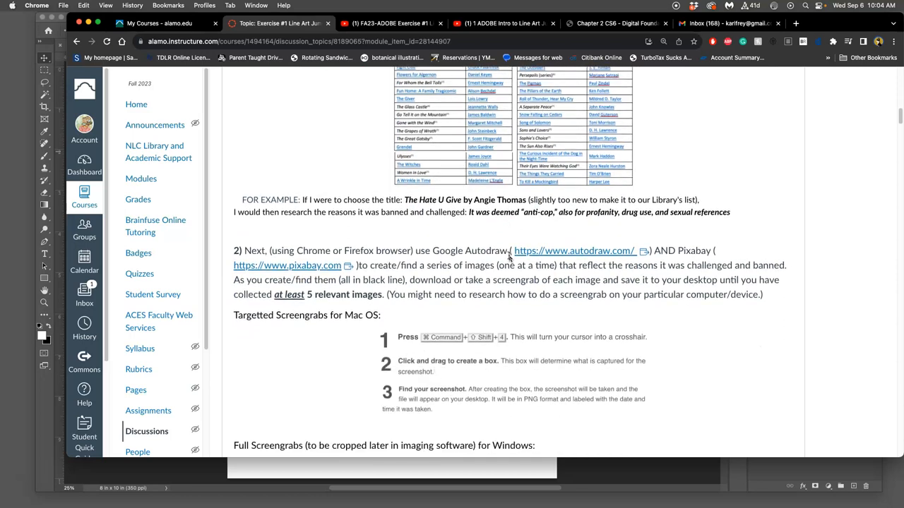
scroll("down", 3)
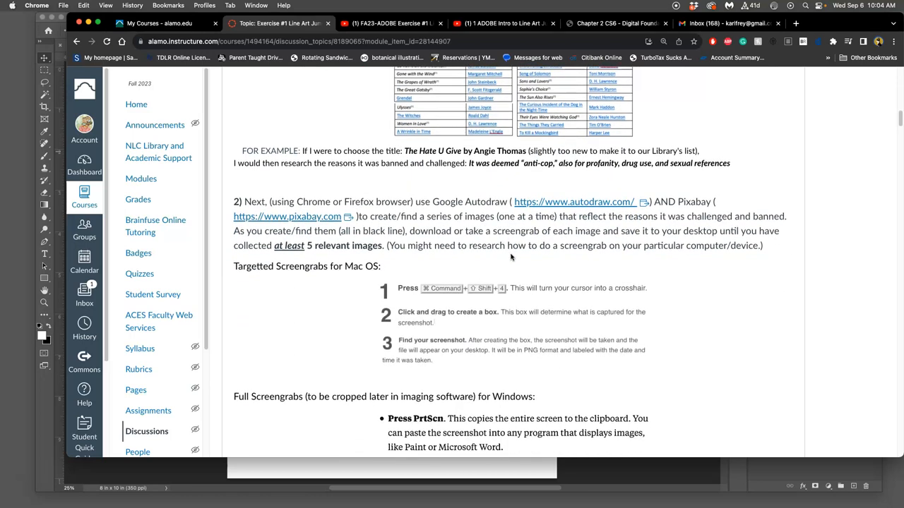
left_click(573, 202)
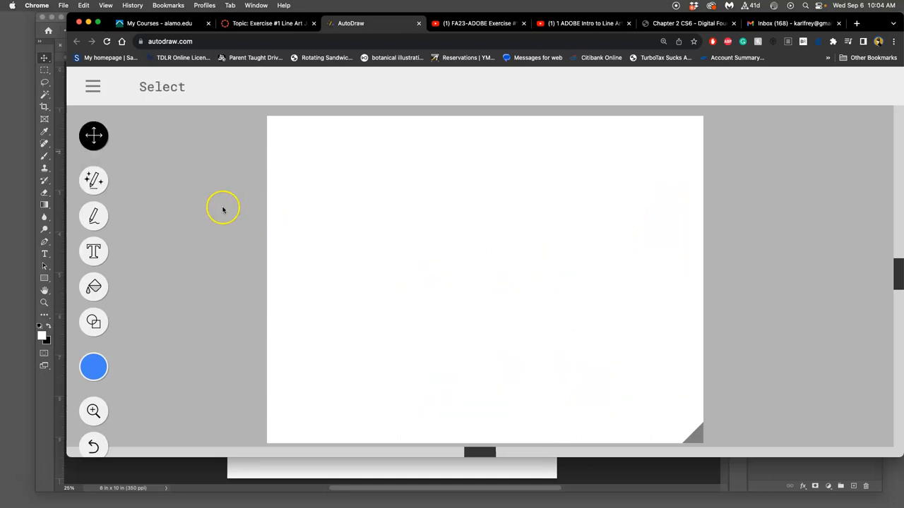
Step: Sketch a hat with AutoDraw's suggestion tool and swap in the suggested cowboy hat drawing
left_click(93, 180)
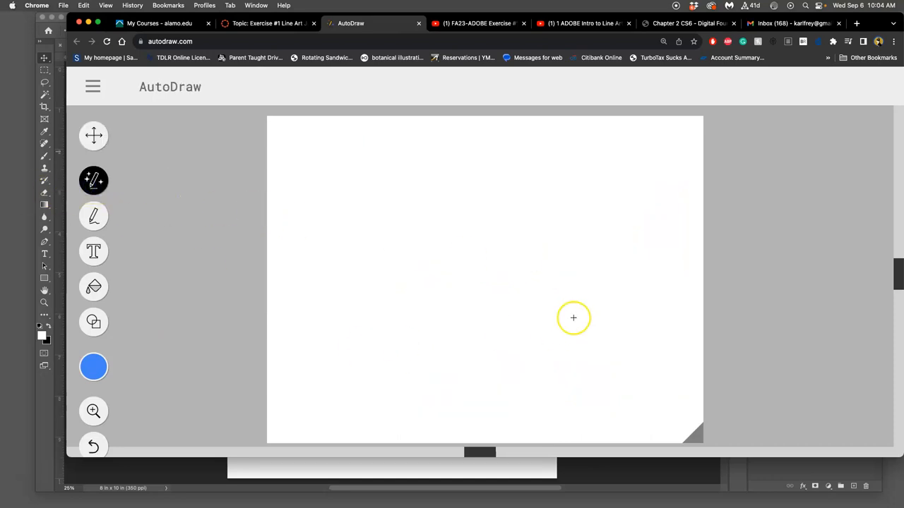
left_click_drag(573, 318, 678, 255)
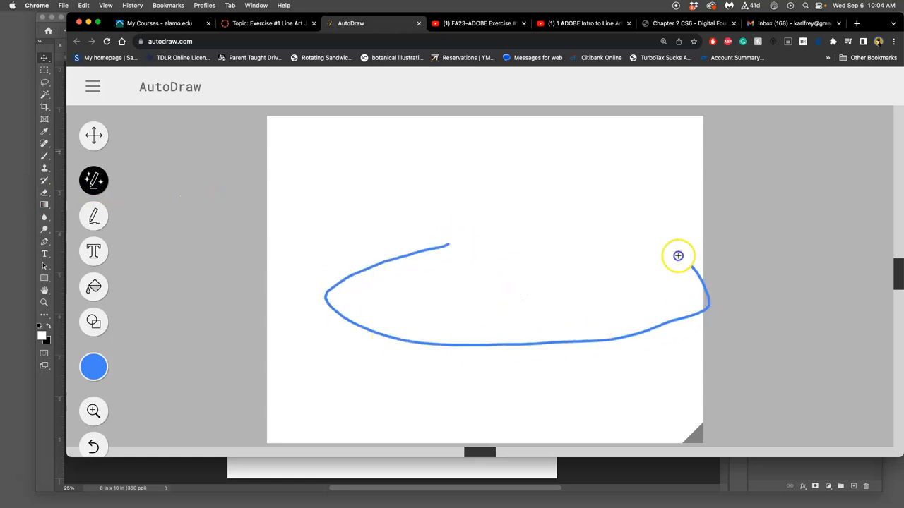
left_click_drag(678, 256, 452, 243)
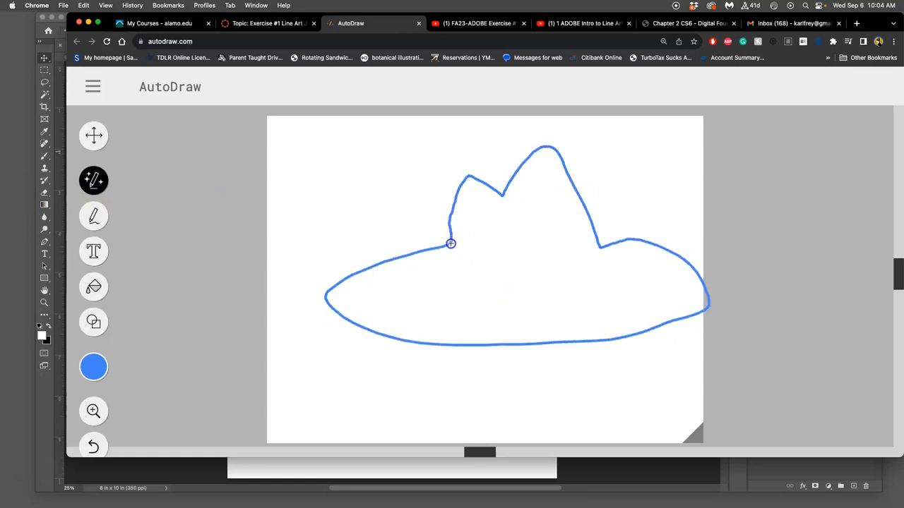
left_click(452, 243)
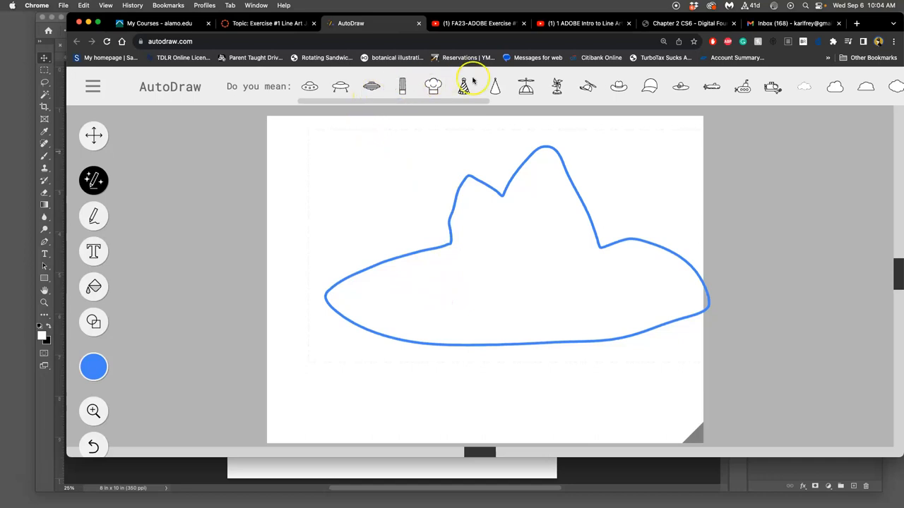
left_click(618, 86)
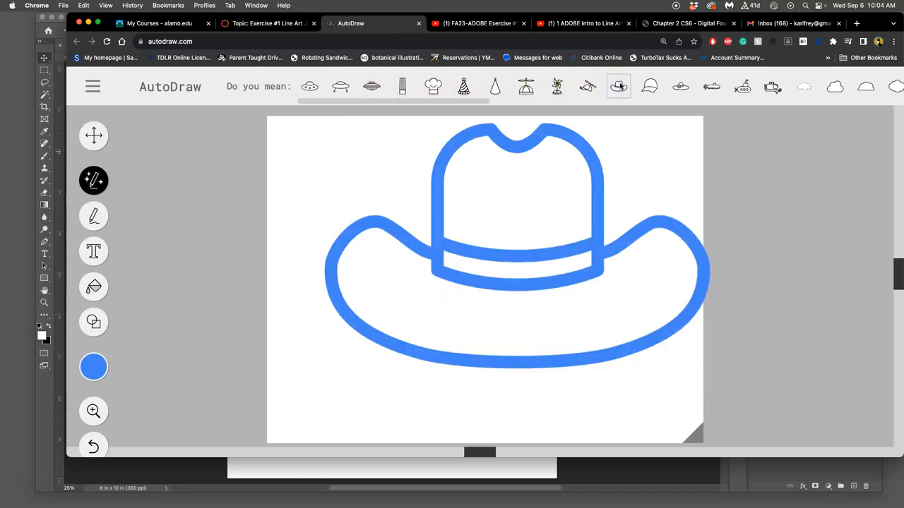
mouse_move(554, 169)
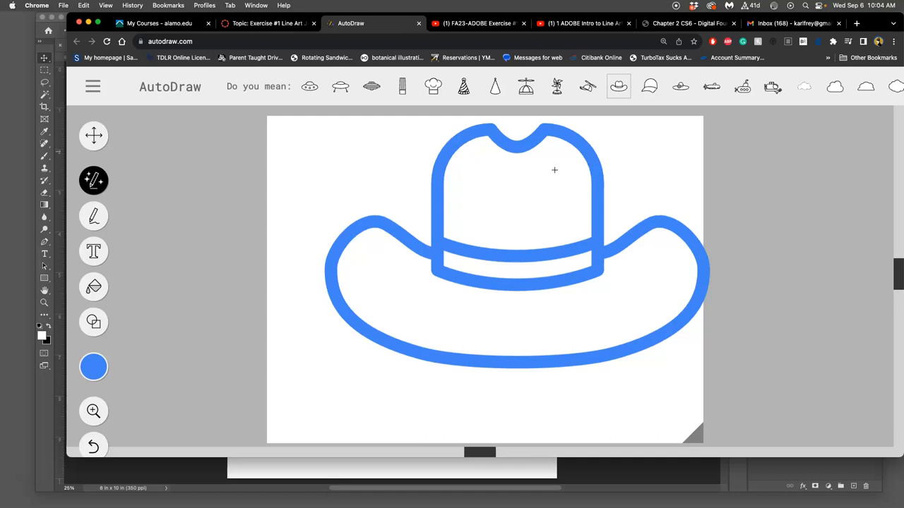
mouse_move(568, 134)
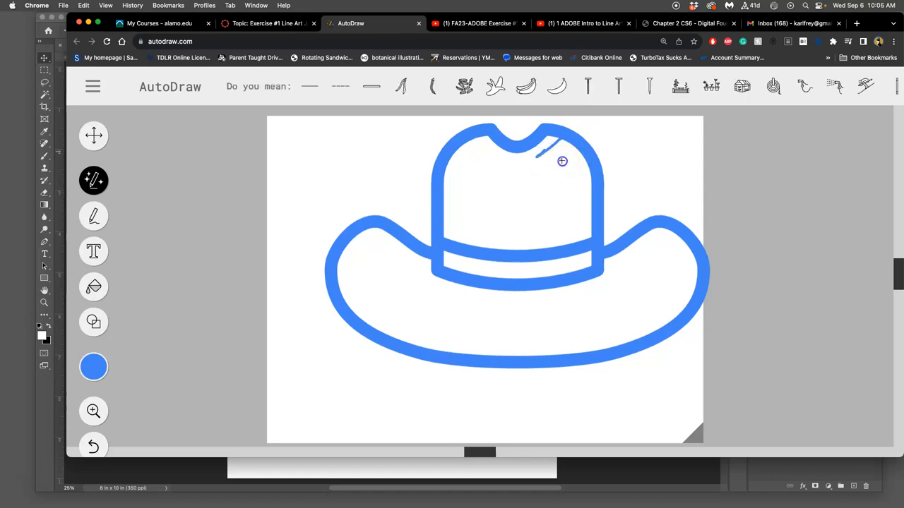
Step: Select the whole cowboy hat drawing with the Select tool, then return to Canvas
scroll("down", 3)
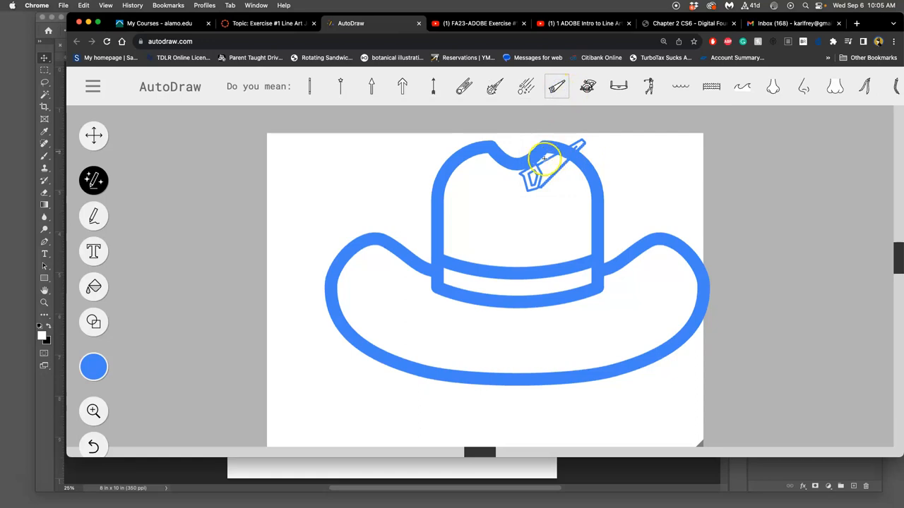
left_click(93, 136)
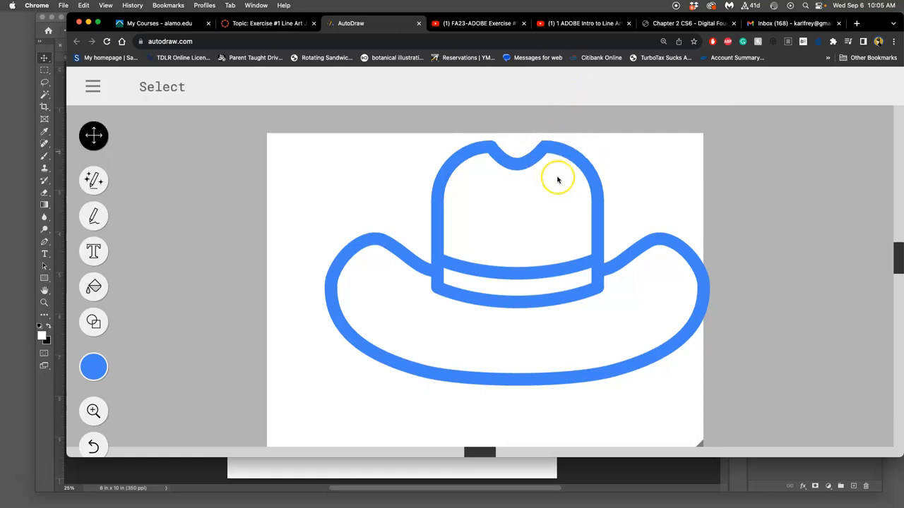
left_click(557, 178)
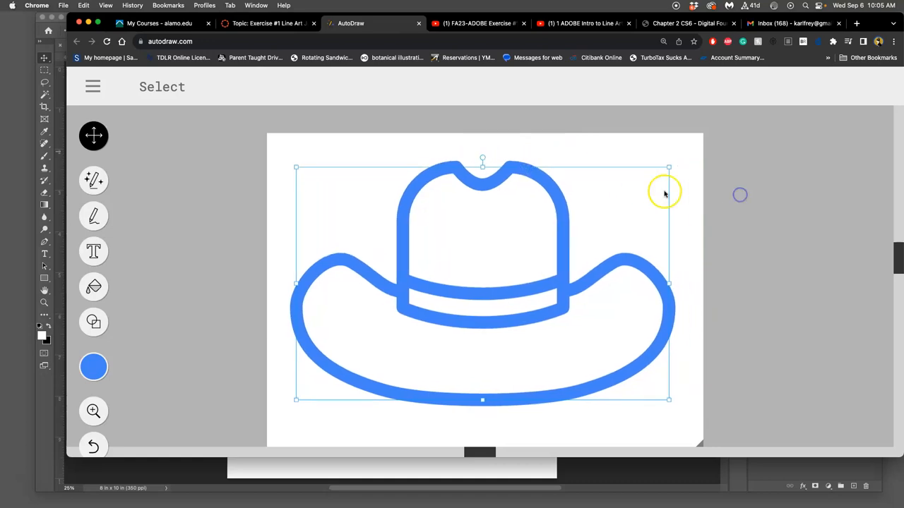
mouse_move(219, 110)
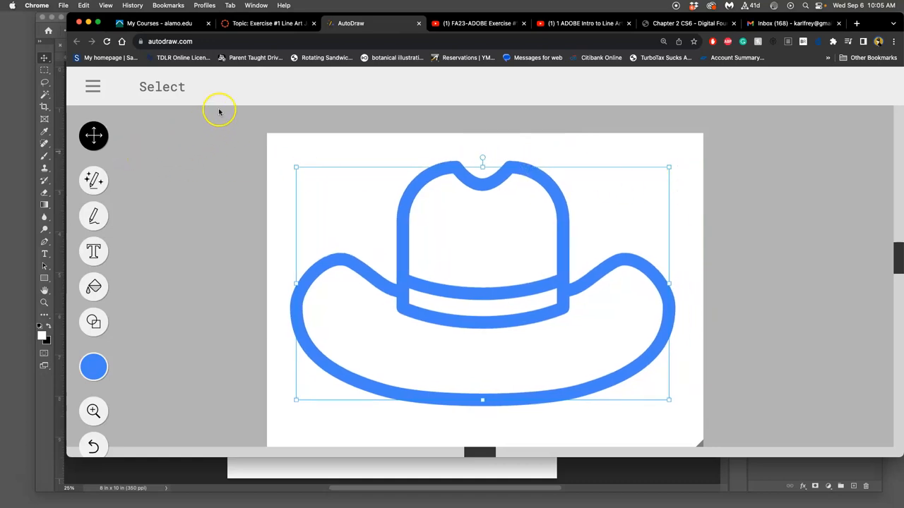
left_click(267, 23)
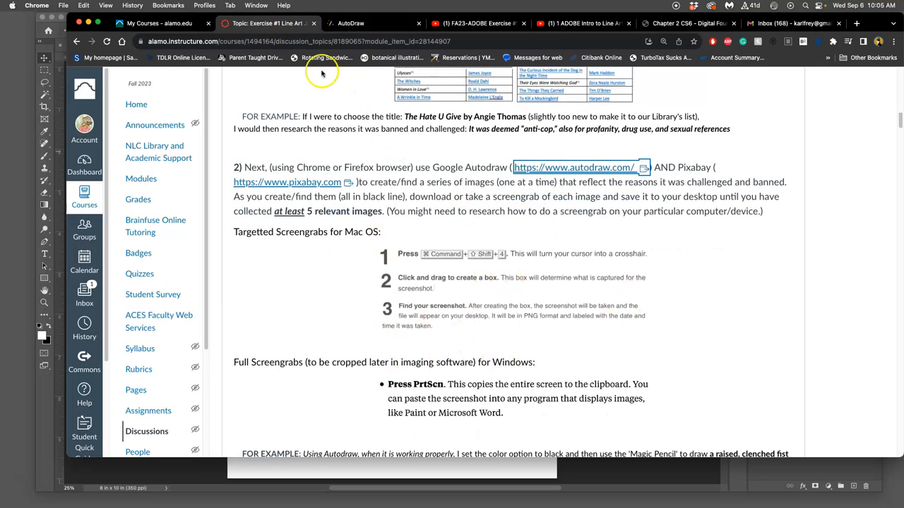
mouse_move(153, 23)
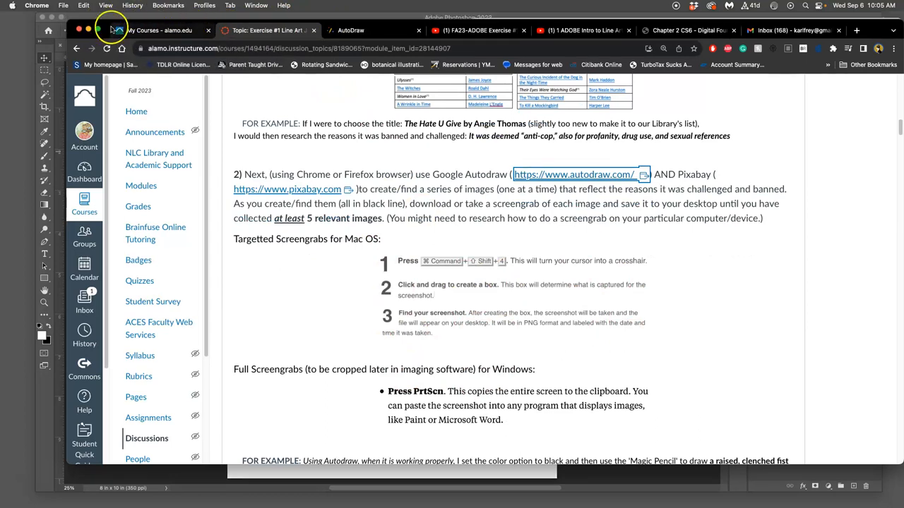
Step: Take the browser out of full screen while reading the Mac screengrab instructions
left_click(351, 44)
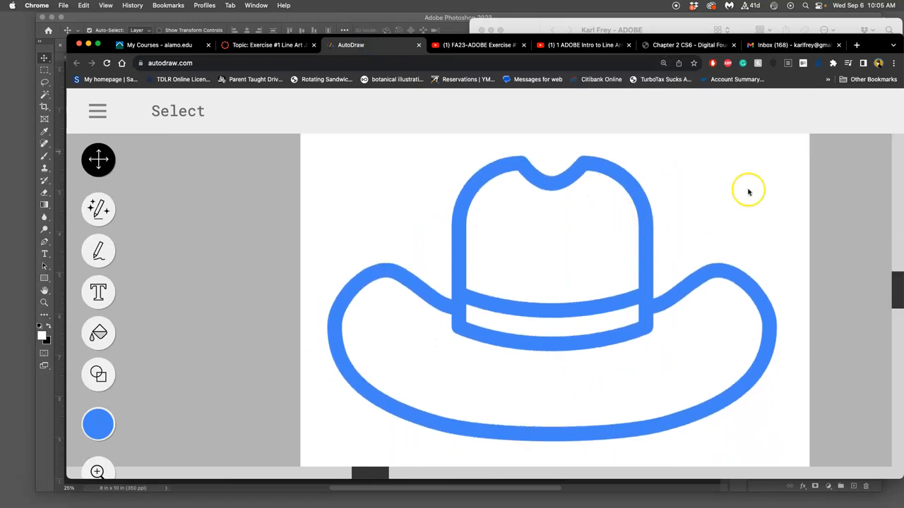
mouse_move(747, 190)
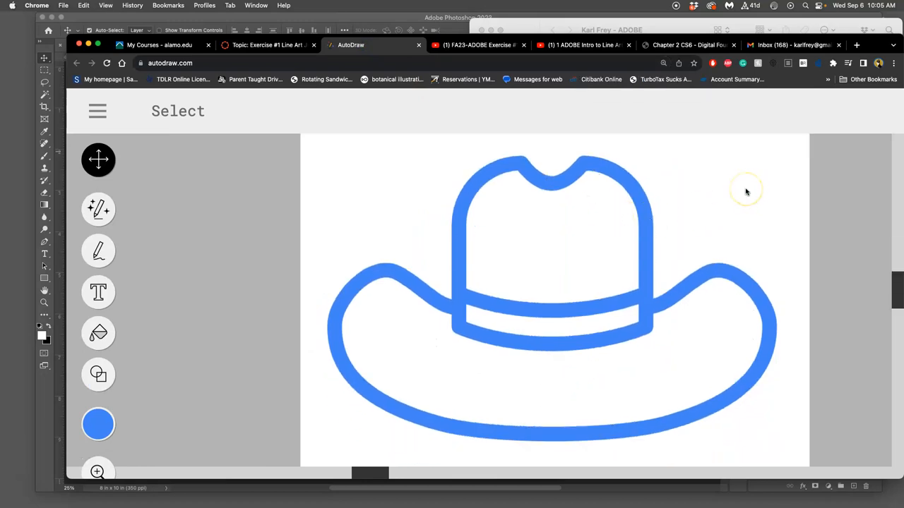
mouse_move(745, 191)
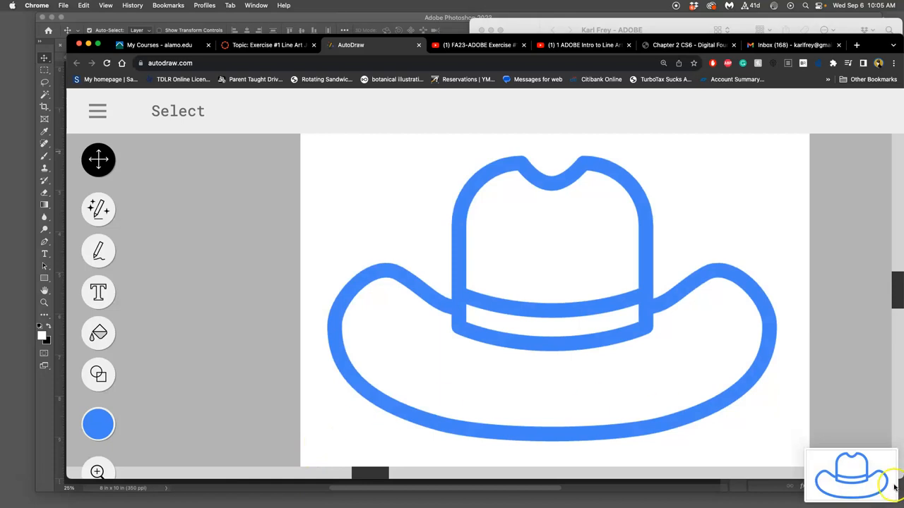
mouse_move(870, 491)
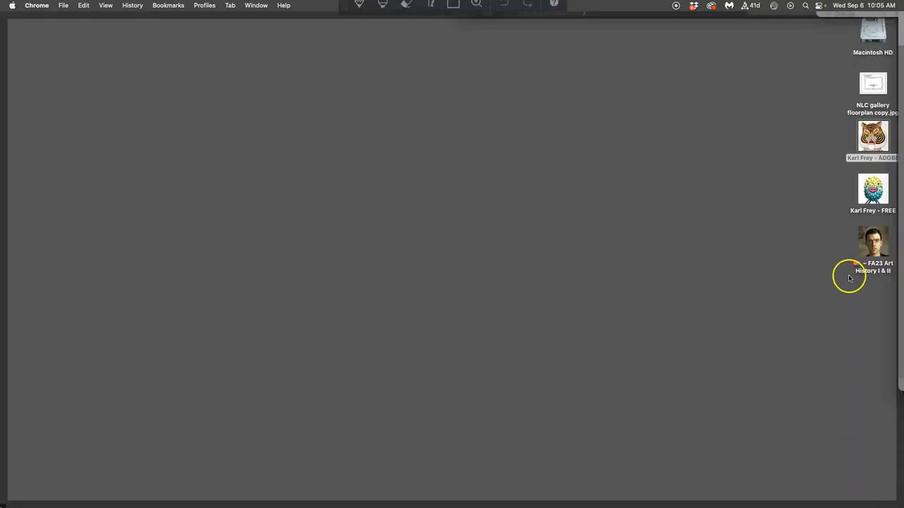
Step: Focus the desktop and view the new hat screenshot in Preview
left_click(873, 135)
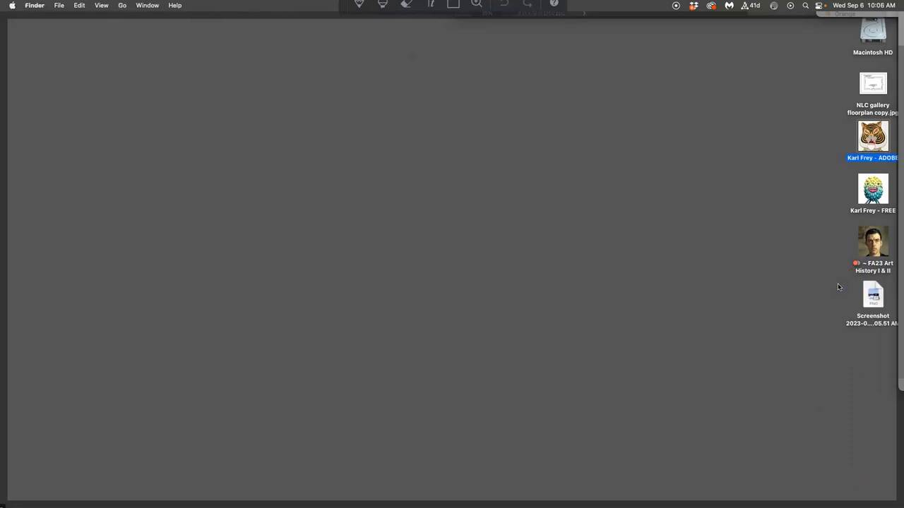
left_click(873, 296)
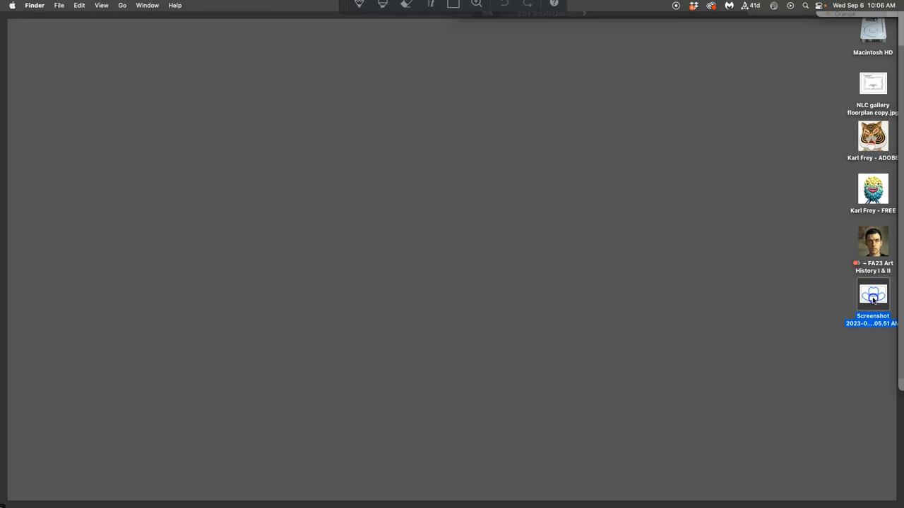
double_click(873, 296)
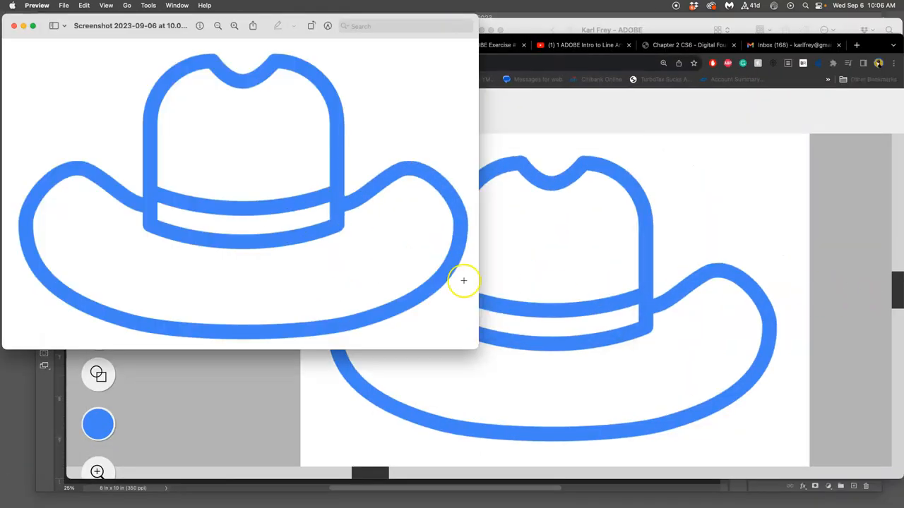
mouse_move(463, 281)
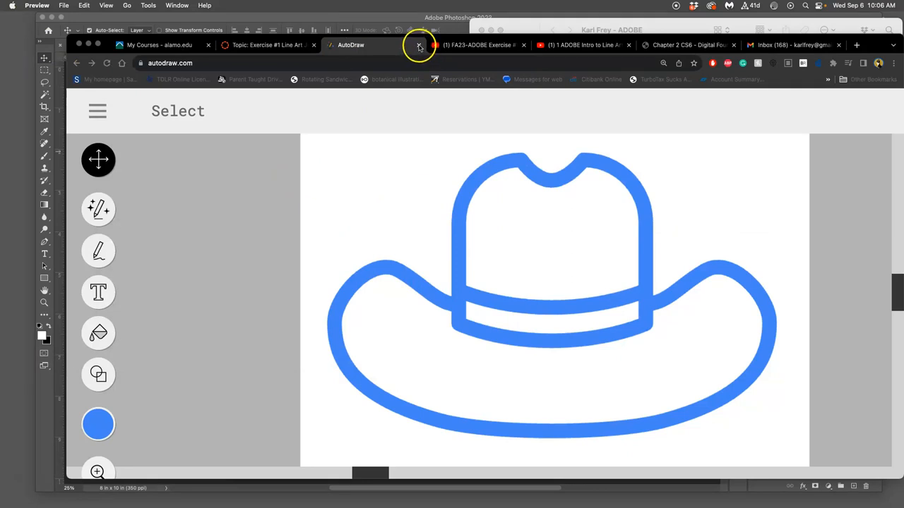
Step: Return to the assignment tab and scroll to step 2 on AutoDraw, Pixabay and Mac screengrabs
left_click(418, 45)
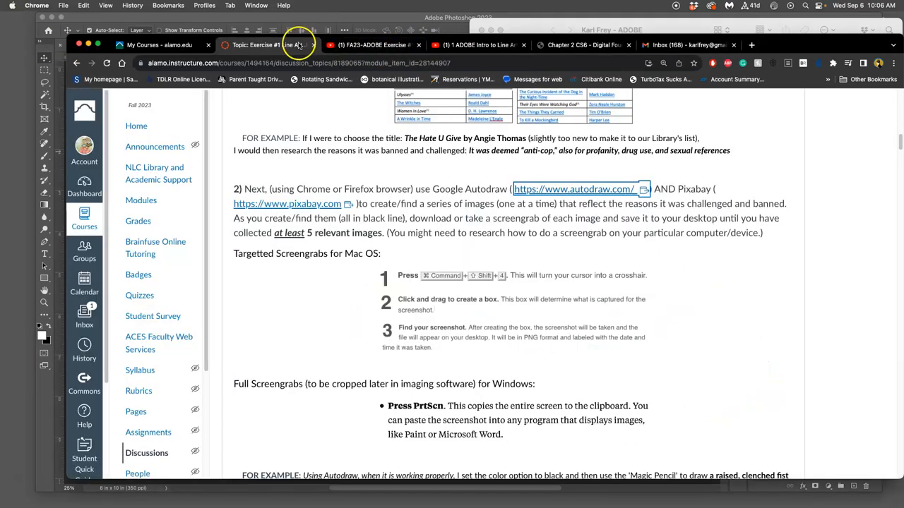
scroll("up", 3)
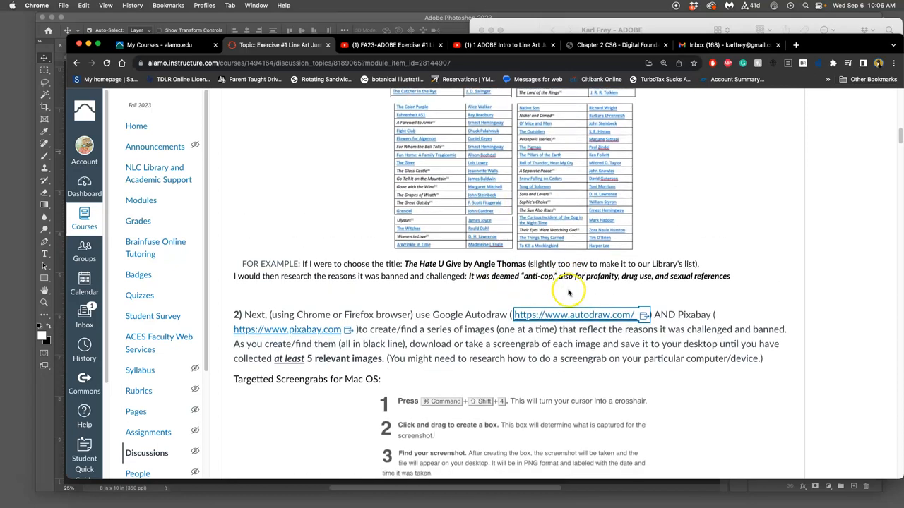
scroll("down", 3)
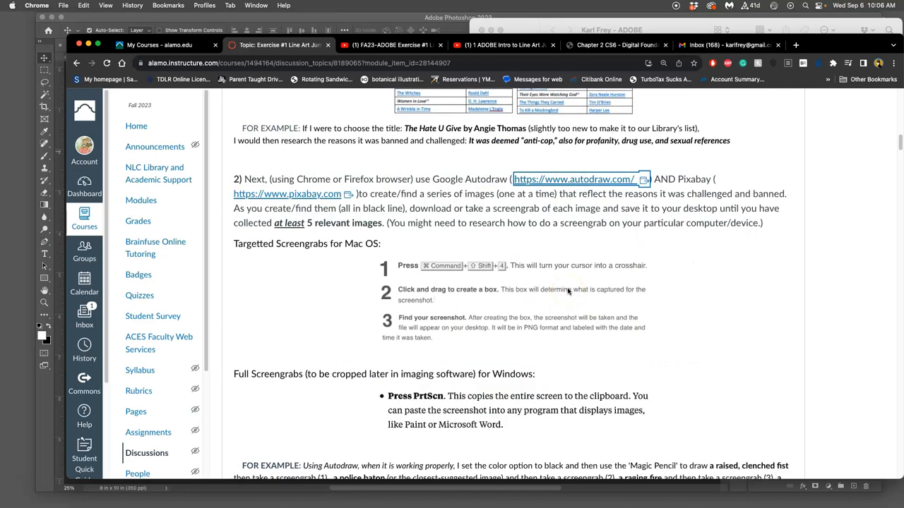
scroll("up", 3)
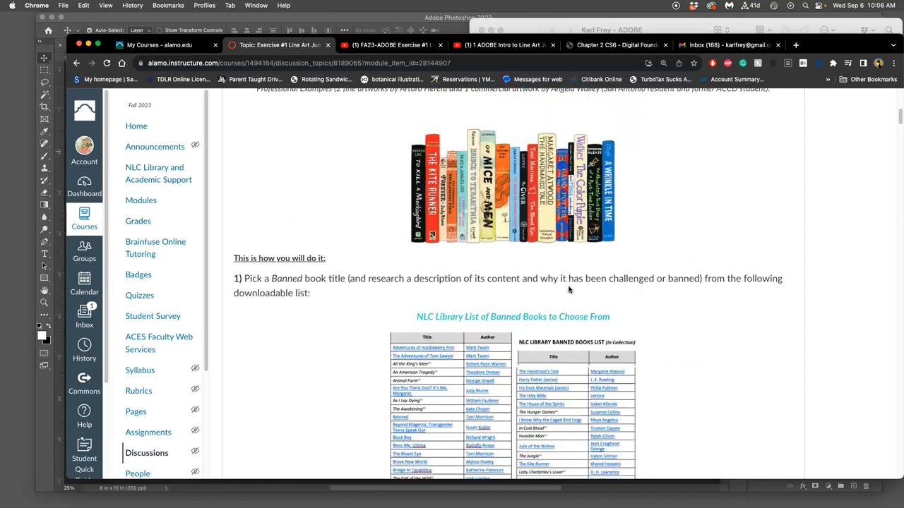
scroll("up", 3)
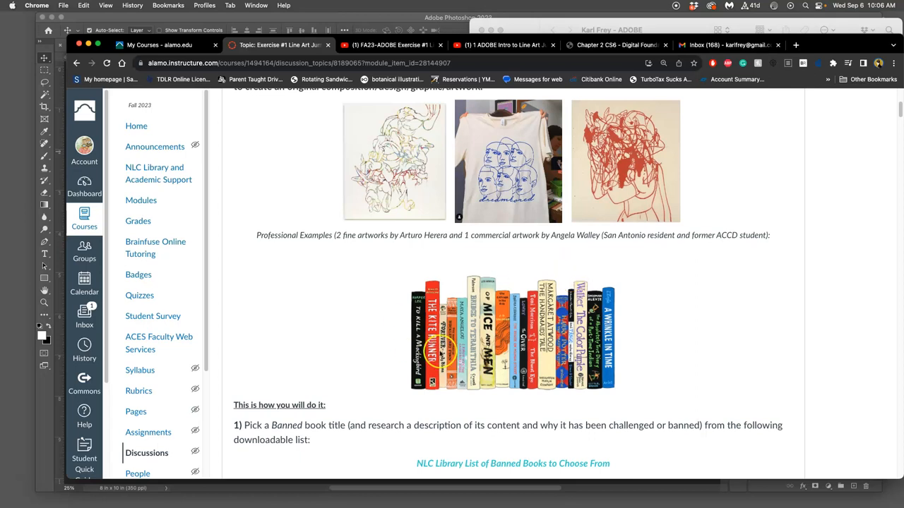
scroll("down", 3)
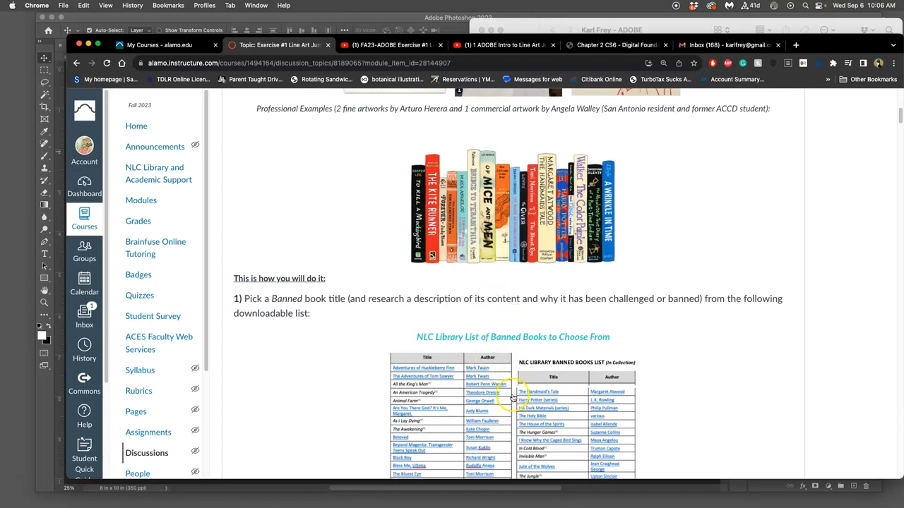
scroll("down", 3)
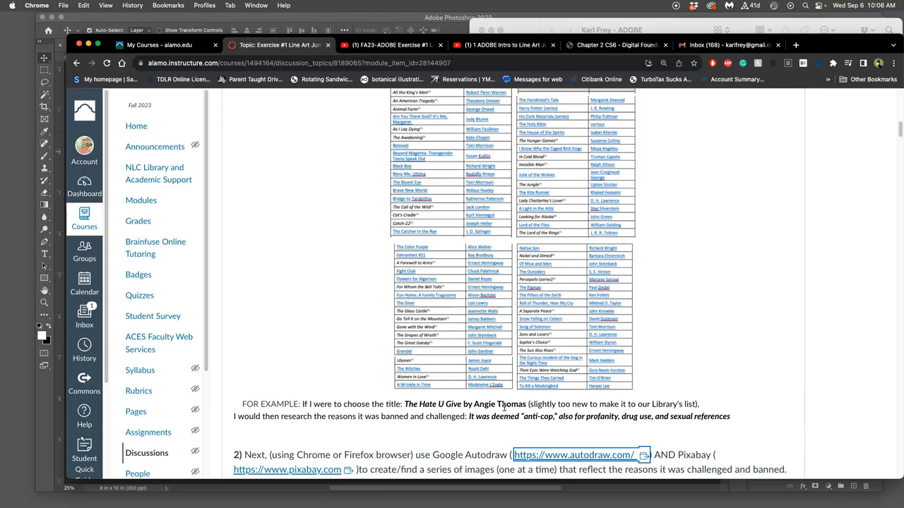
mouse_move(681, 350)
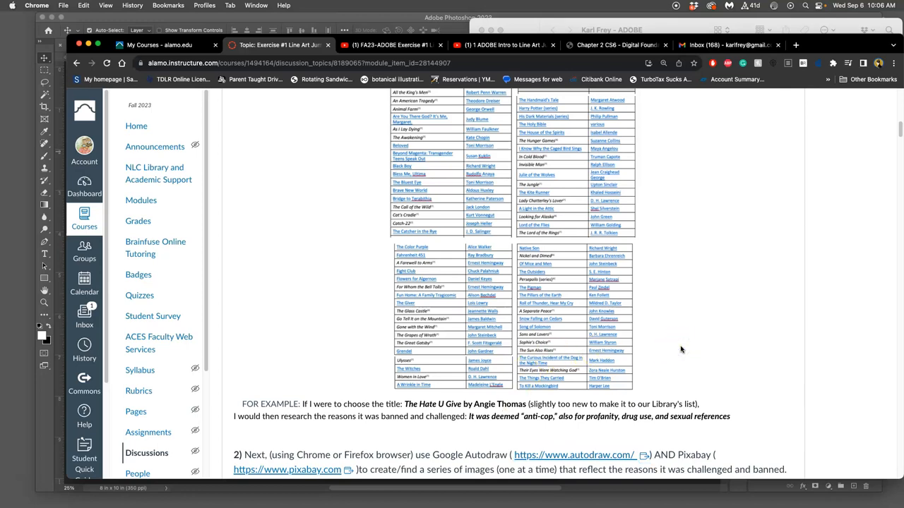
mouse_move(664, 360)
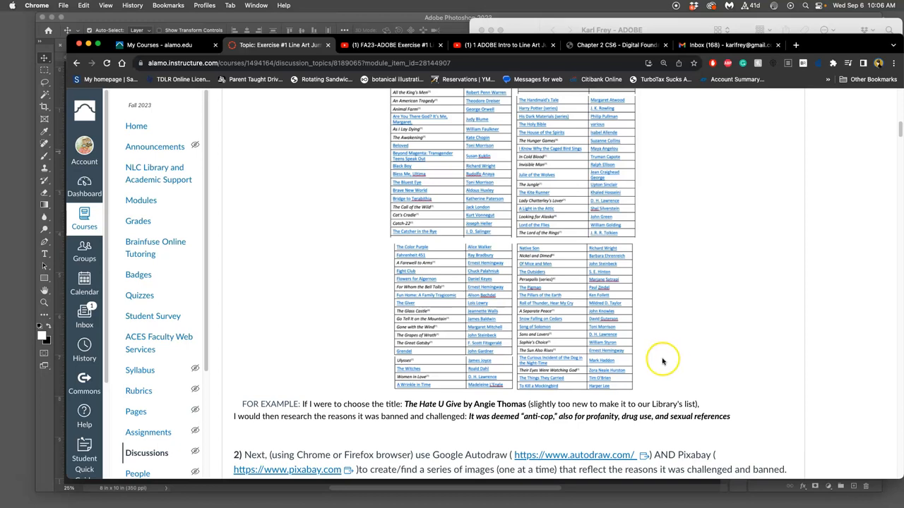
scroll("down", 3)
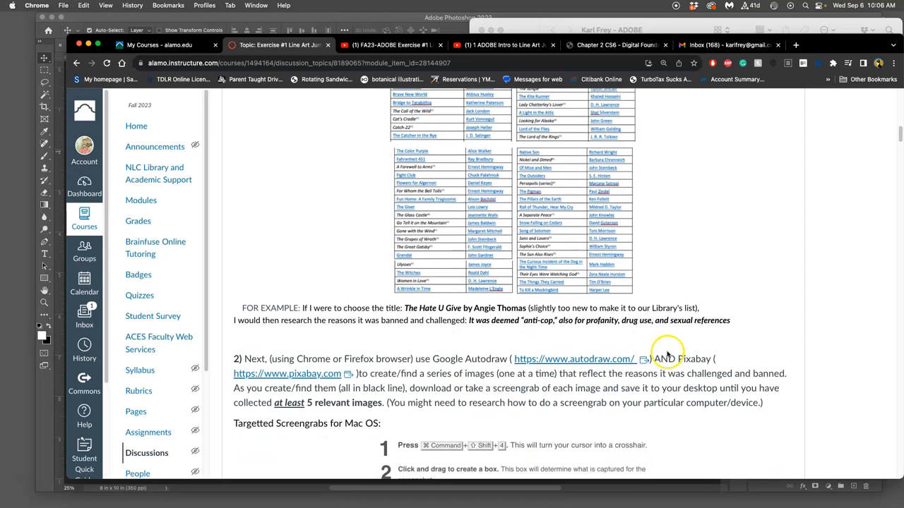
scroll("down", 3)
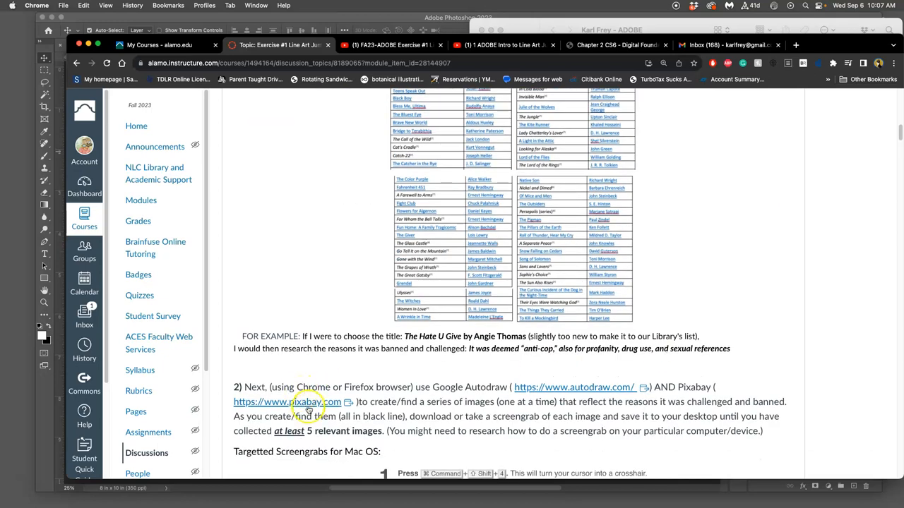
left_click(286, 401)
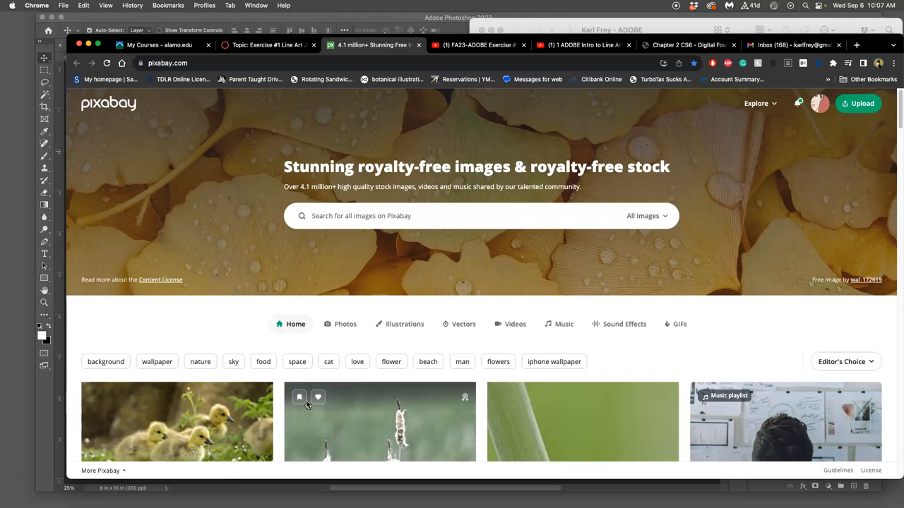
mouse_move(463, 296)
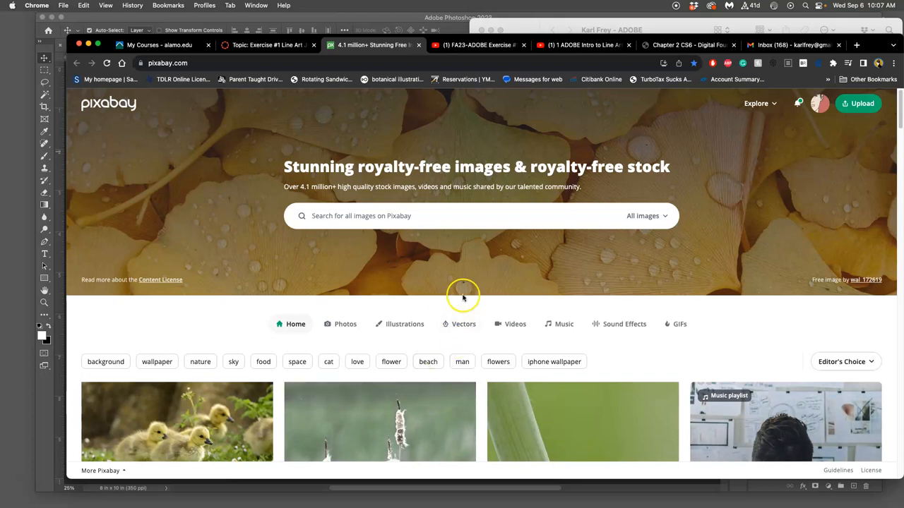
mouse_move(317, 182)
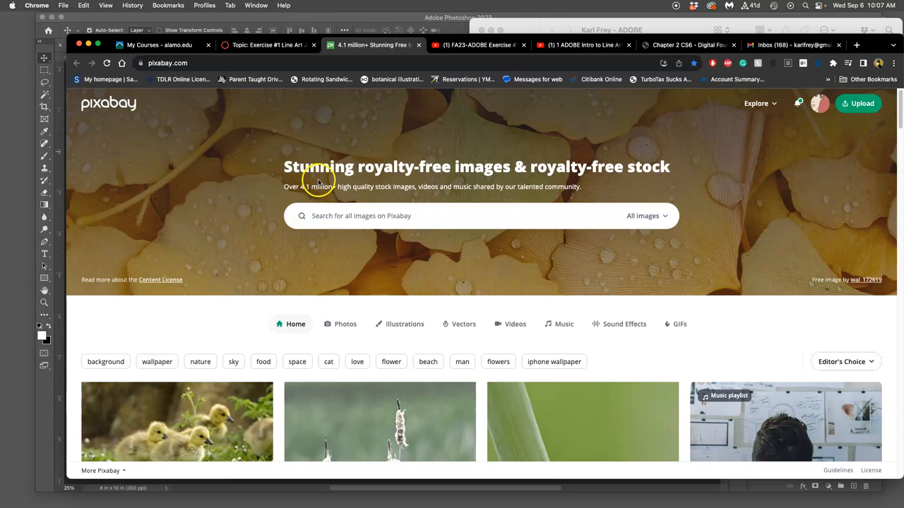
mouse_move(540, 192)
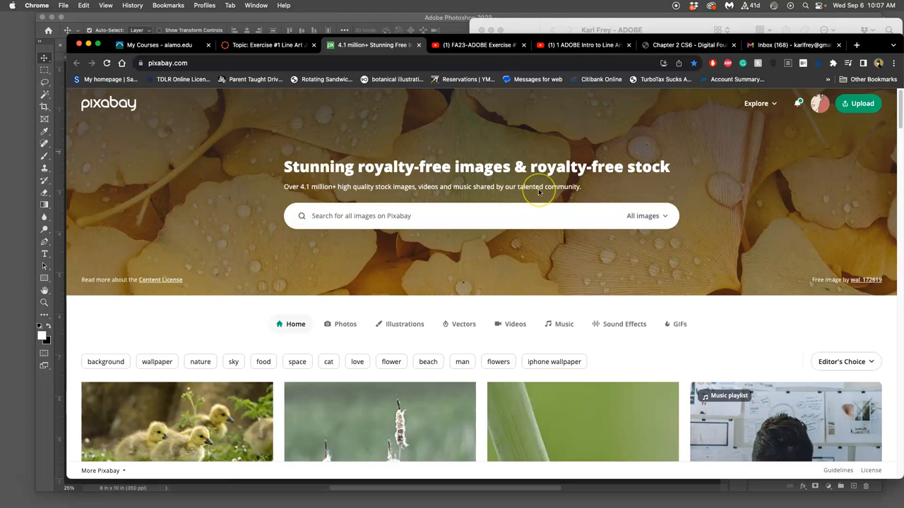
mouse_move(540, 190)
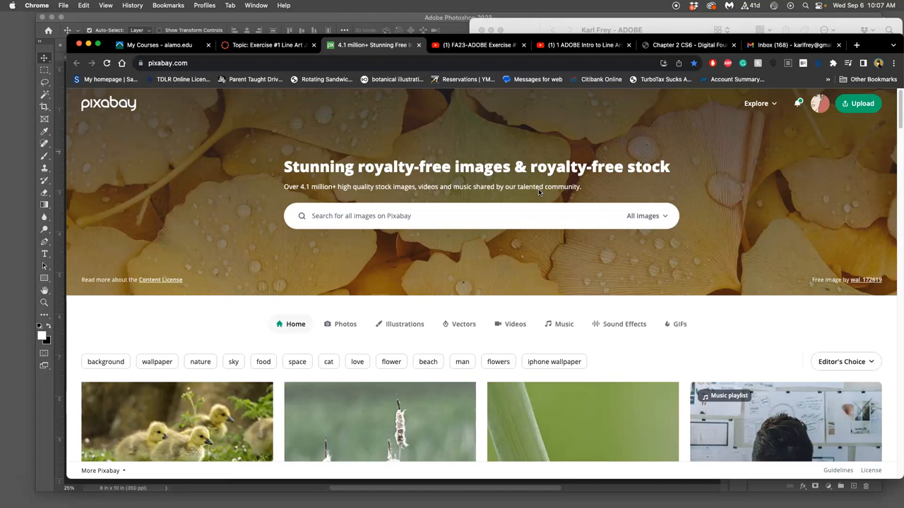
mouse_move(514, 323)
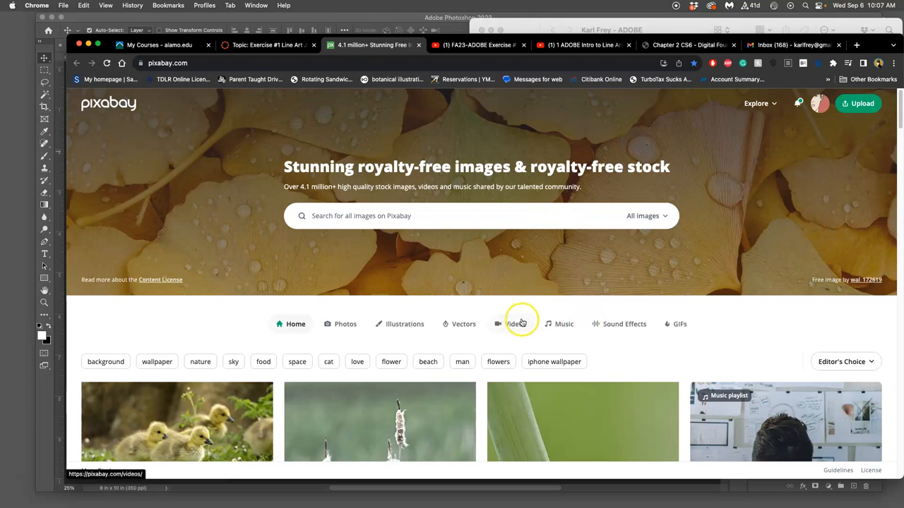
mouse_move(522, 313)
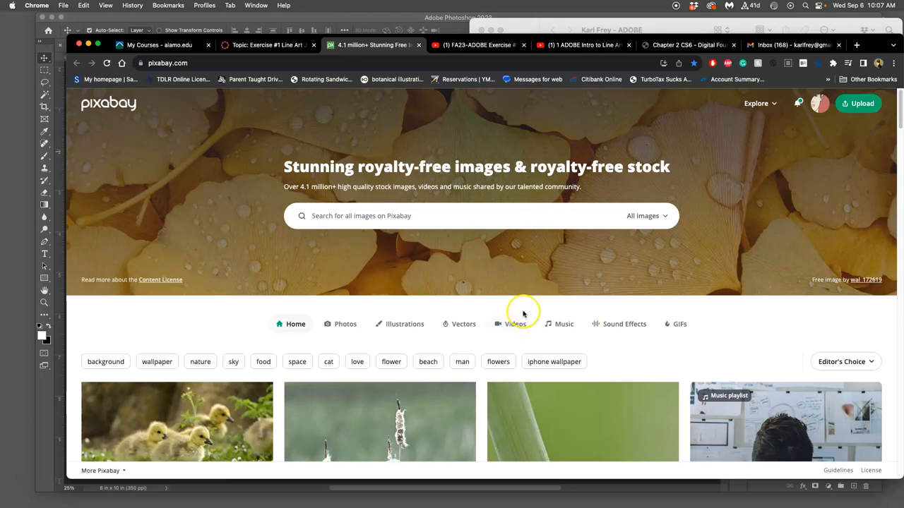
mouse_move(522, 313)
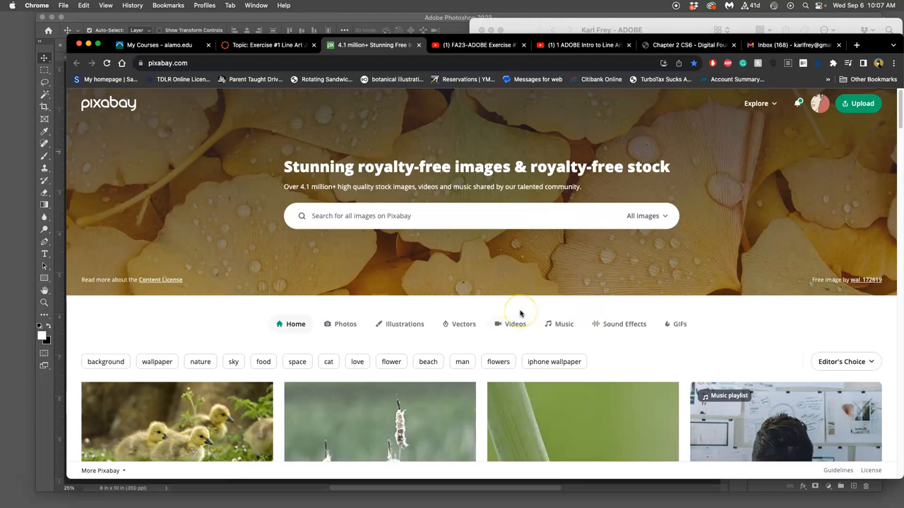
mouse_move(554, 304)
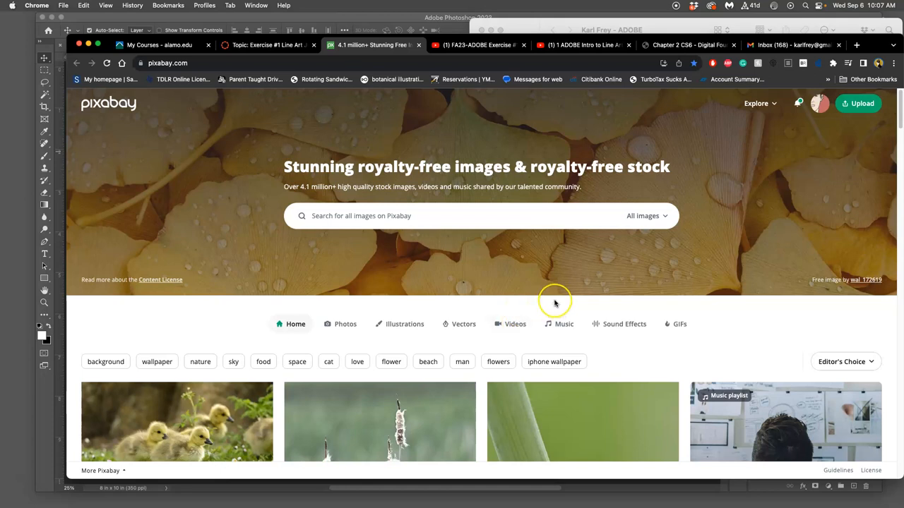
mouse_move(553, 303)
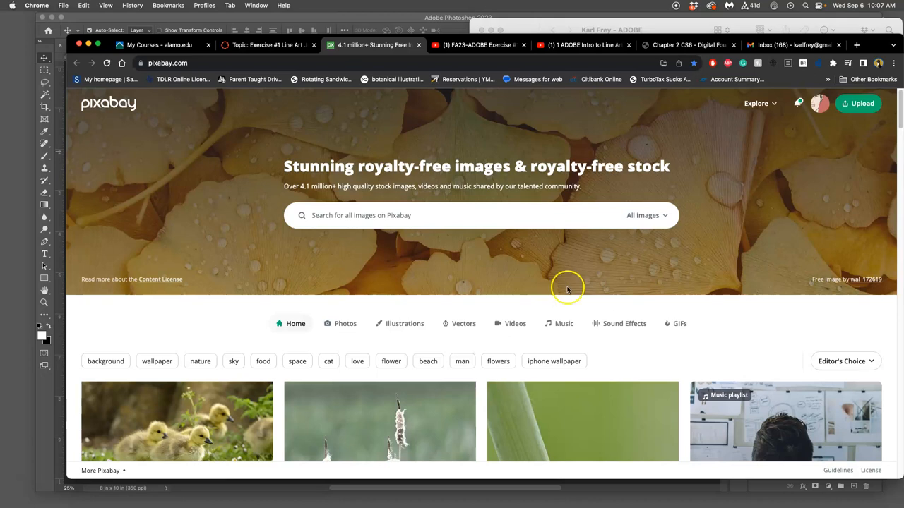
Step: Search Pixabay for "cowboy hat" and browse the 351 results
left_click(423, 215)
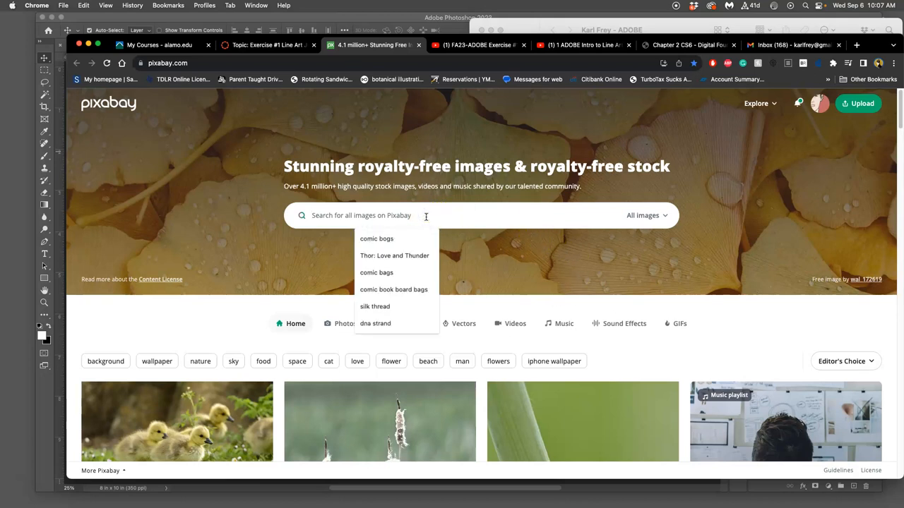
type("cow")
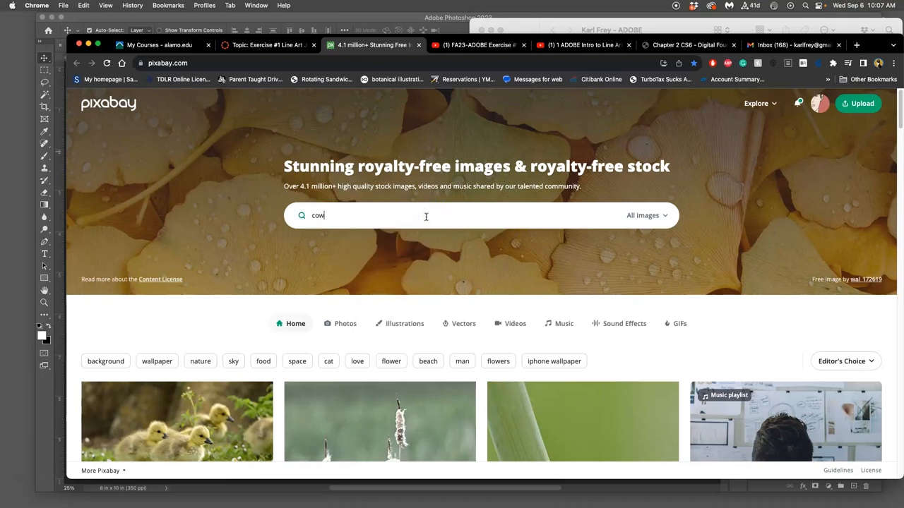
type("boy hat")
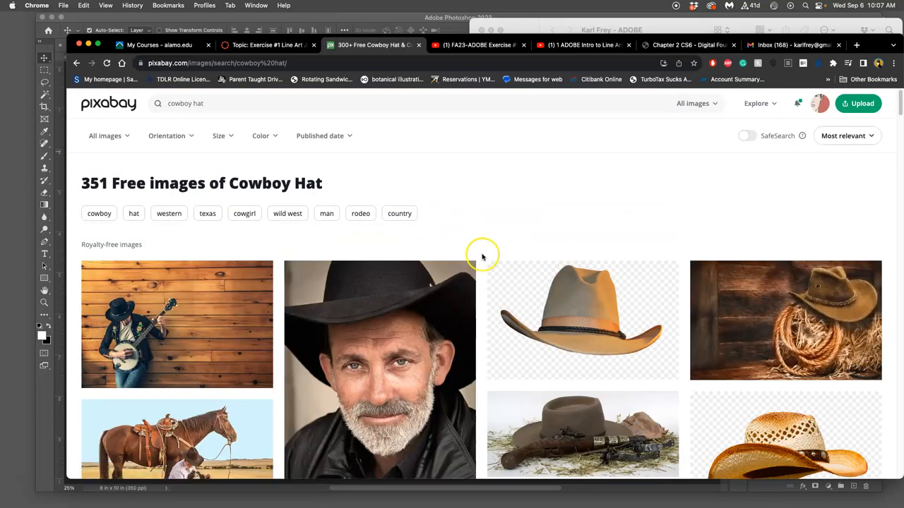
scroll("down", 3)
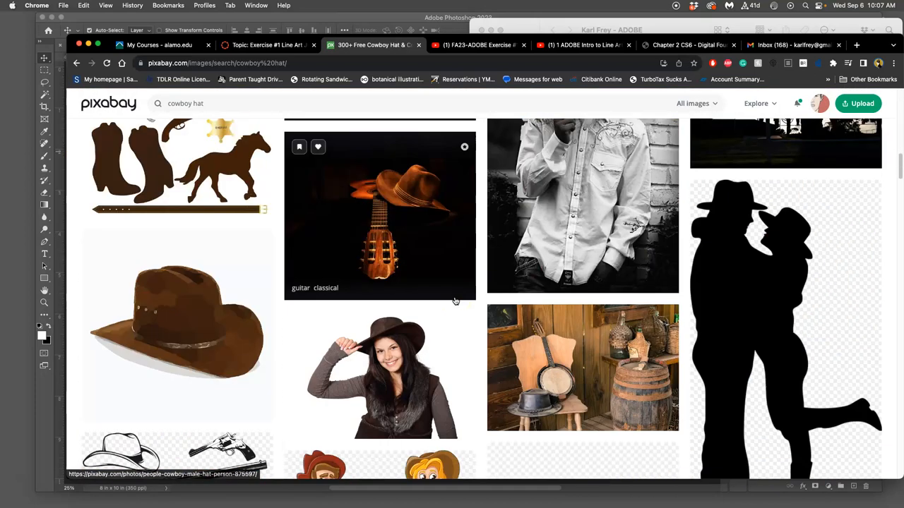
scroll("down", 3)
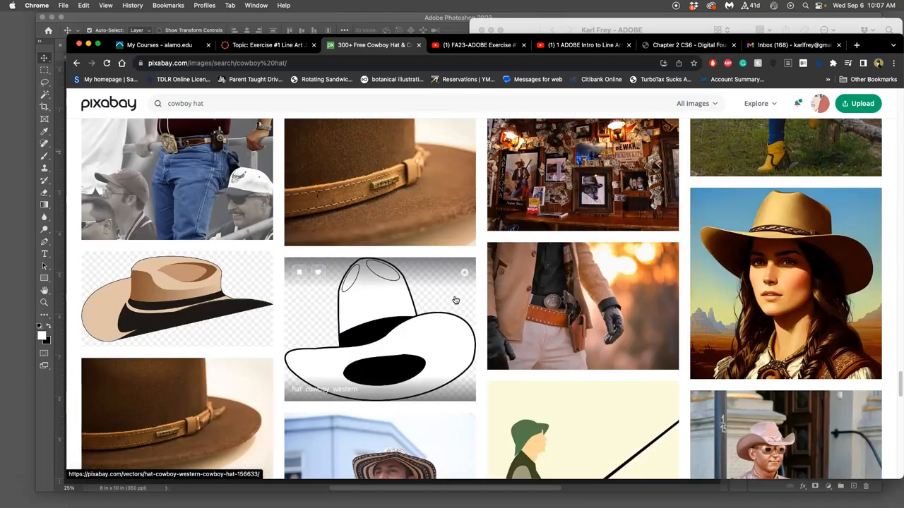
scroll("up", 3)
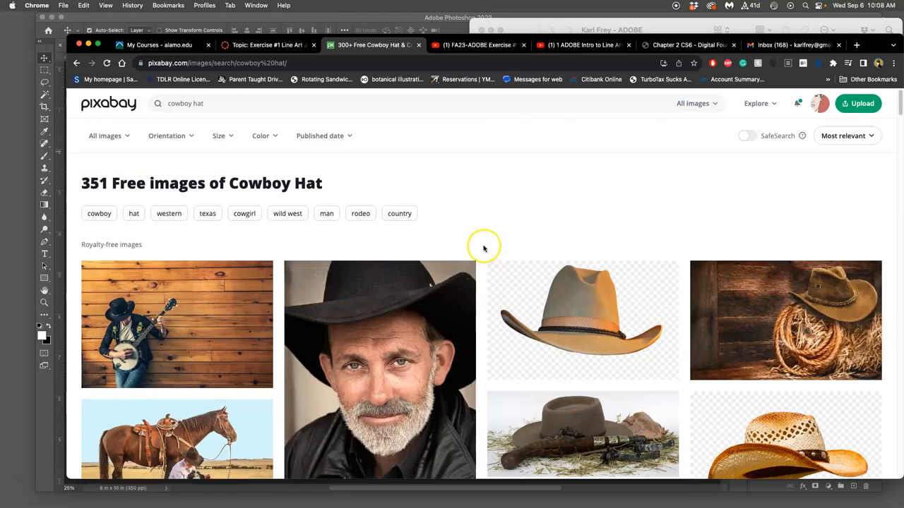
mouse_move(178, 156)
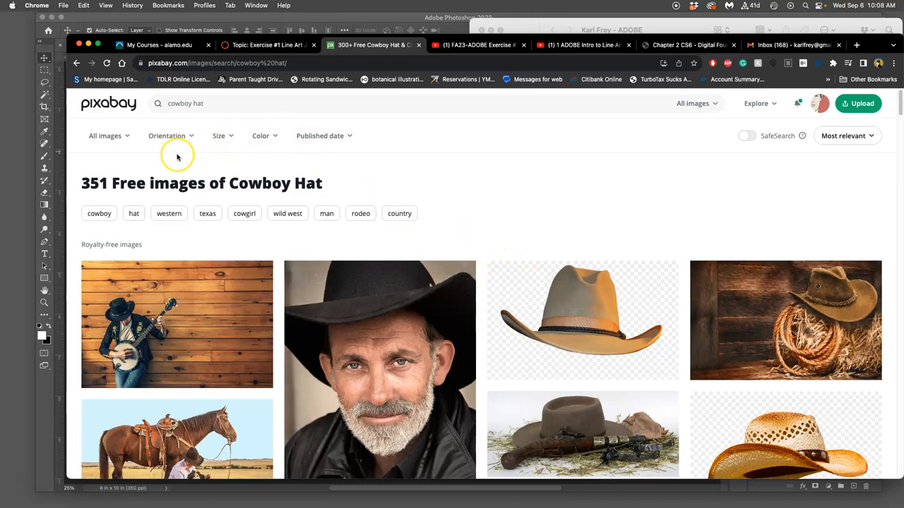
mouse_move(219, 140)
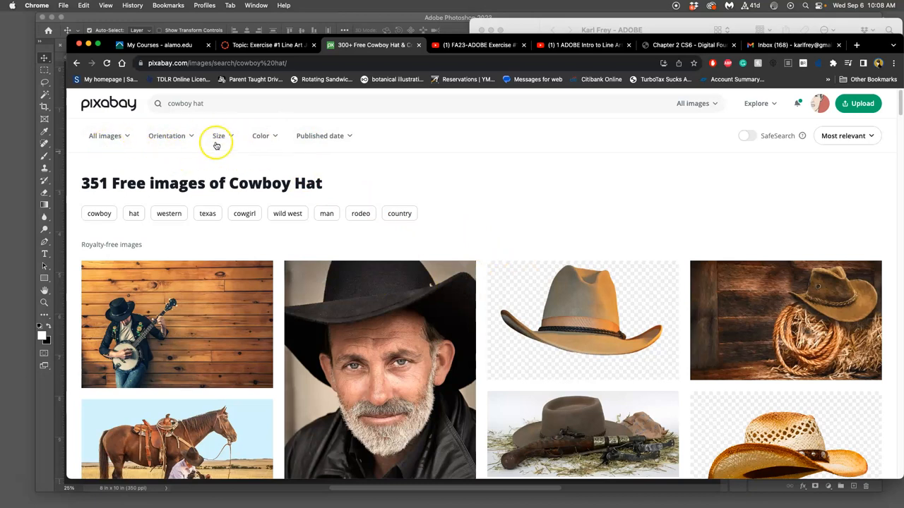
Step: Filter the results to illustrations in black and white only
left_click(104, 136)
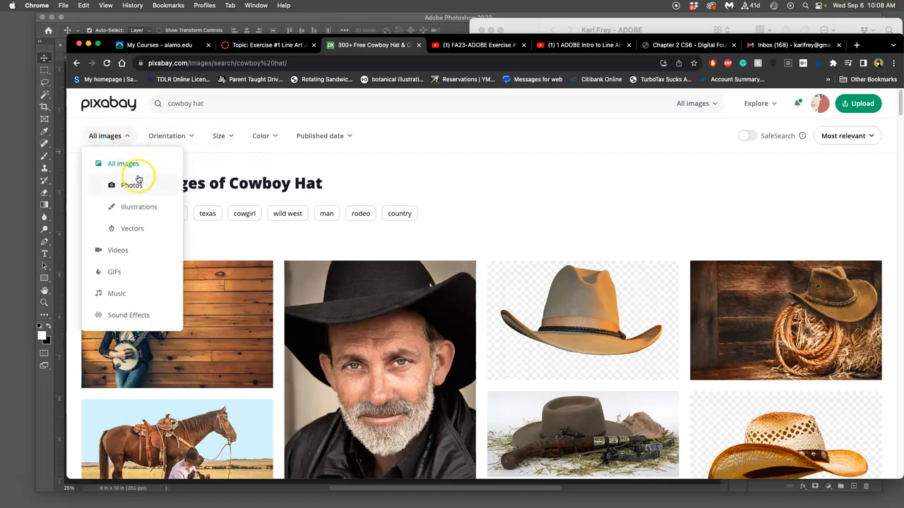
left_click(138, 206)
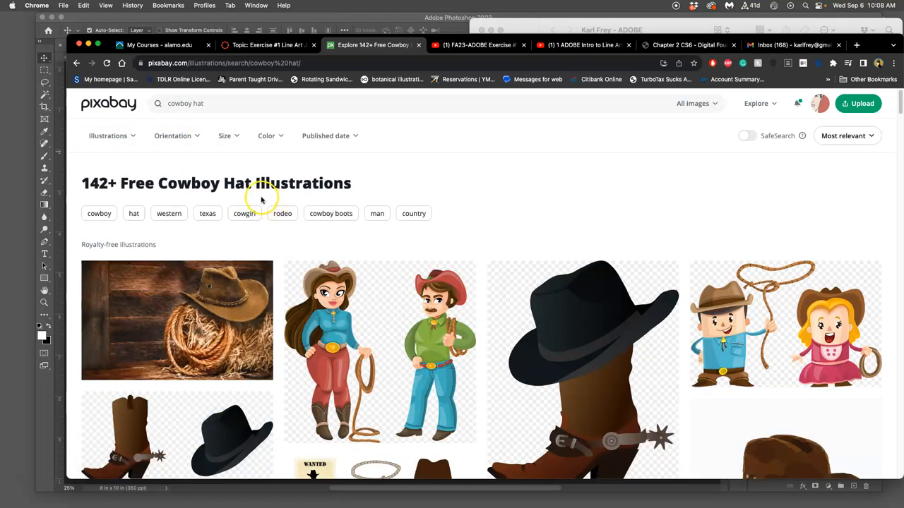
left_click(267, 136)
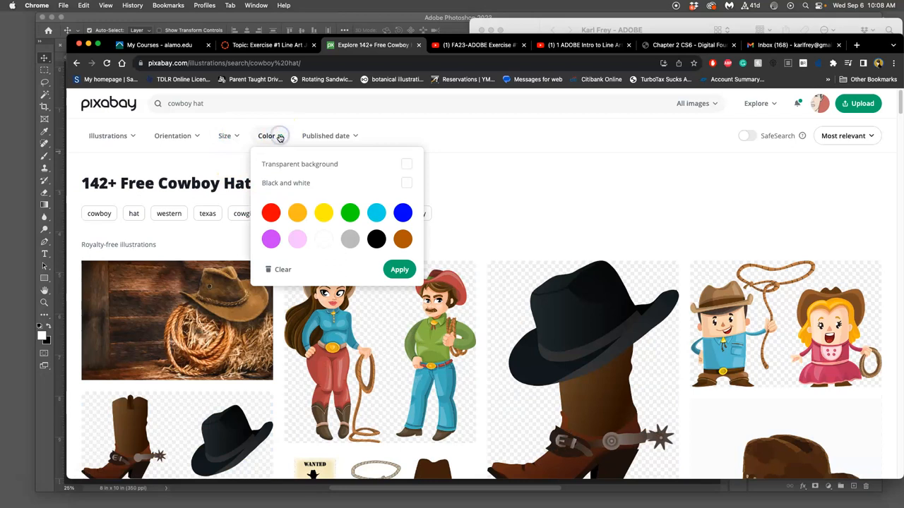
left_click(407, 184)
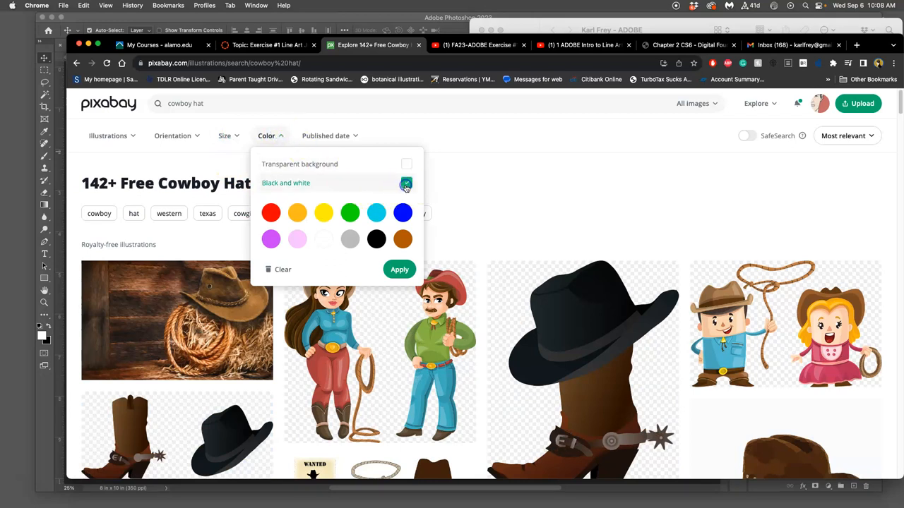
left_click(399, 268)
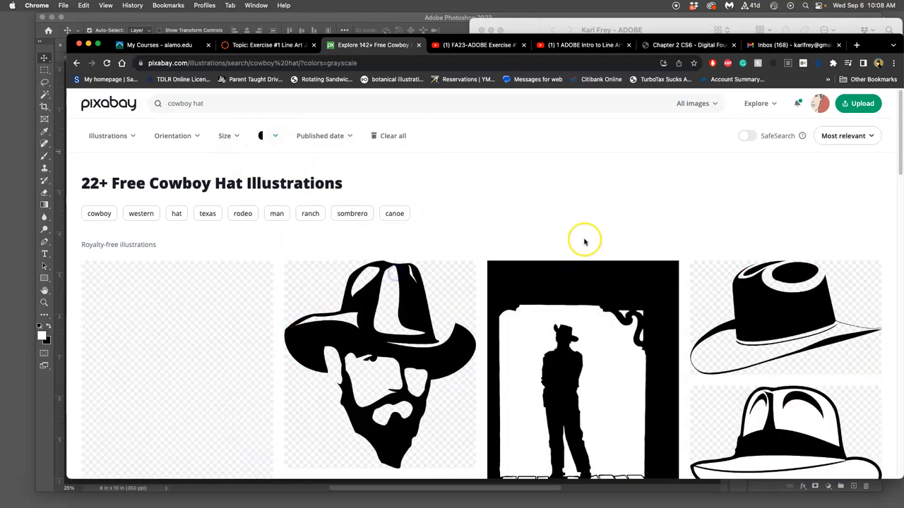
Step: Browse the filtered results, reapplying the illustration and black-and-white filters after returning
scroll("down", 3)
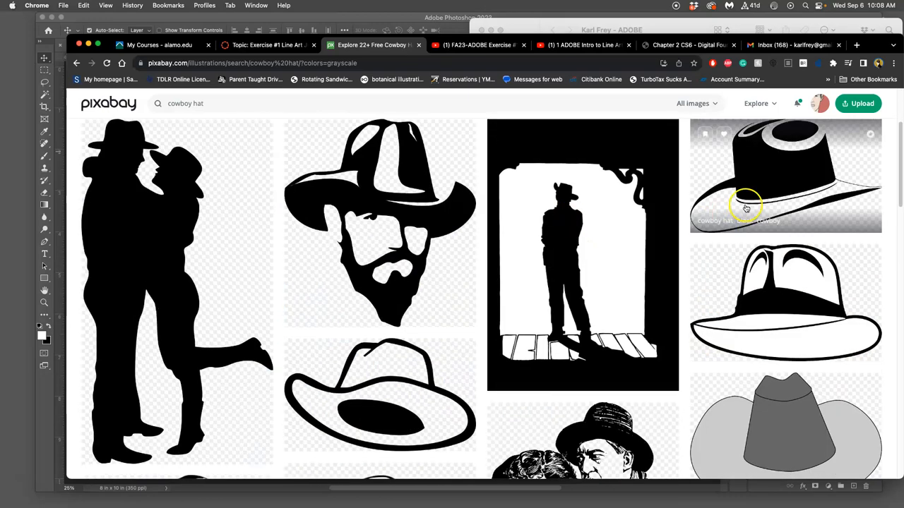
scroll("down", 3)
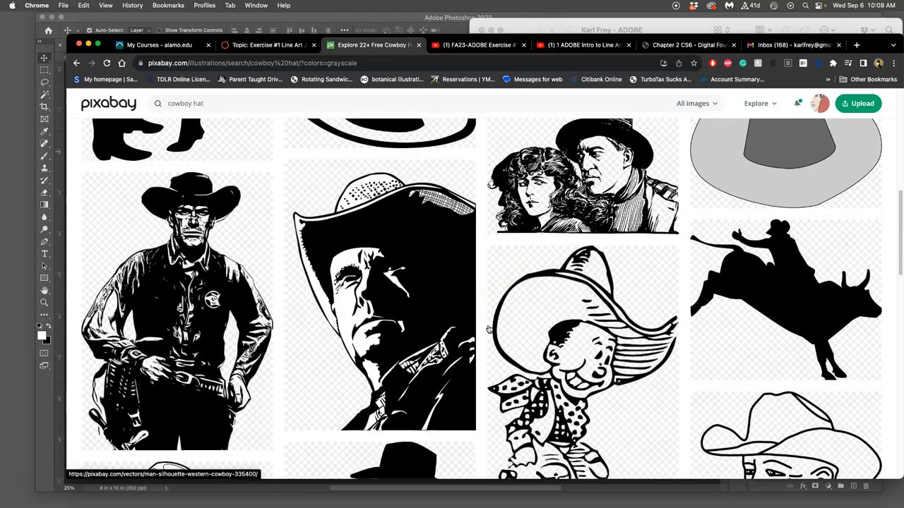
scroll("up", 3)
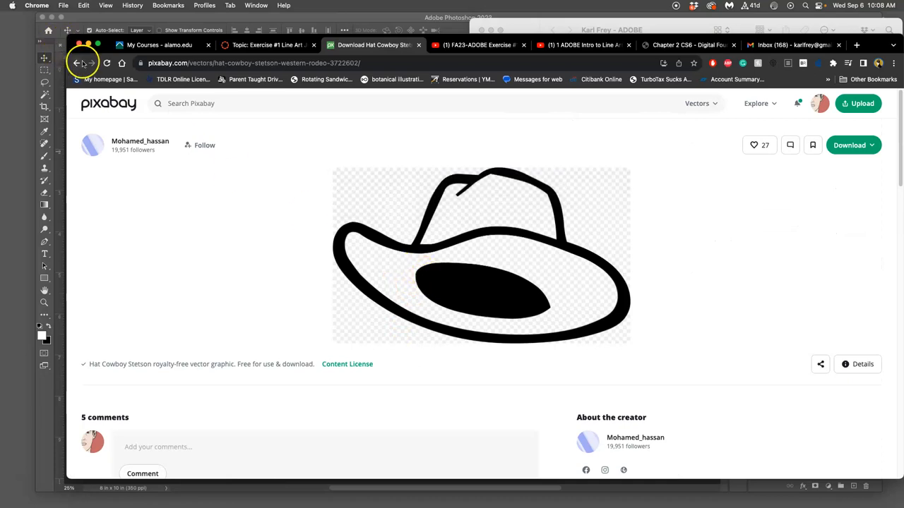
left_click(76, 63)
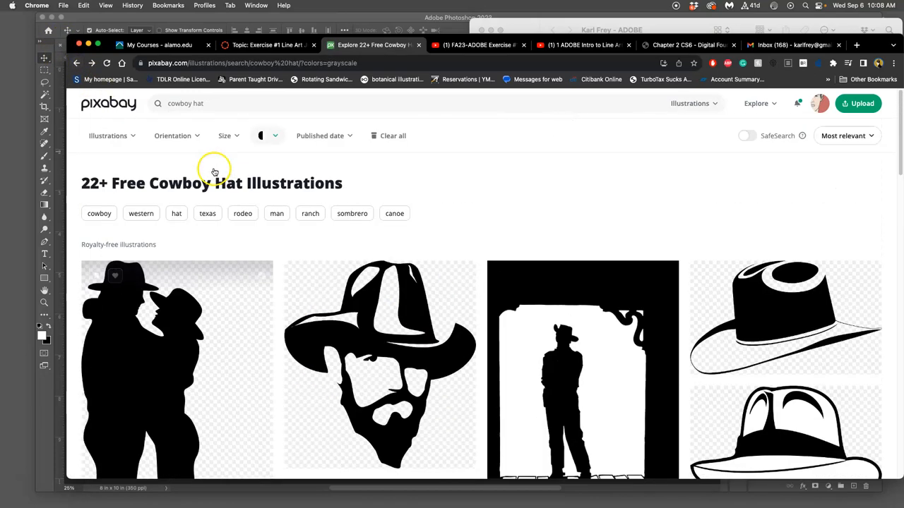
mouse_move(125, 136)
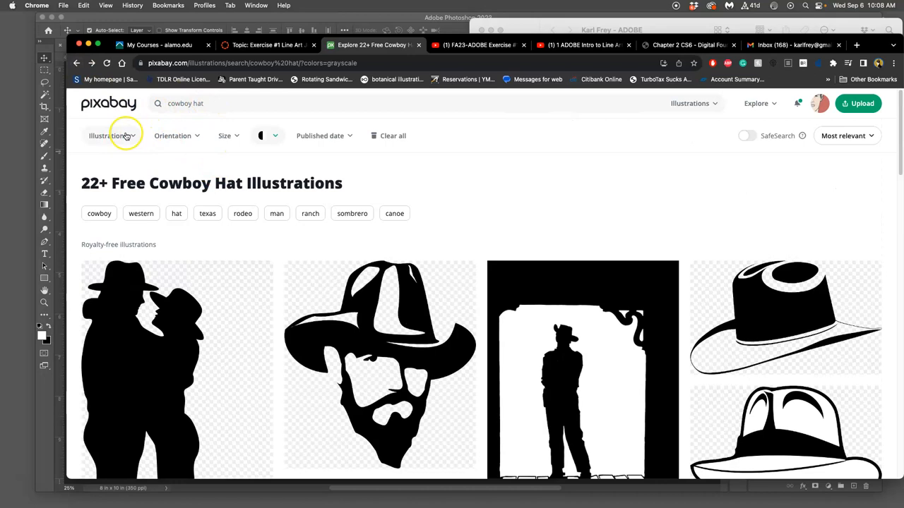
left_click(108, 136)
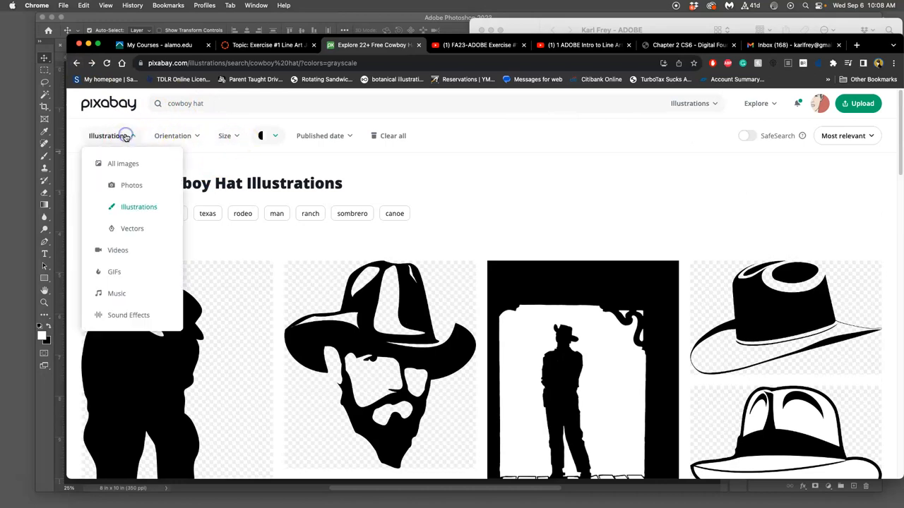
mouse_move(257, 157)
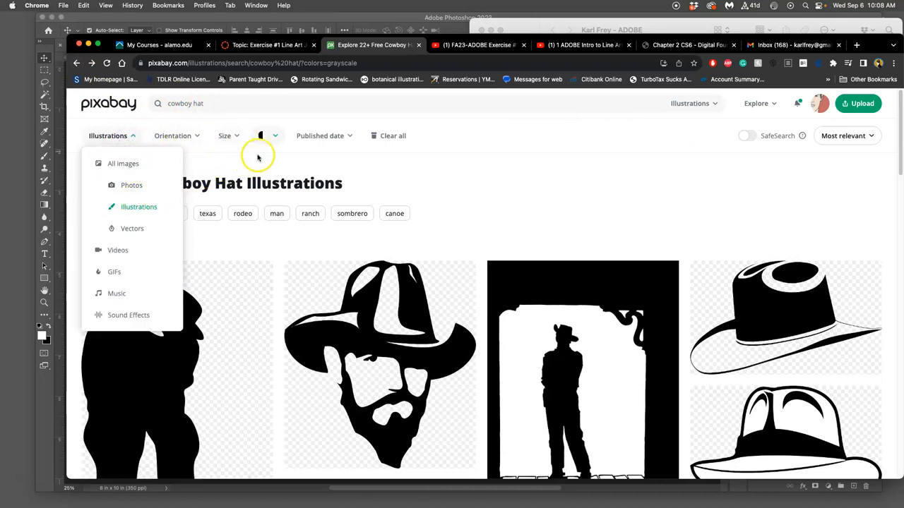
left_click(274, 136)
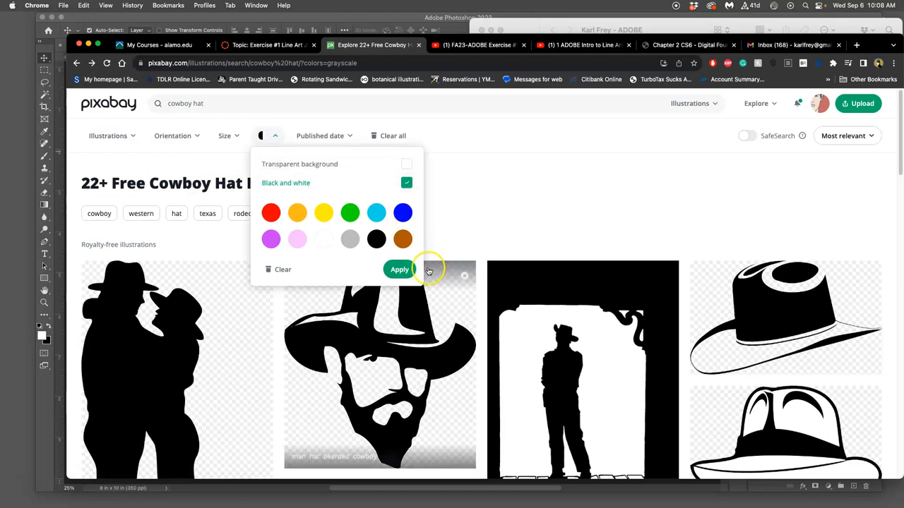
left_click(399, 268)
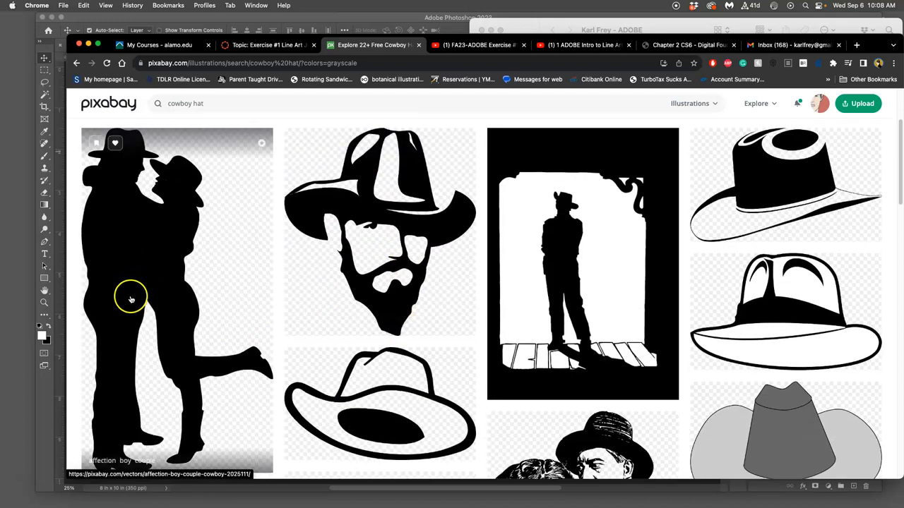
mouse_move(243, 291)
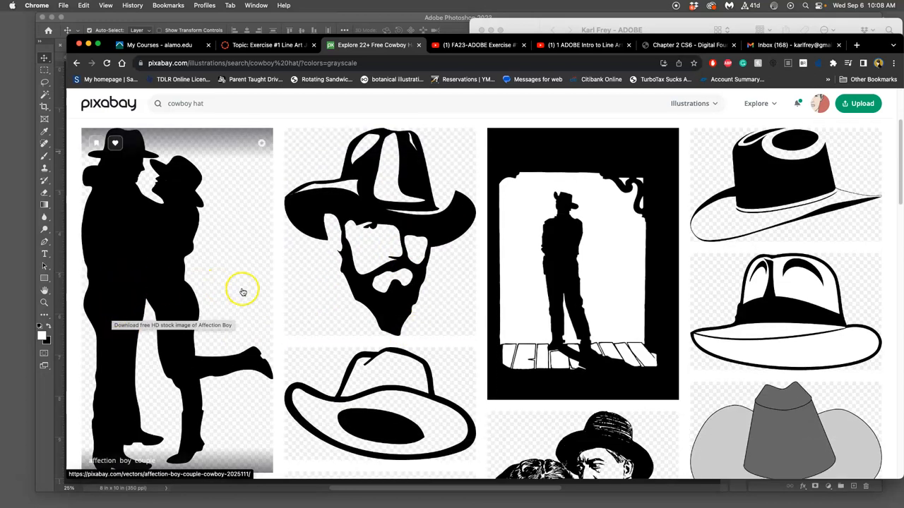
scroll("down", 3)
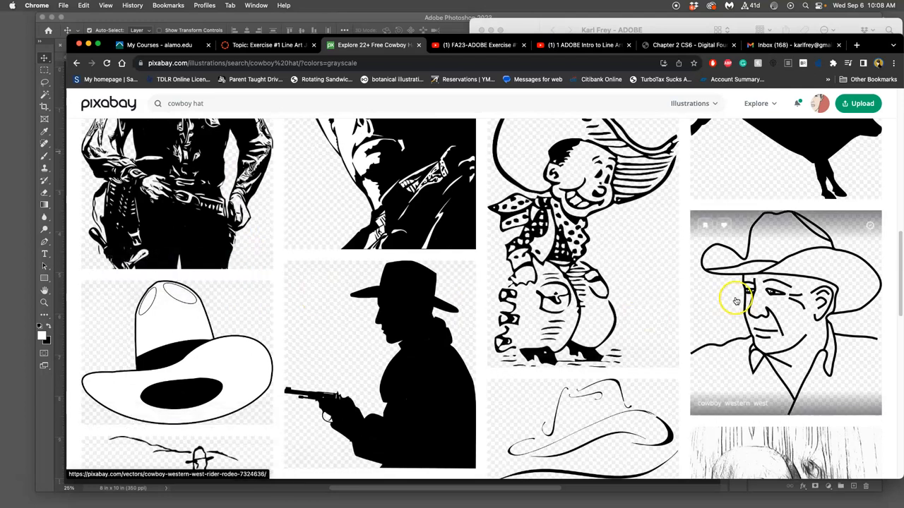
Step: Download the older cowboy line drawing as a 1792×1920 PNG
left_click(783, 313)
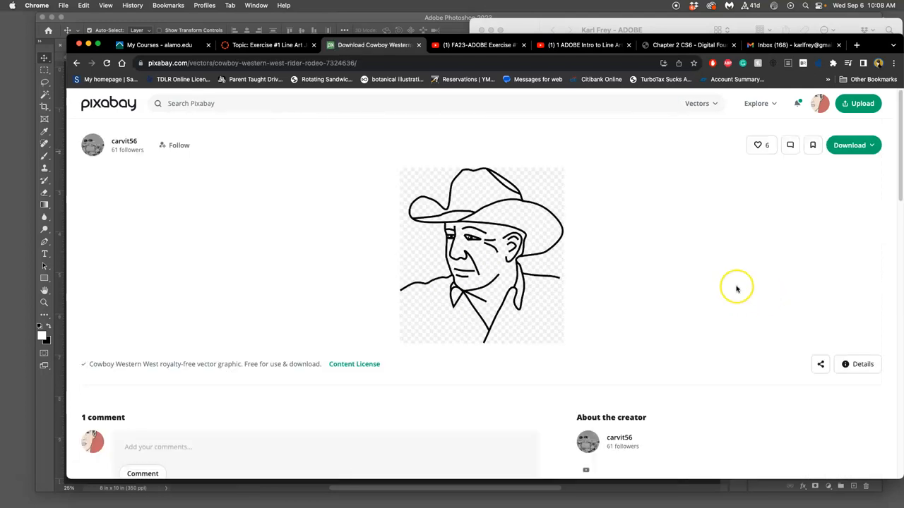
mouse_move(480, 254)
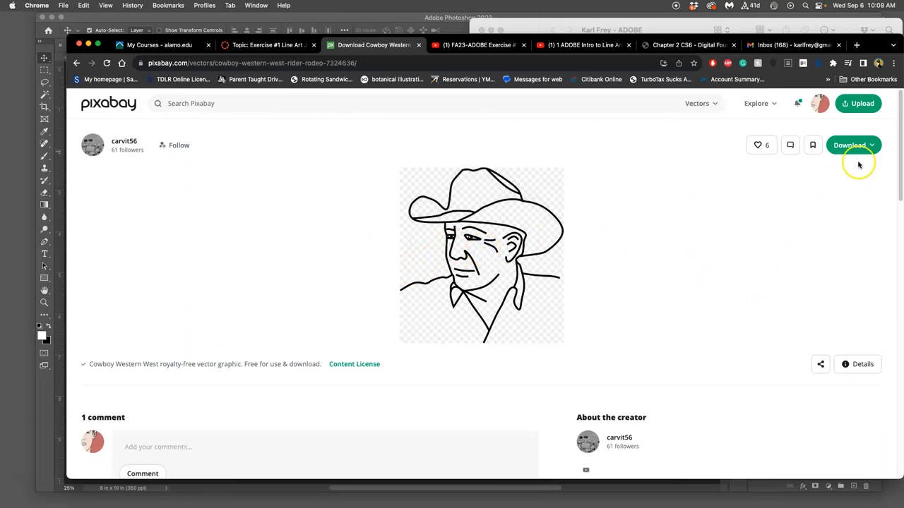
left_click(853, 144)
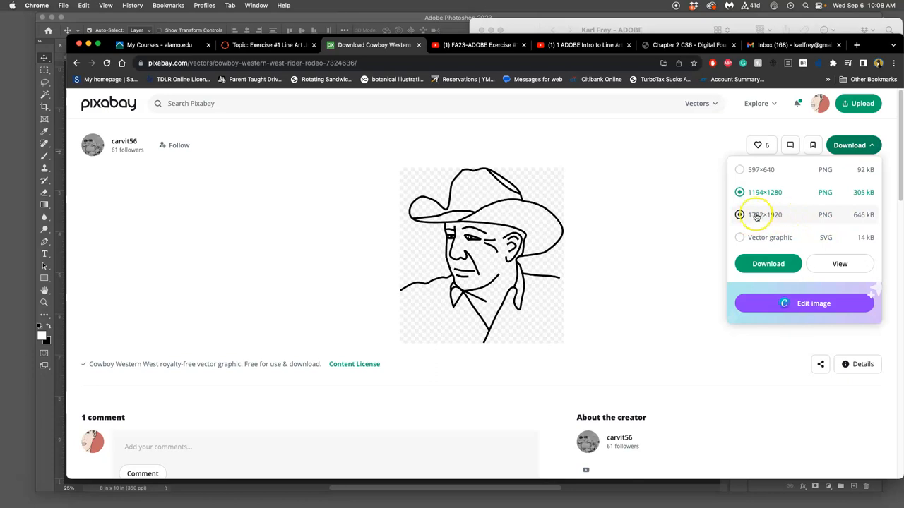
left_click(740, 215)
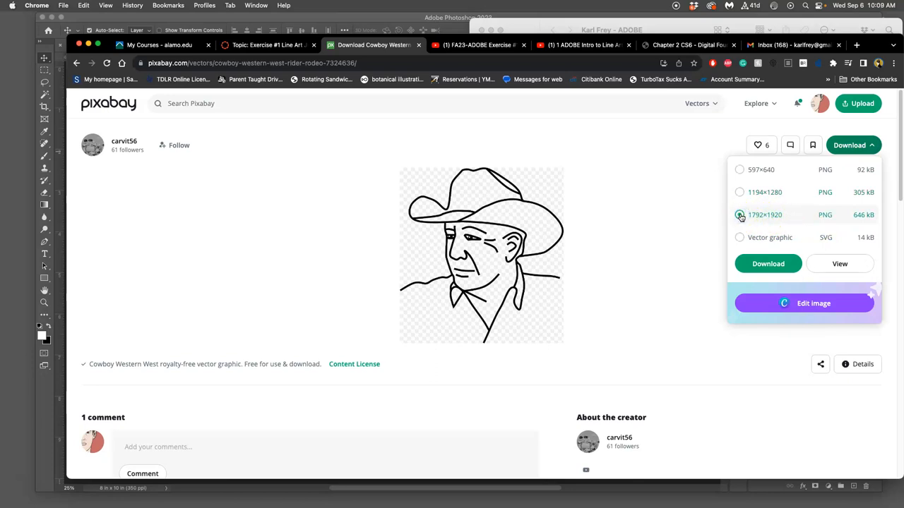
left_click(740, 238)
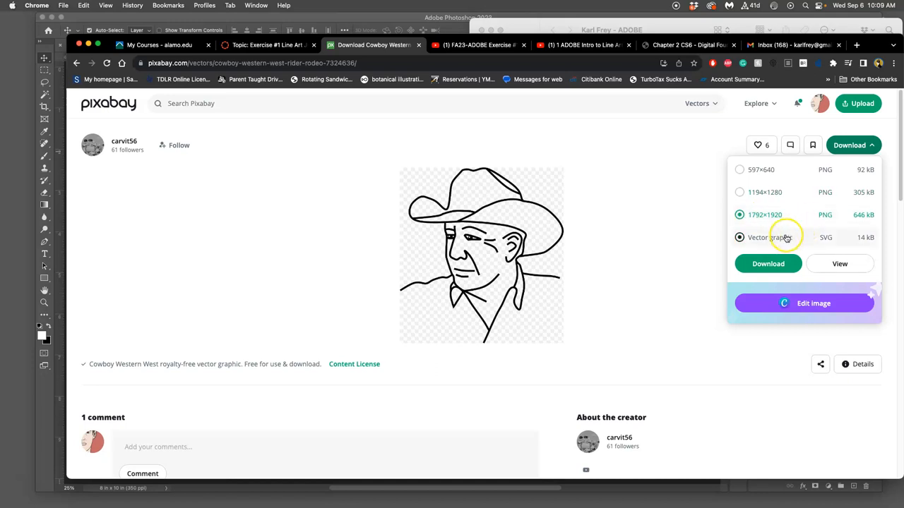
mouse_move(769, 247)
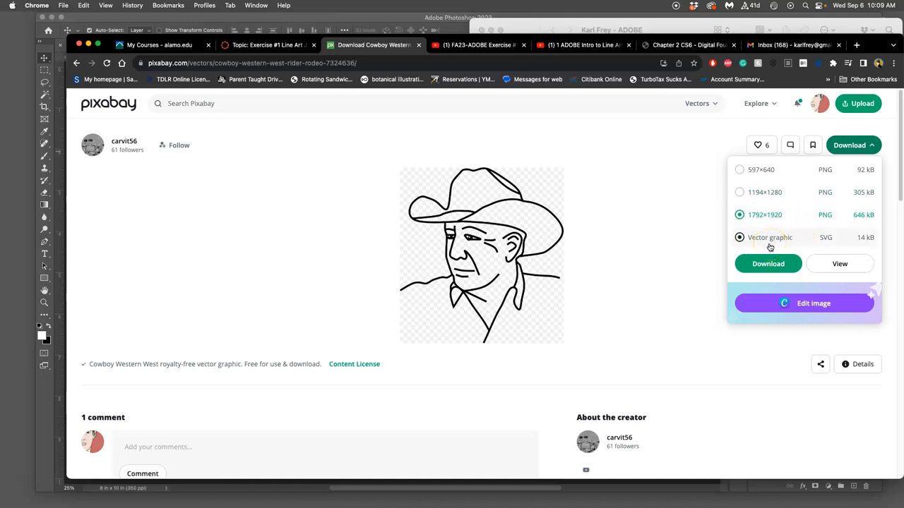
mouse_move(776, 246)
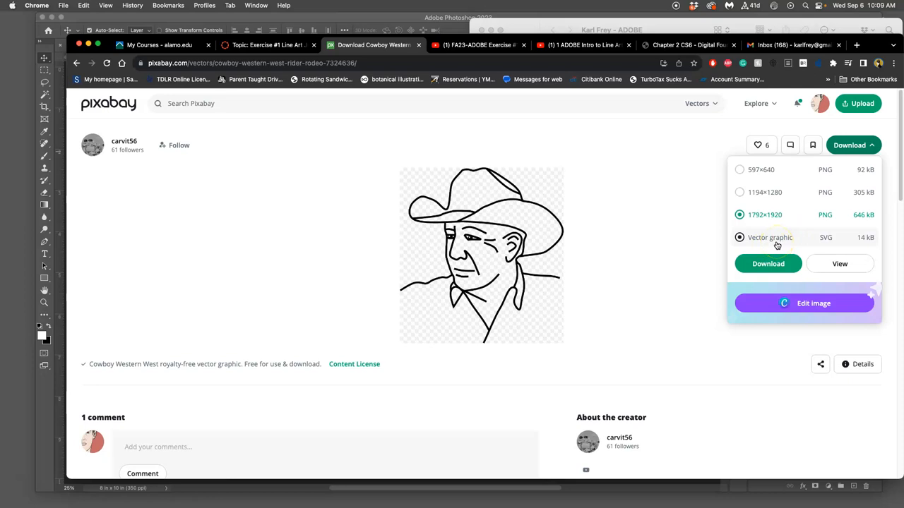
mouse_move(726, 246)
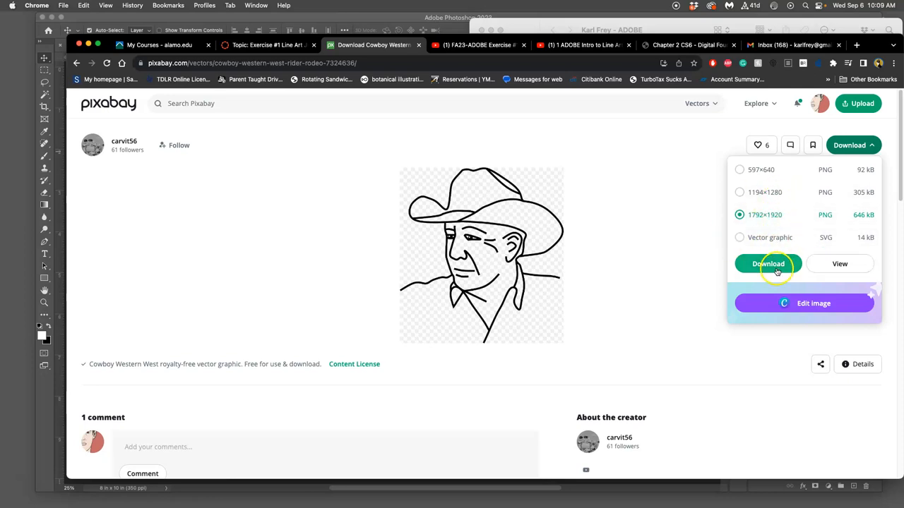
left_click(769, 264)
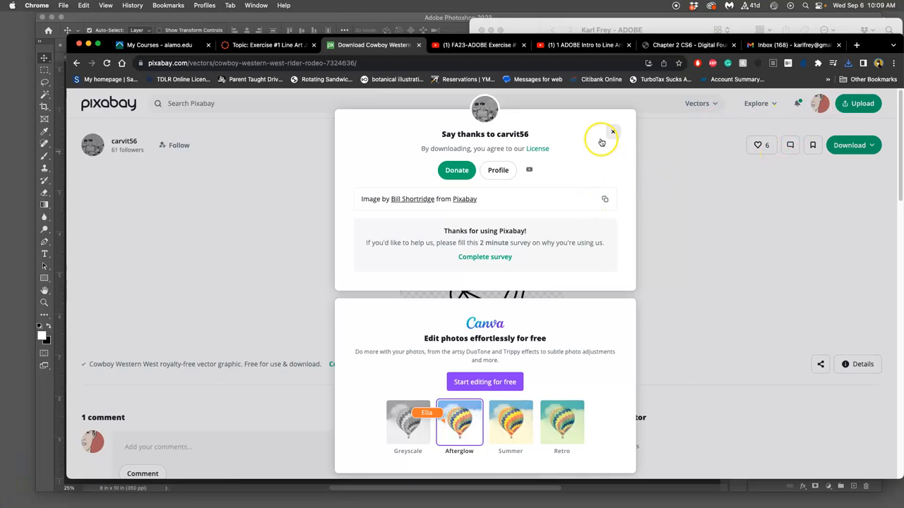
Step: Dismiss the thank-you popup and close the account options menu
left_click(613, 133)
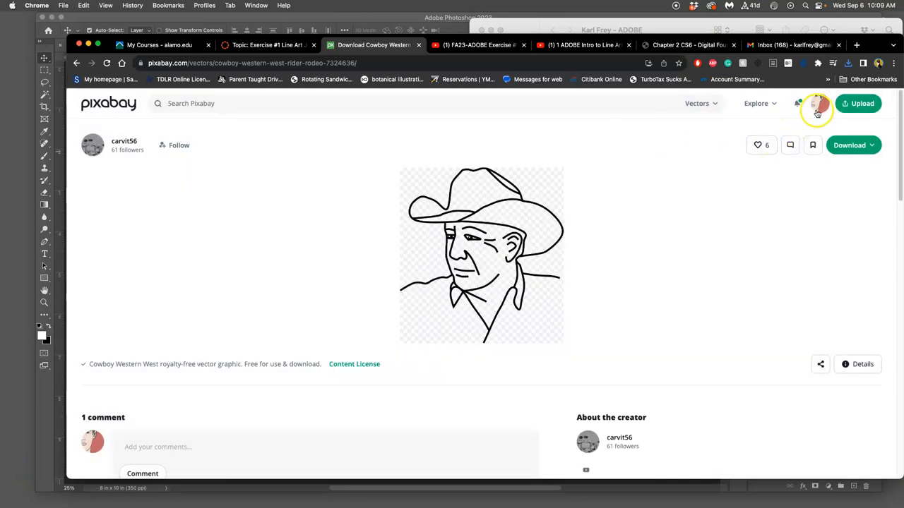
left_click(819, 103)
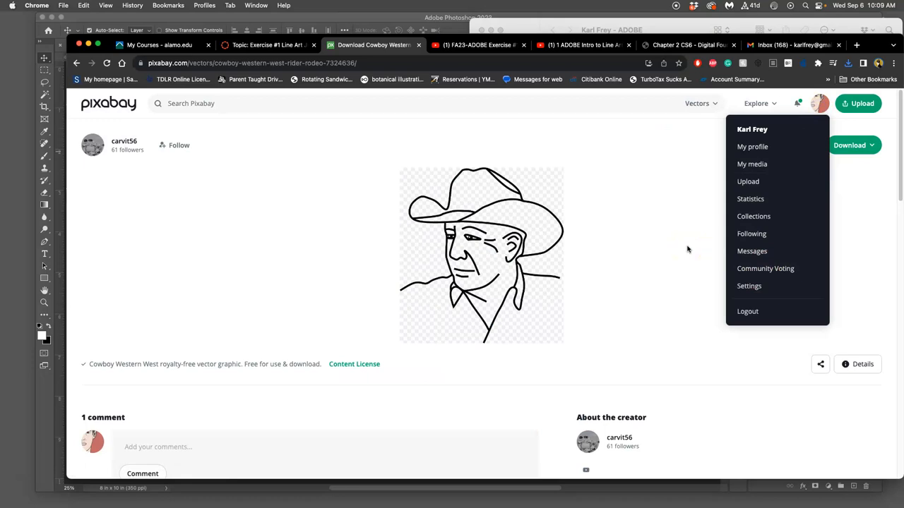
left_click(626, 57)
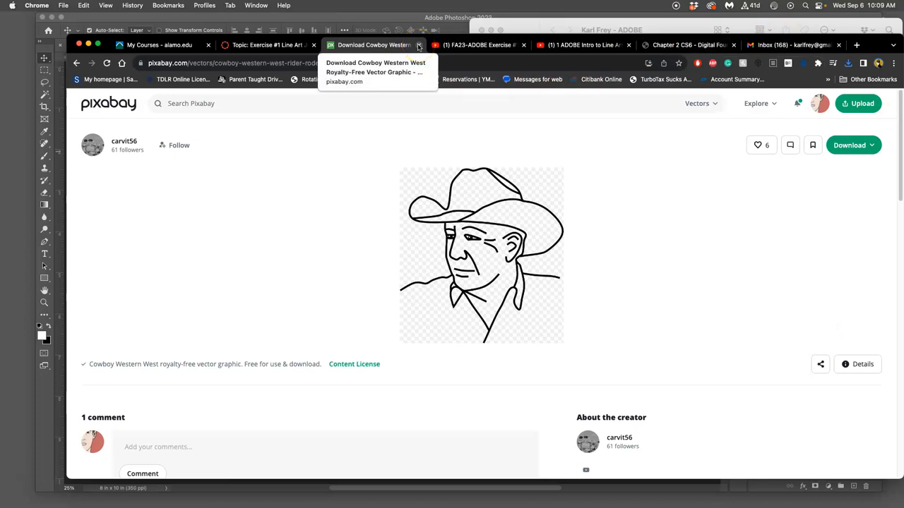
Step: Go to Google via the address bar and open the Google Images search page
left_click(251, 62)
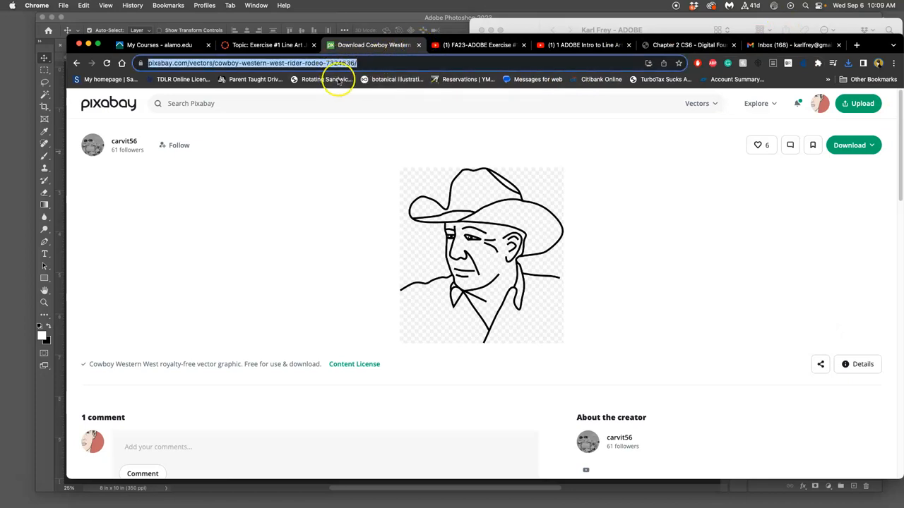
type("google")
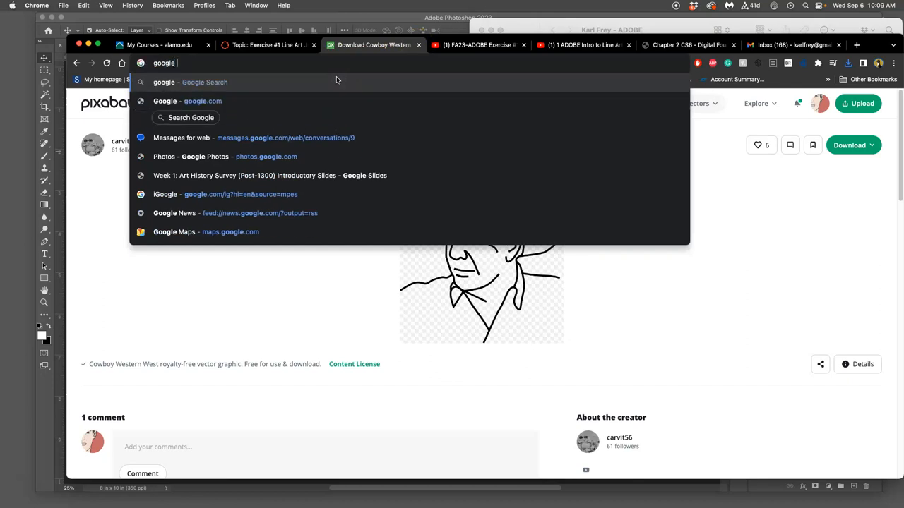
key("Return")
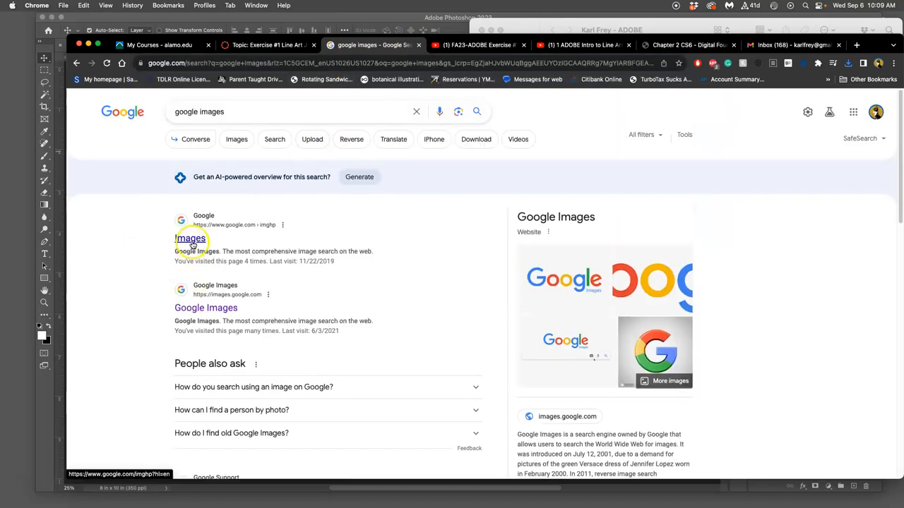
left_click(189, 237)
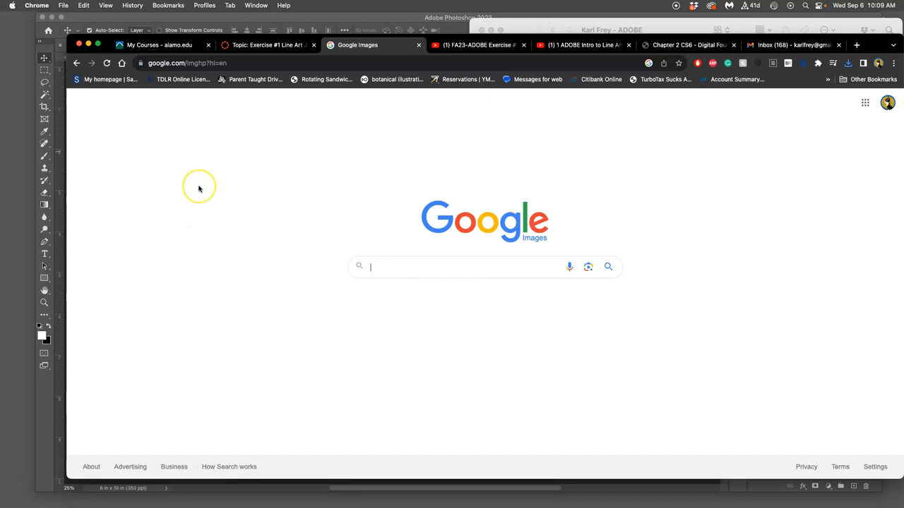
mouse_move(276, 187)
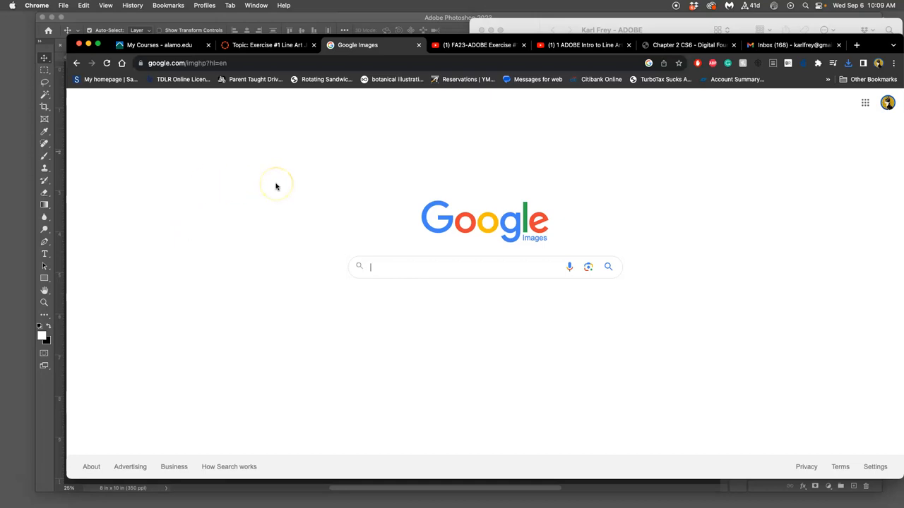
Step: Begin entering 'cowboy' in the Google Images search box
type("cowba")
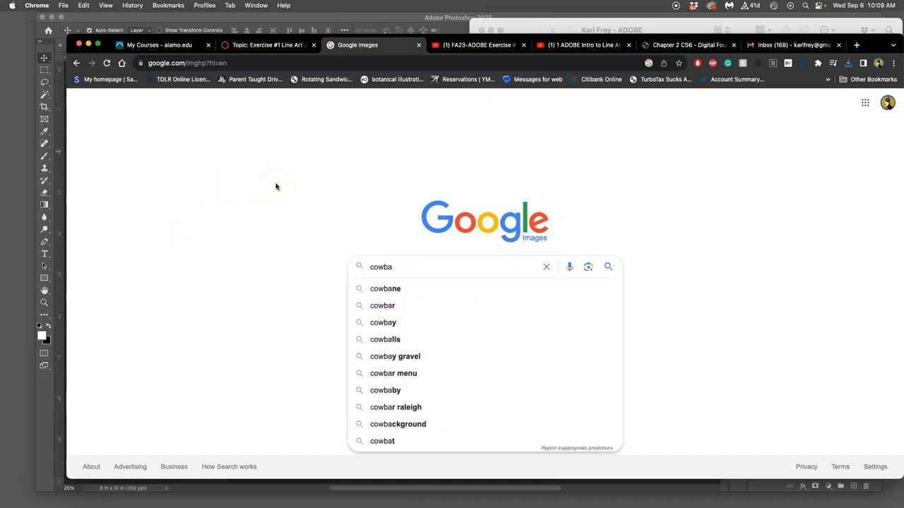
type("o")
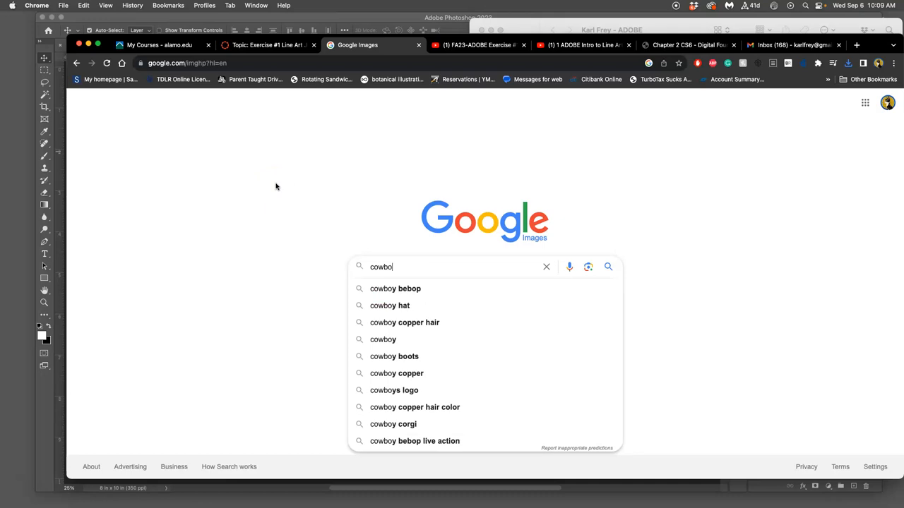
Step: Search images for cowboy hat and filter results by Size: Large under Tools
left_click(390, 305)
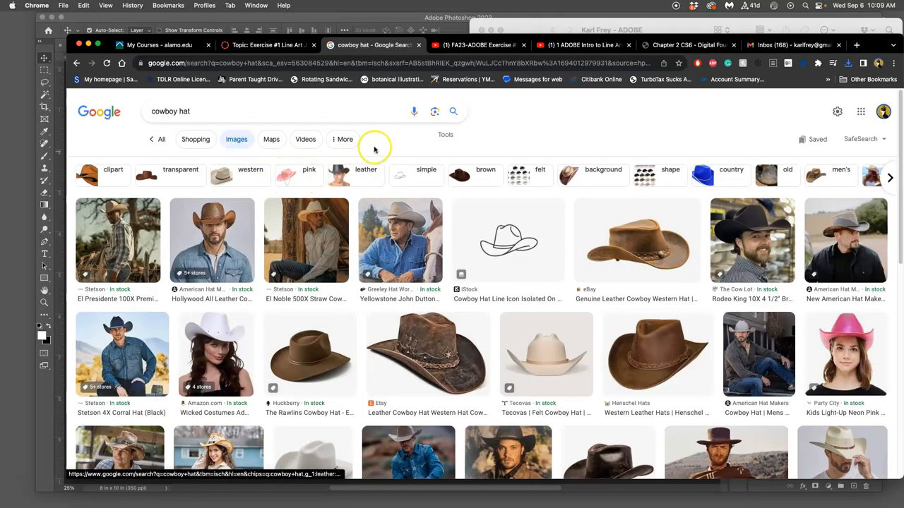
mouse_move(166, 132)
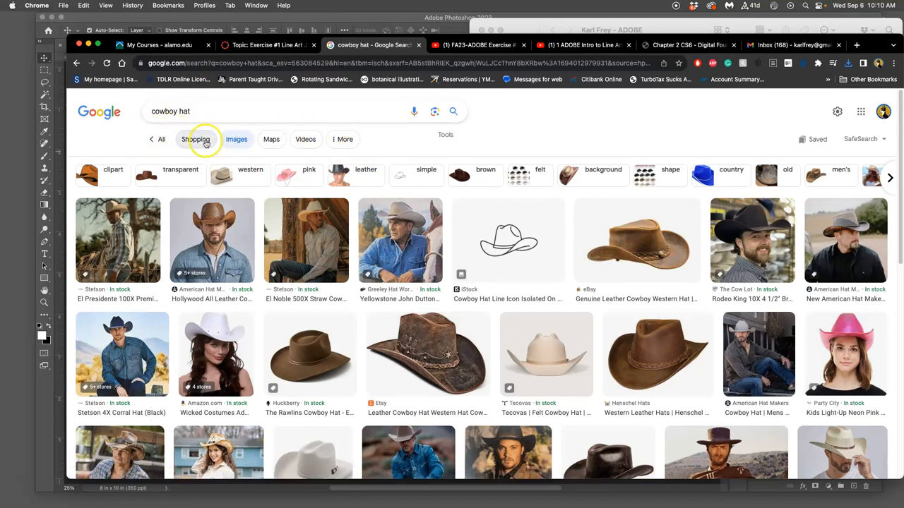
mouse_move(305, 140)
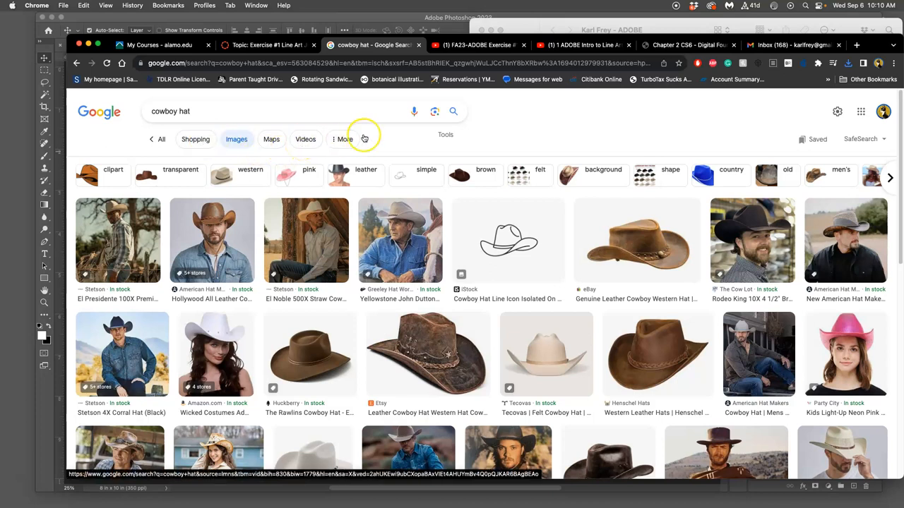
left_click(444, 135)
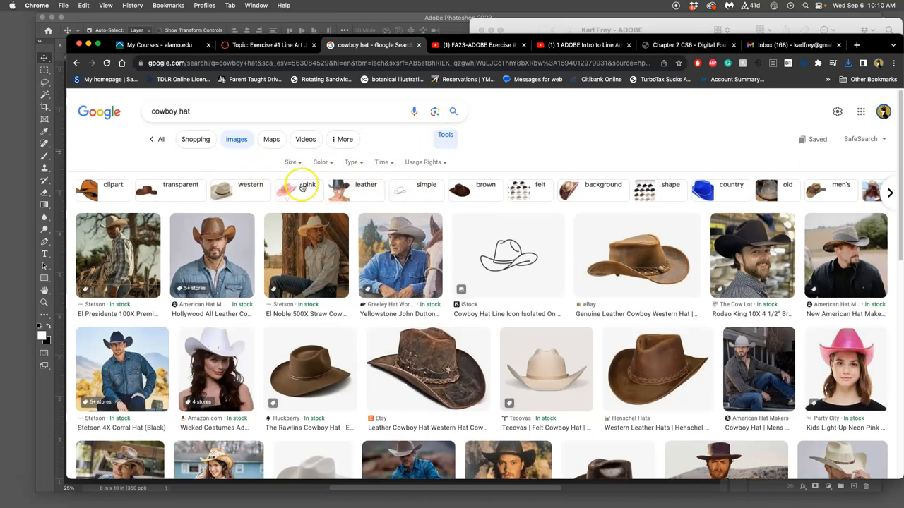
mouse_move(319, 169)
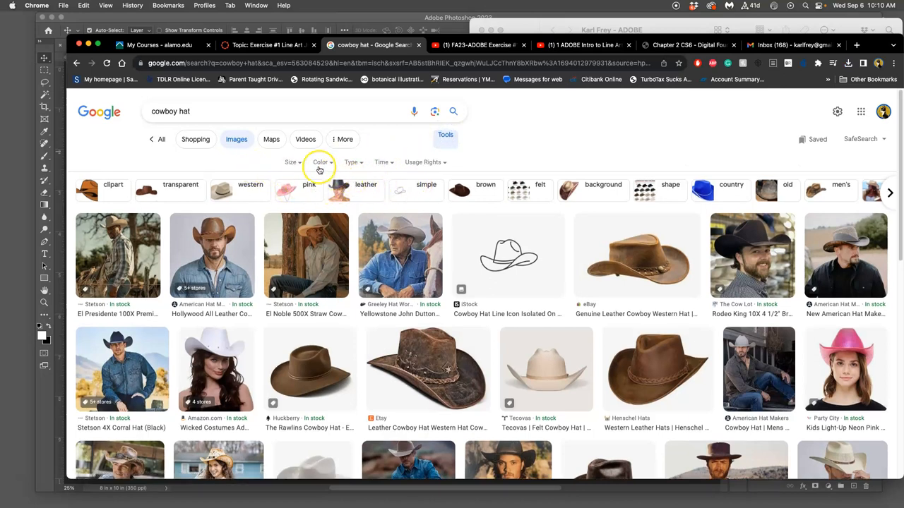
left_click(291, 161)
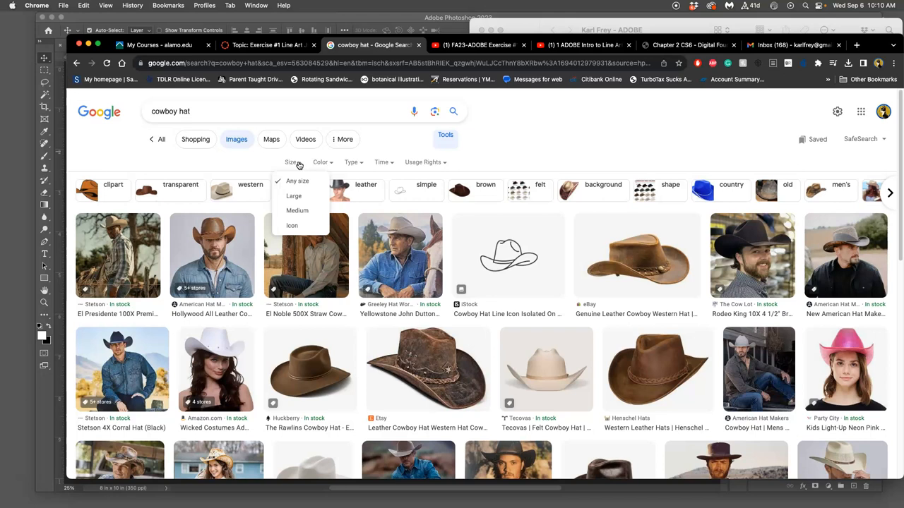
left_click(294, 195)
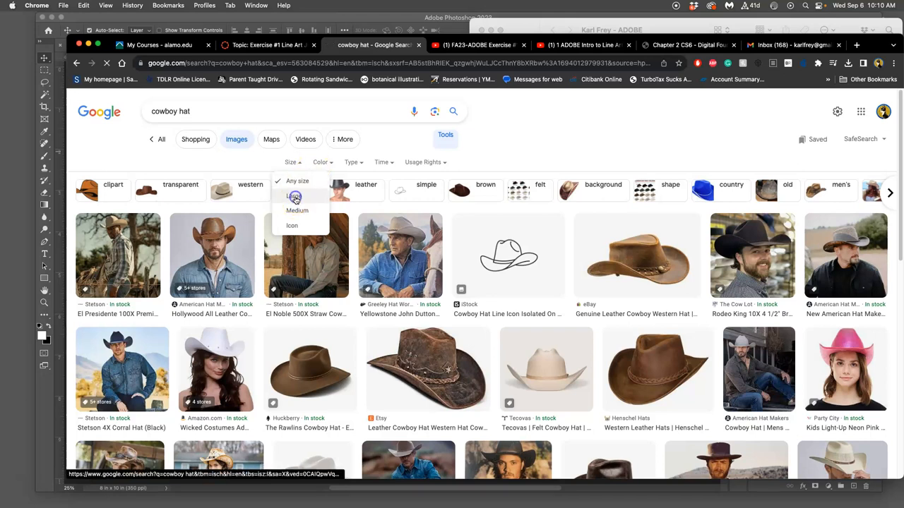
left_click(297, 195)
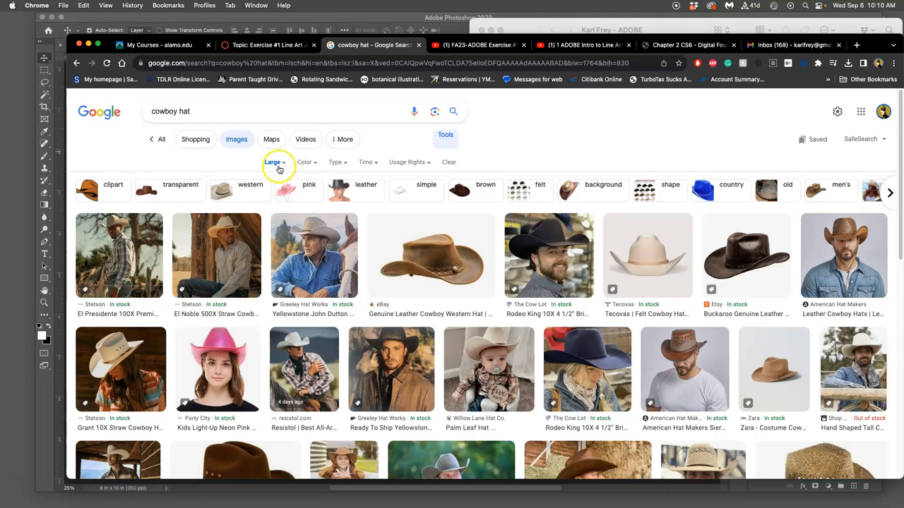
Step: Filter the results further to Color: Black and white and Type: Line Drawing
left_click(305, 162)
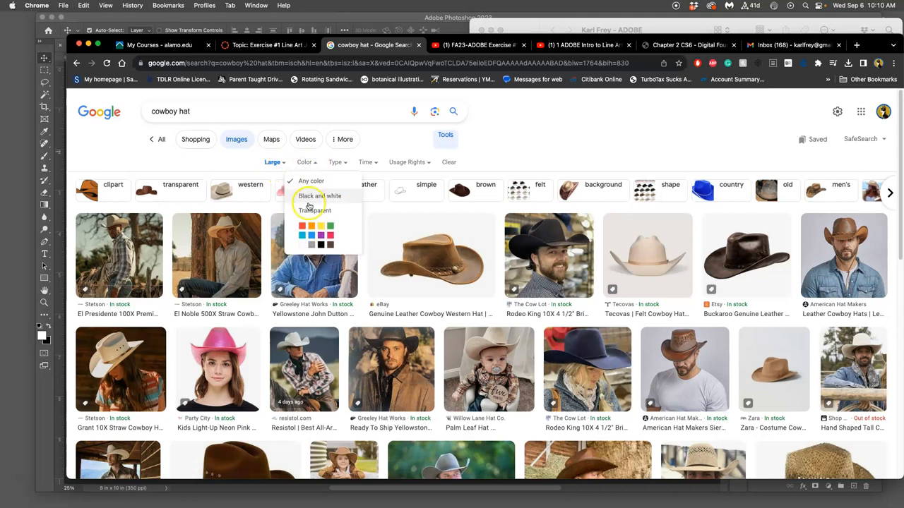
left_click(320, 195)
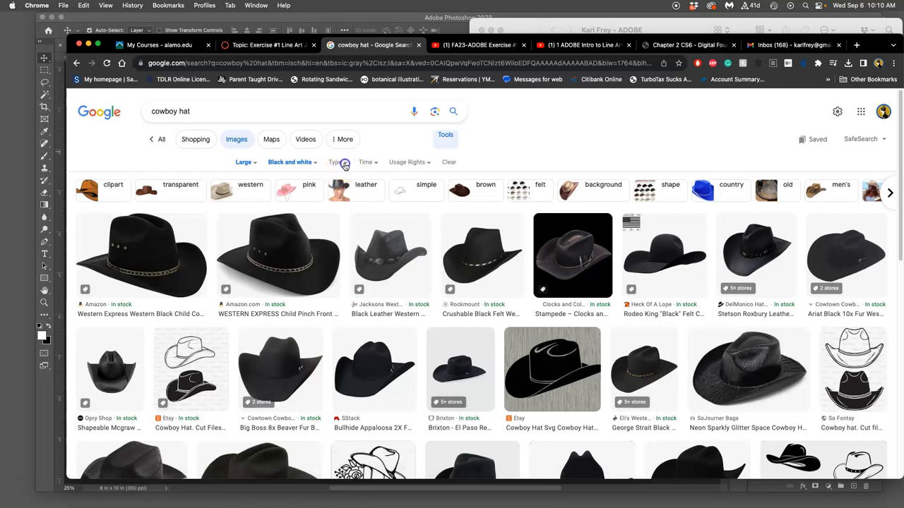
left_click(339, 161)
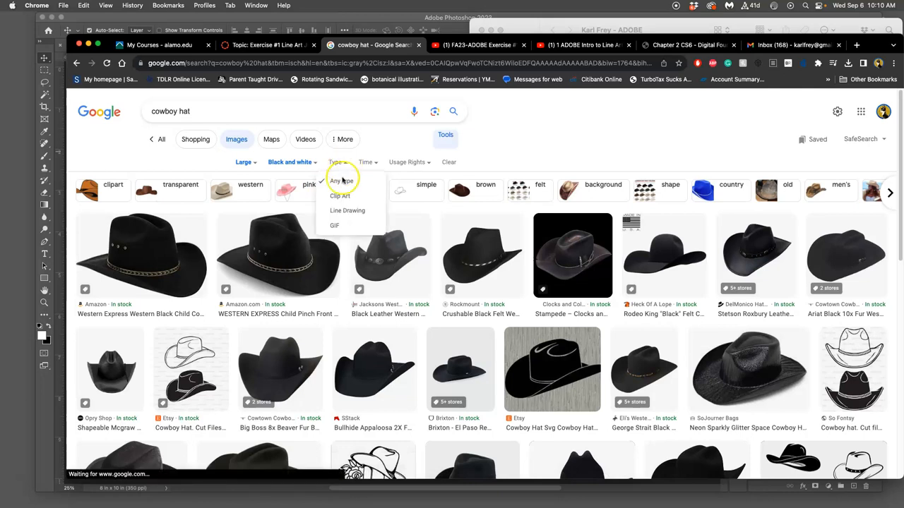
left_click(347, 211)
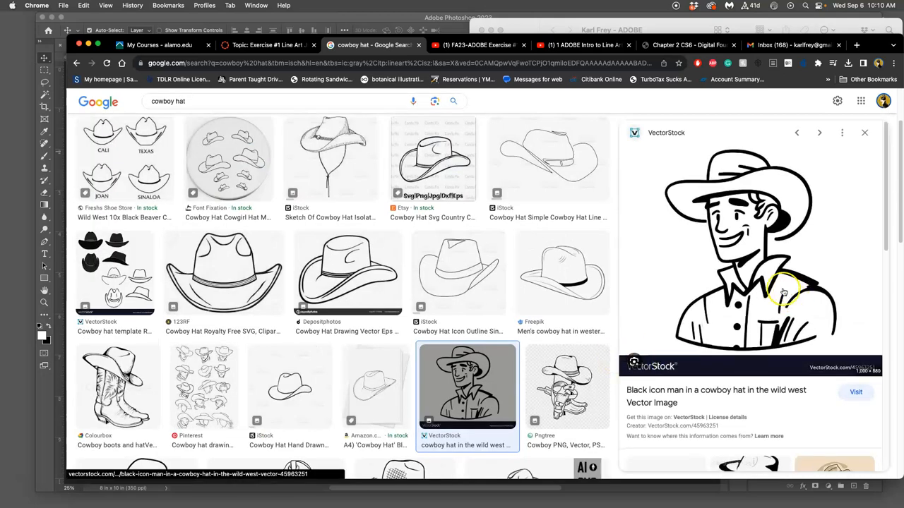
mouse_move(756, 260)
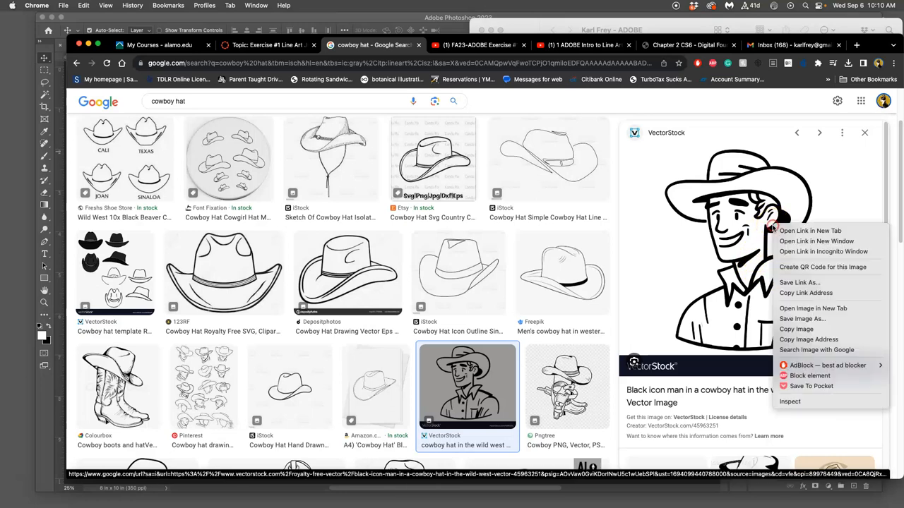
mouse_move(813, 308)
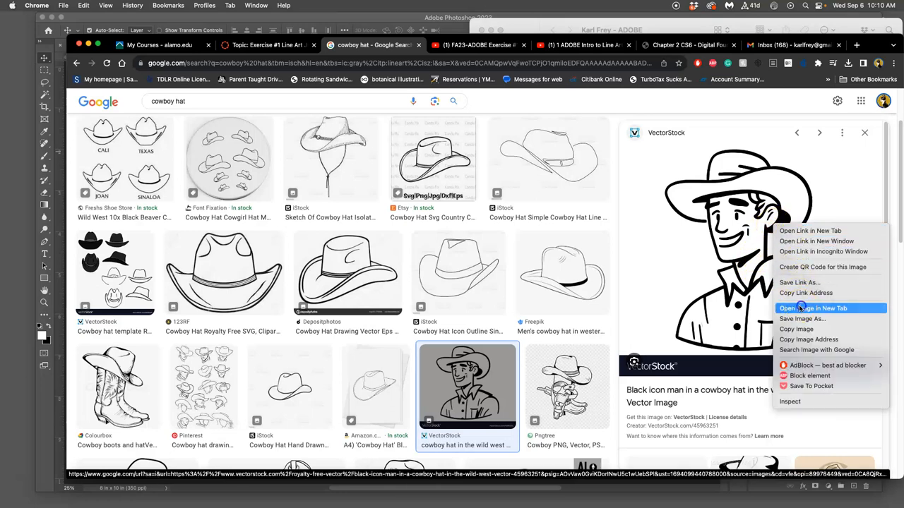
Step: Open the VectorStock smiling cowboy full-size, save it with Save Image As, and return to the results
left_click(813, 308)
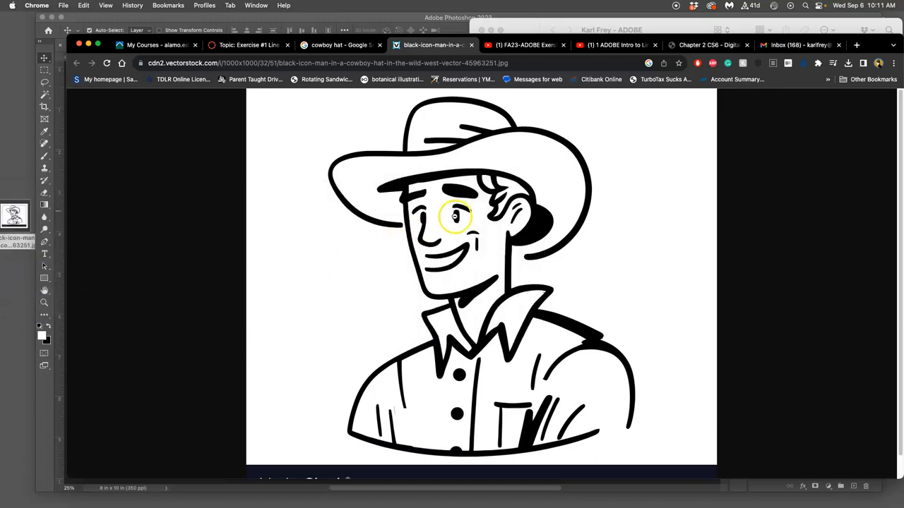
right_click(455, 214)
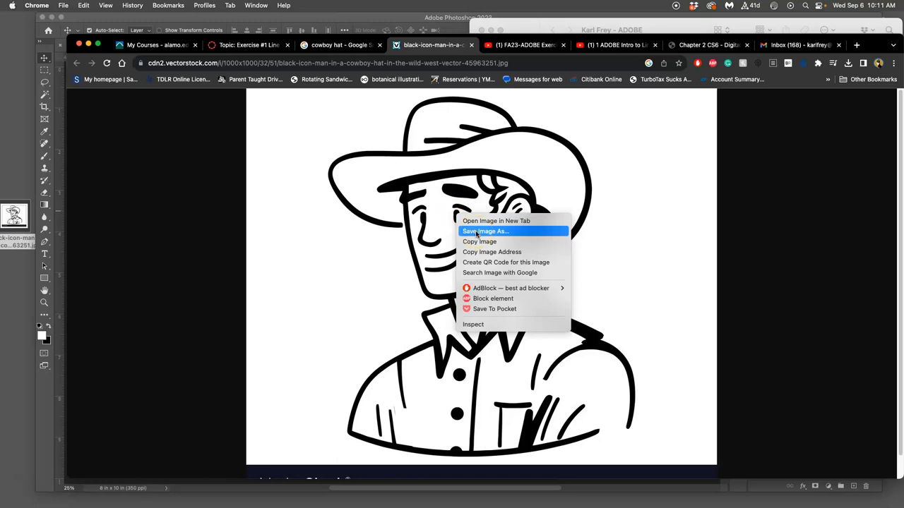
left_click(486, 232)
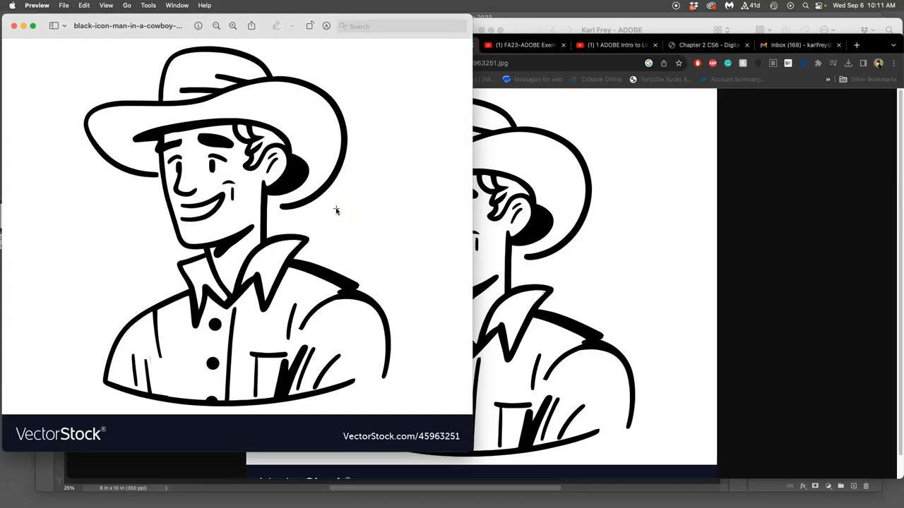
mouse_move(81, 93)
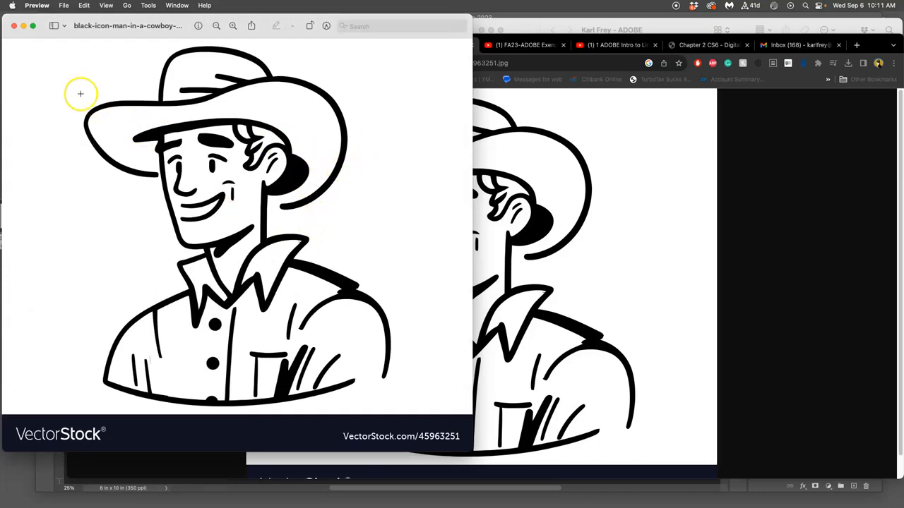
left_click(432, 44)
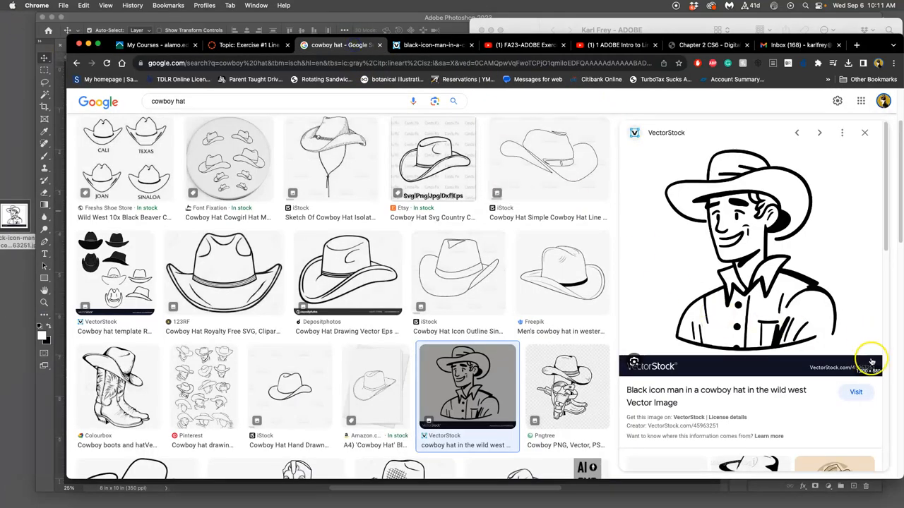
mouse_move(870, 373)
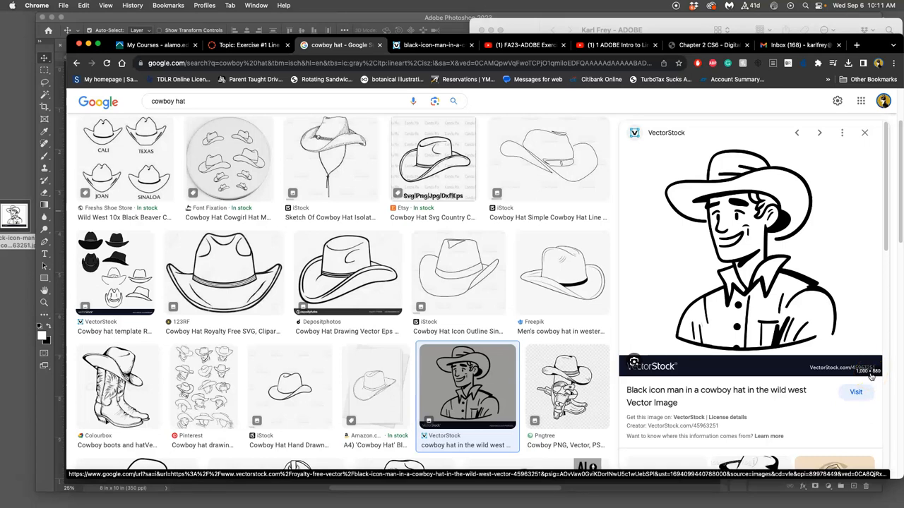
scroll("down", 3)
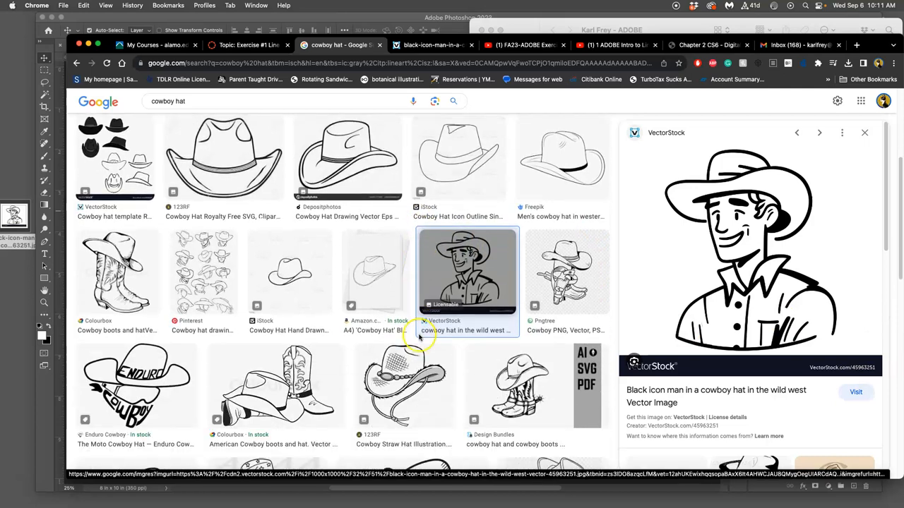
Step: Open the Pngtree cowboy hat, boots and holster drawing full-size in a new tab and save it
left_click(568, 271)
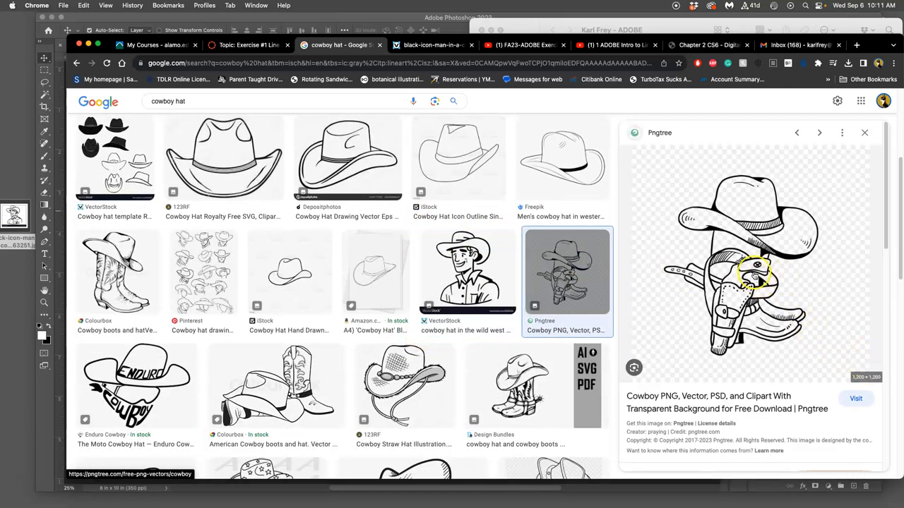
right_click(751, 272)
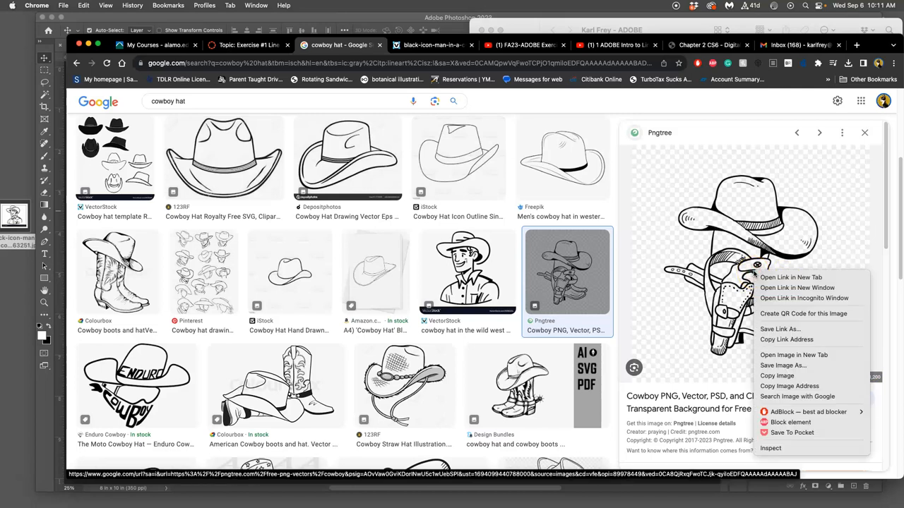
left_click(793, 355)
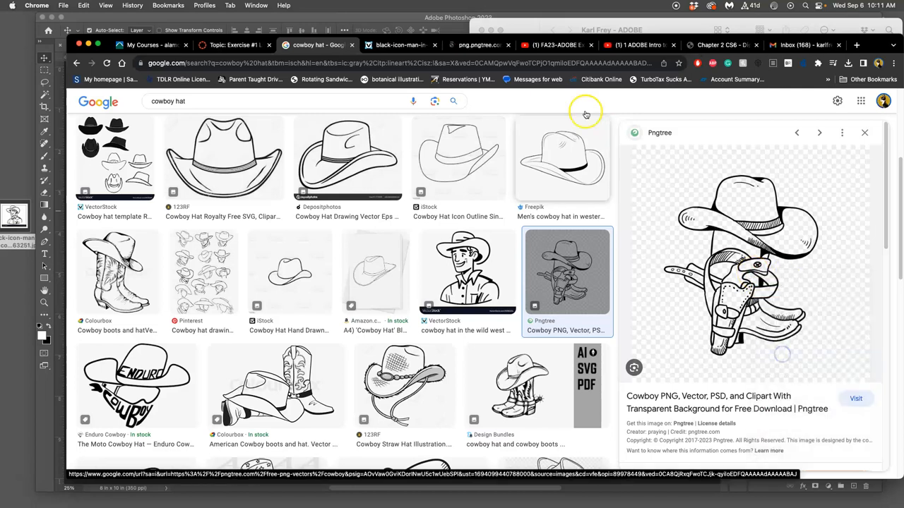
left_click(749, 247)
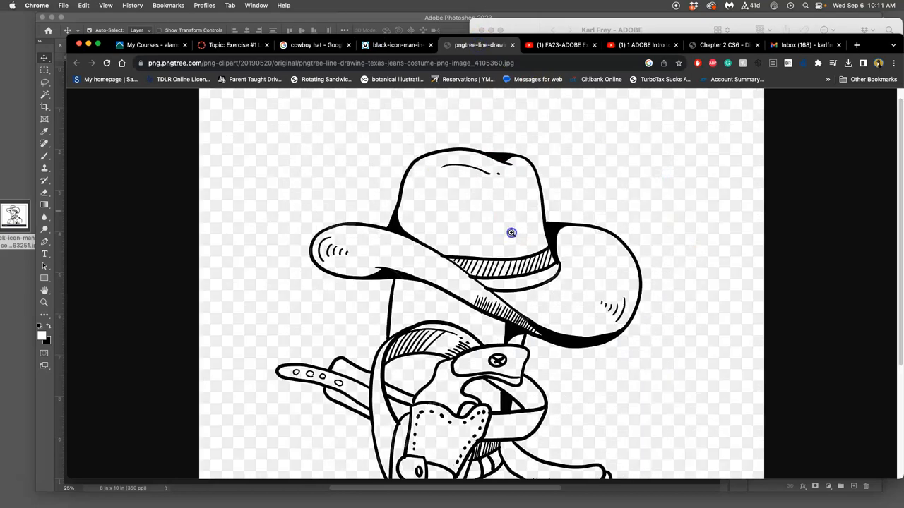
scroll("down", 3)
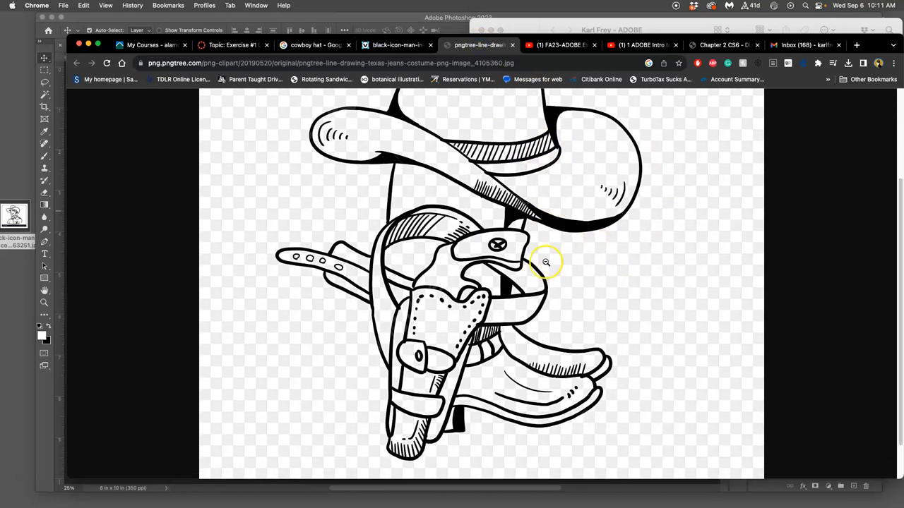
left_click(396, 44)
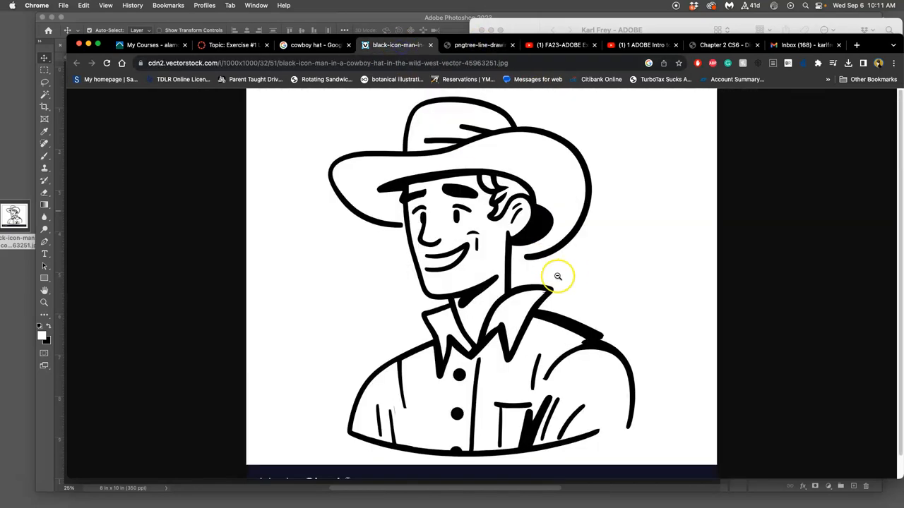
mouse_move(578, 317)
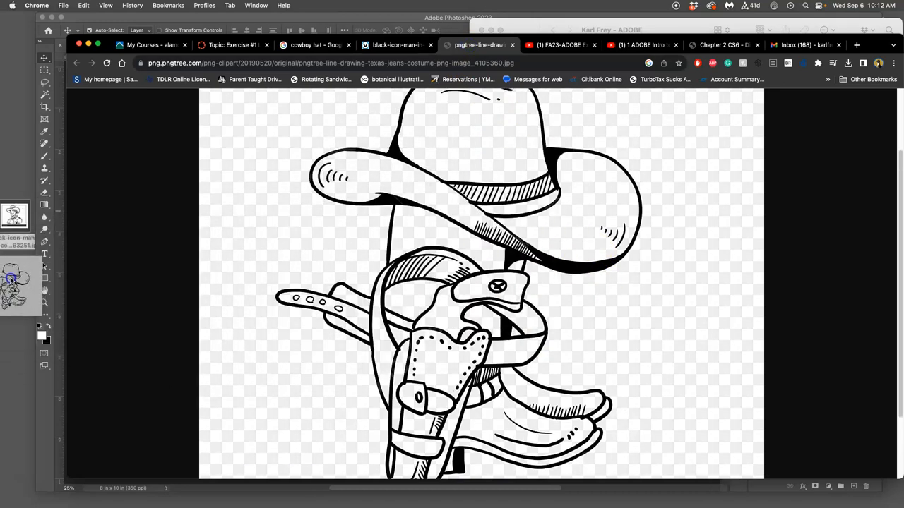
Step: Open the downloaded holster drawing from the desktop in Preview to check it
left_click(14, 283)
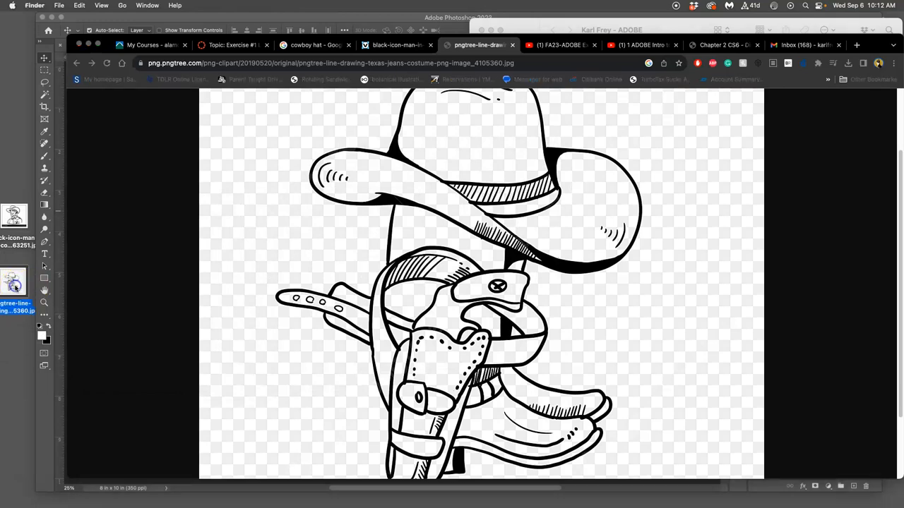
double_click(14, 281)
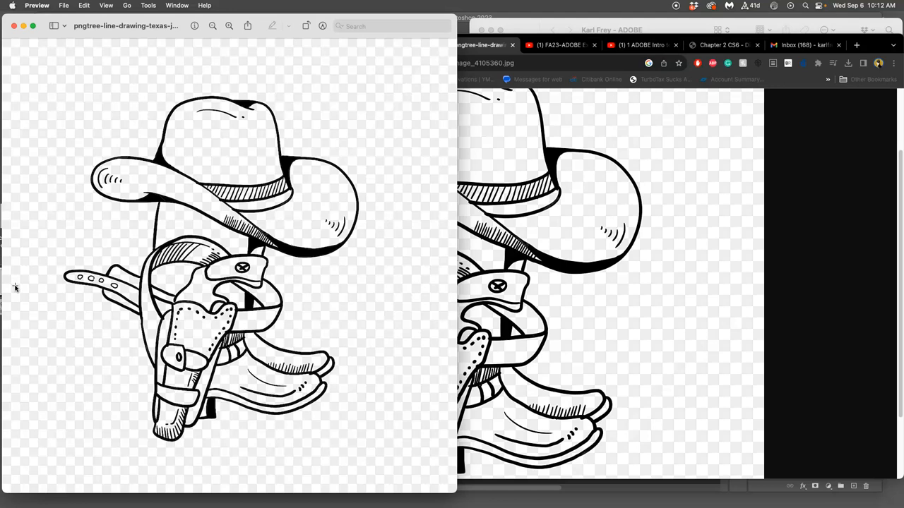
mouse_move(7, 87)
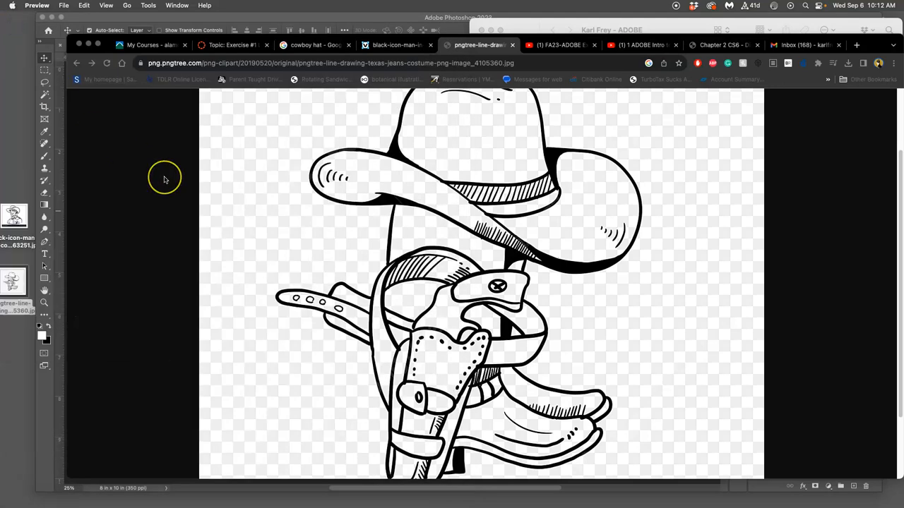
mouse_move(119, 93)
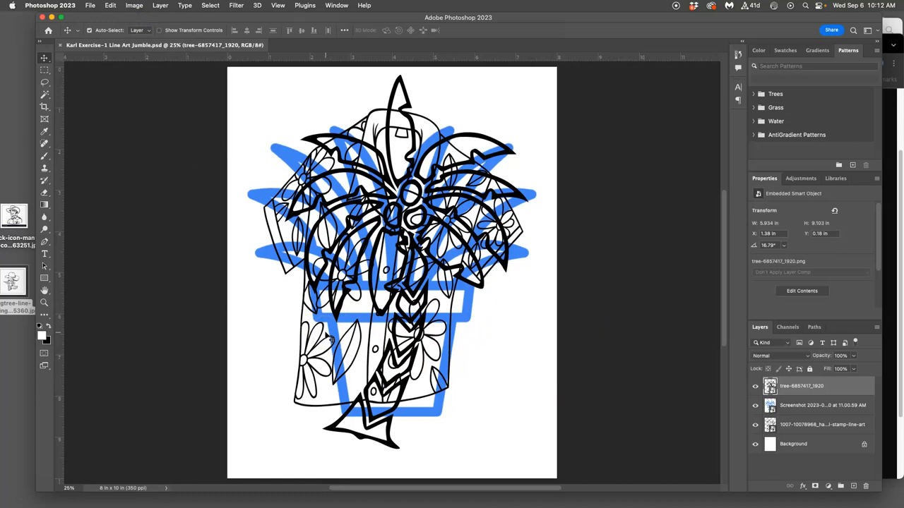
mouse_move(182, 344)
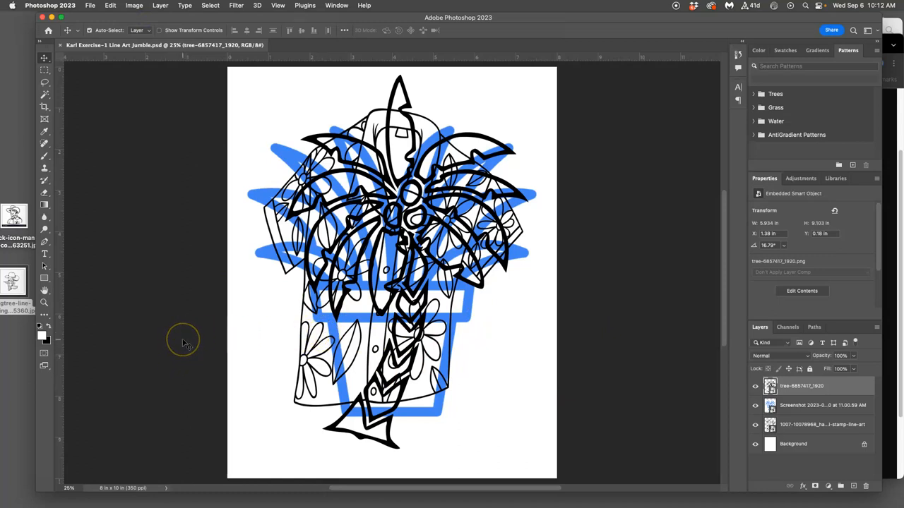
mouse_move(185, 345)
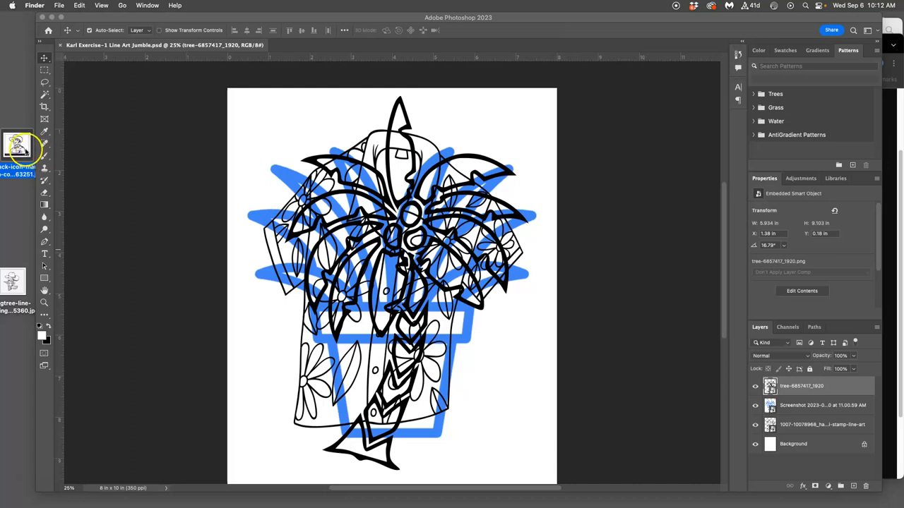
mouse_move(20, 224)
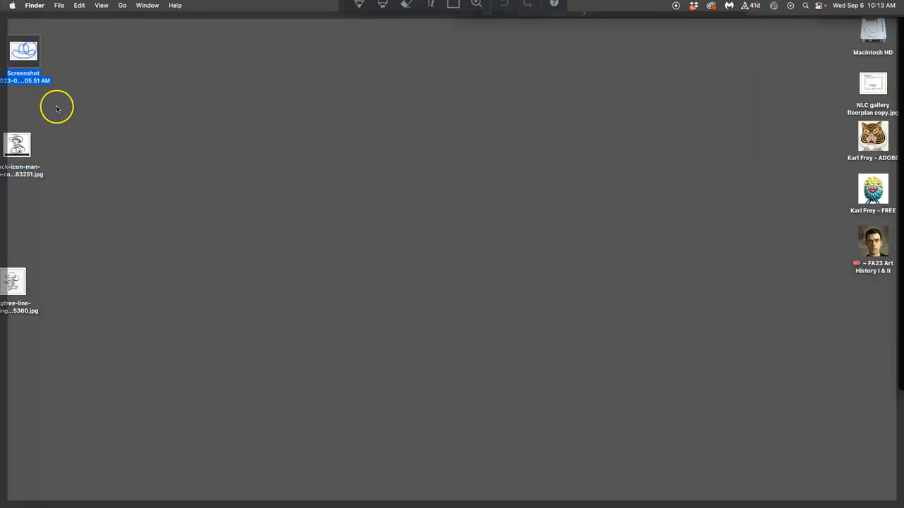
Step: Open the tree line-art PNG from the desktop to bring it into the Photoshop composition
double_click(17, 144)
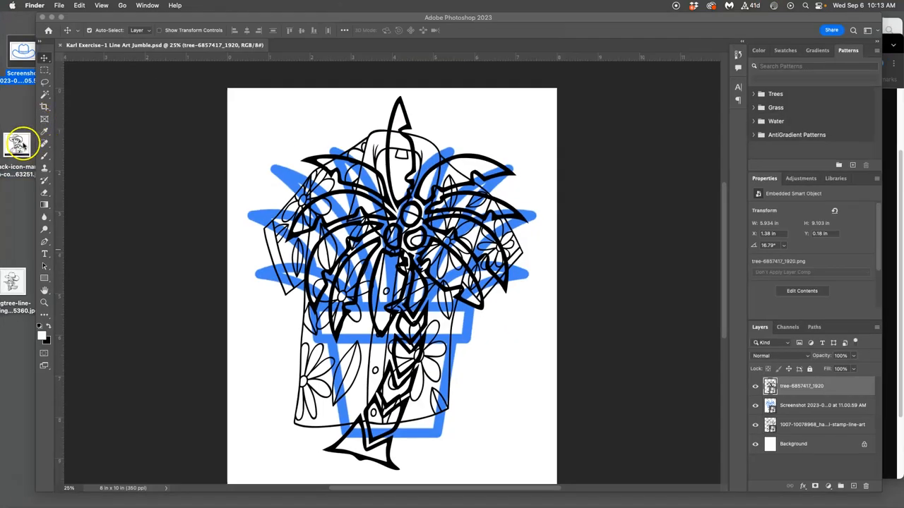
mouse_move(14, 390)
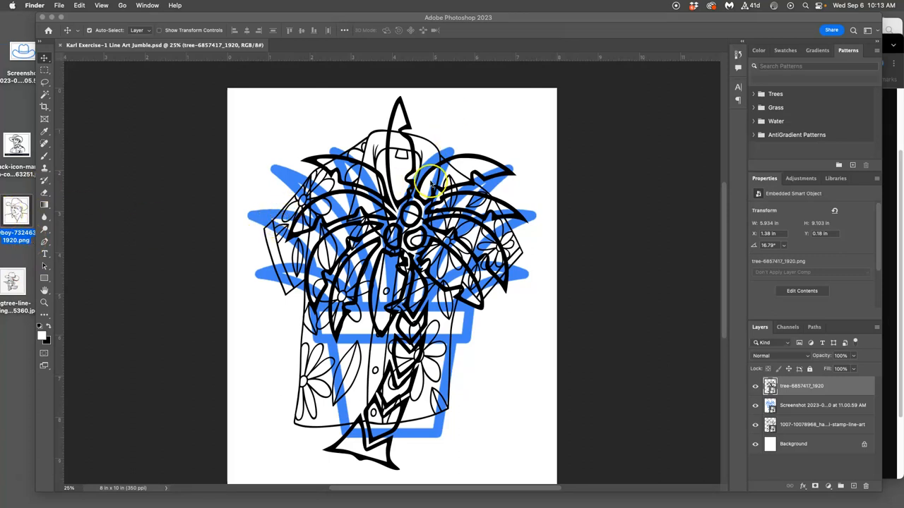
mouse_move(54, 7)
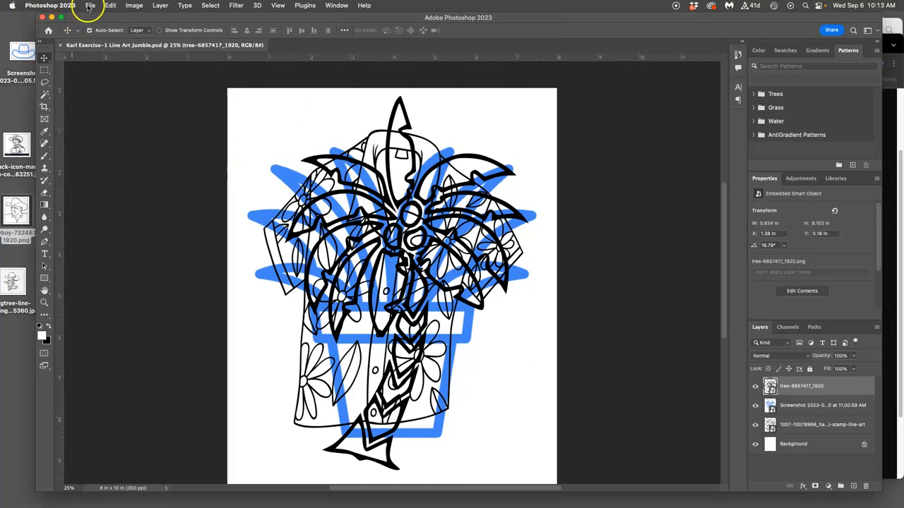
Step: Create a new document via File > New with Width 8 in, Height 10 in, 300 ppi, white background
left_click(91, 6)
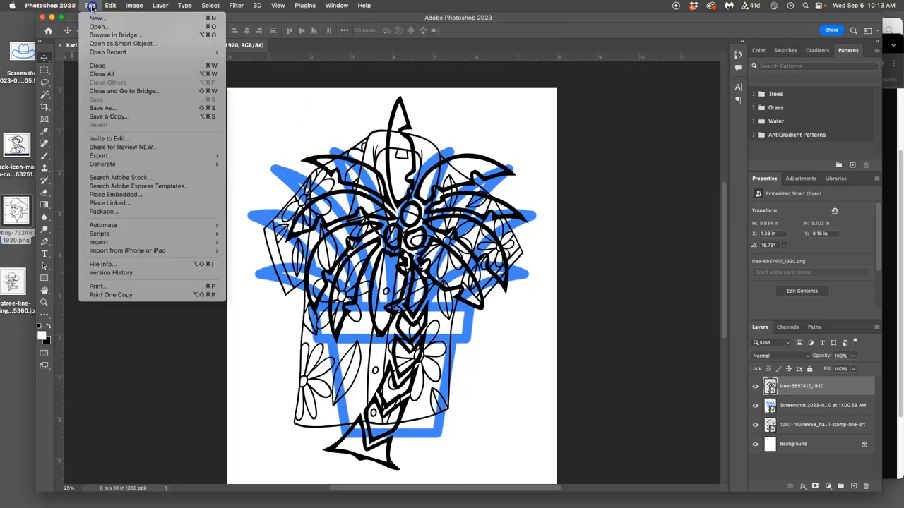
left_click(96, 17)
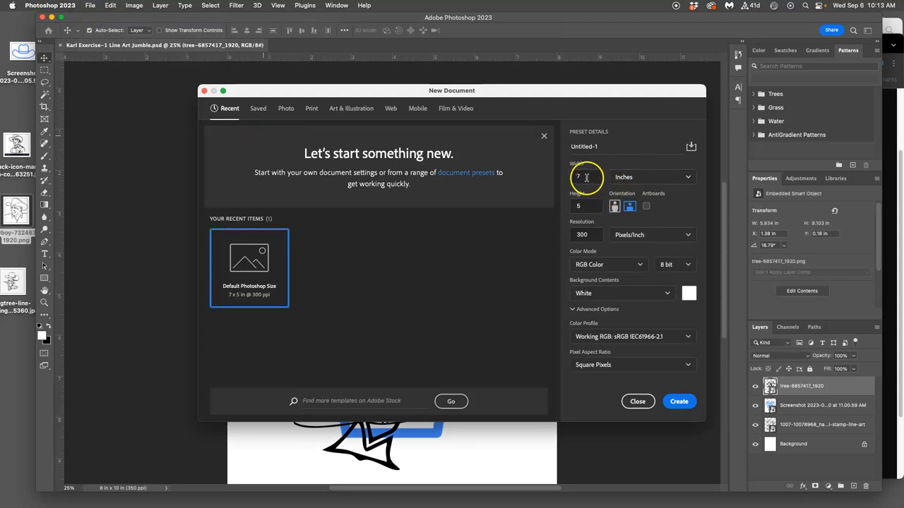
left_click(585, 176)
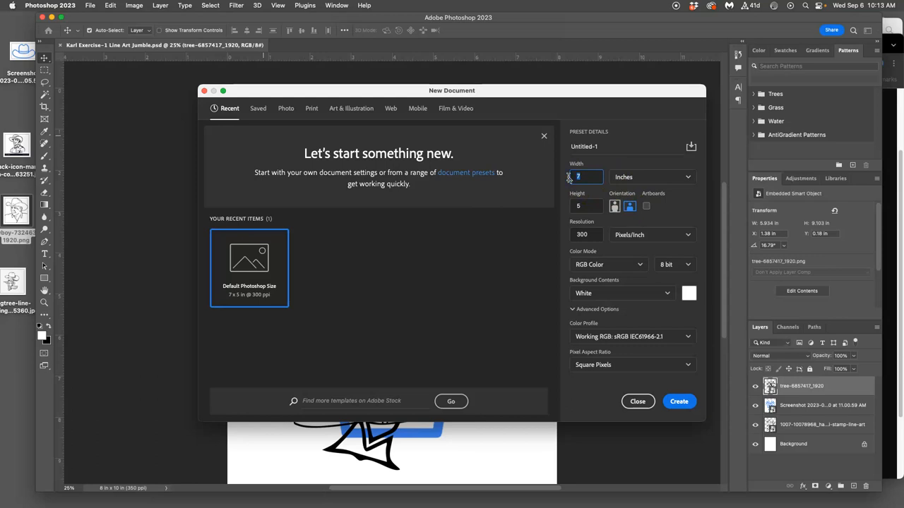
left_click(584, 206)
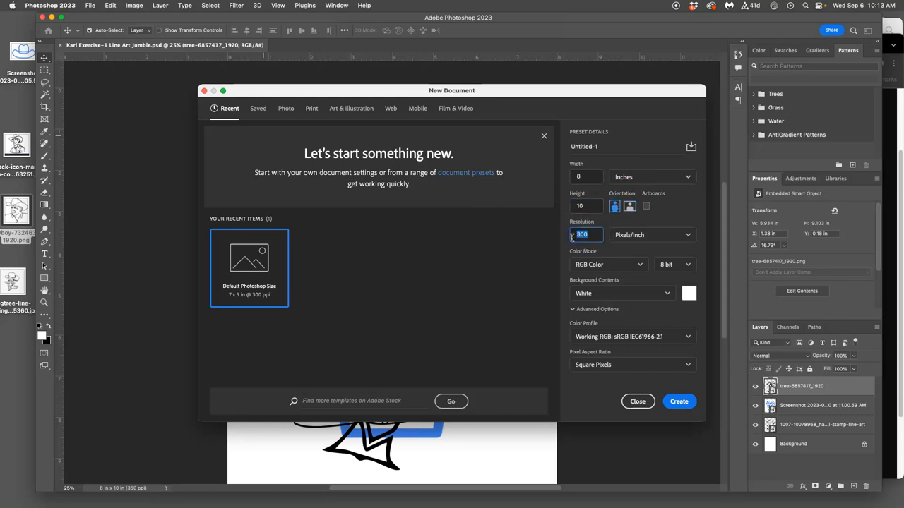
left_click(586, 234)
type("350")
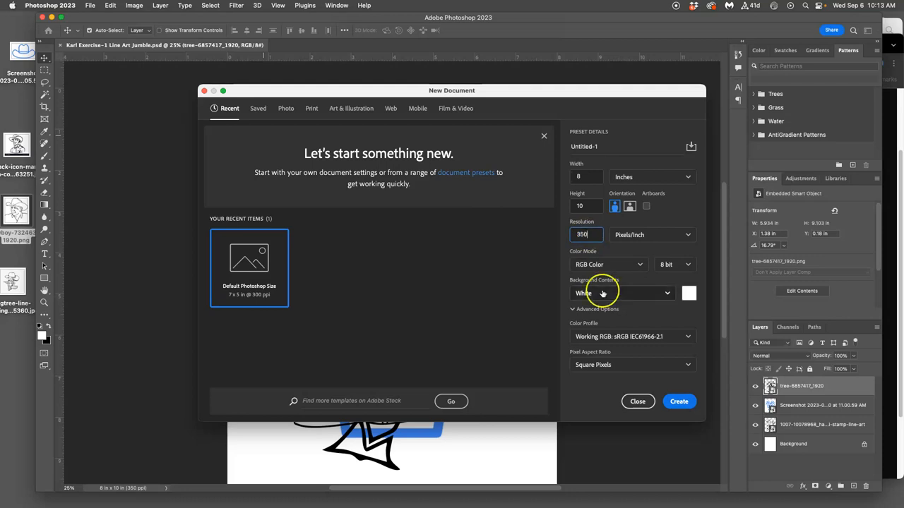
left_click(678, 401)
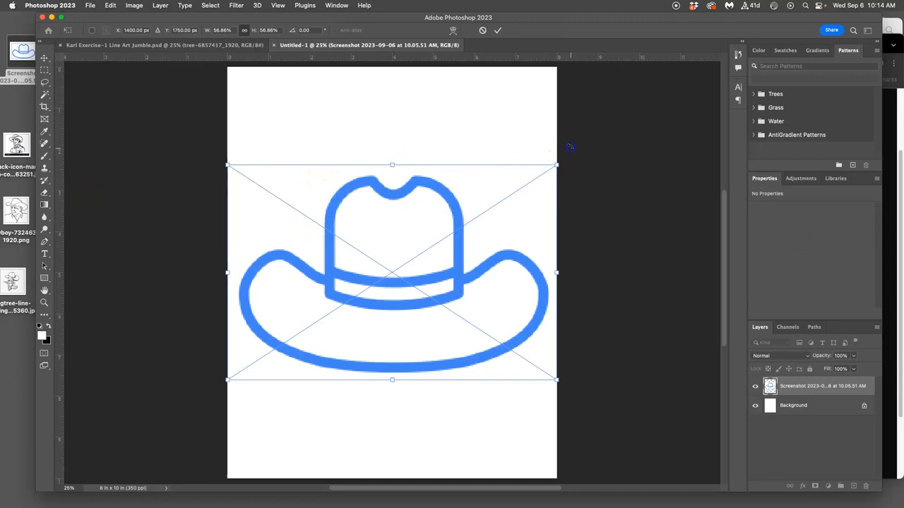
Step: Rotate the placed blue cowboy hat clockwise to a steep tilt and scale it from the corners
left_click_drag(571, 147, 539, 139)
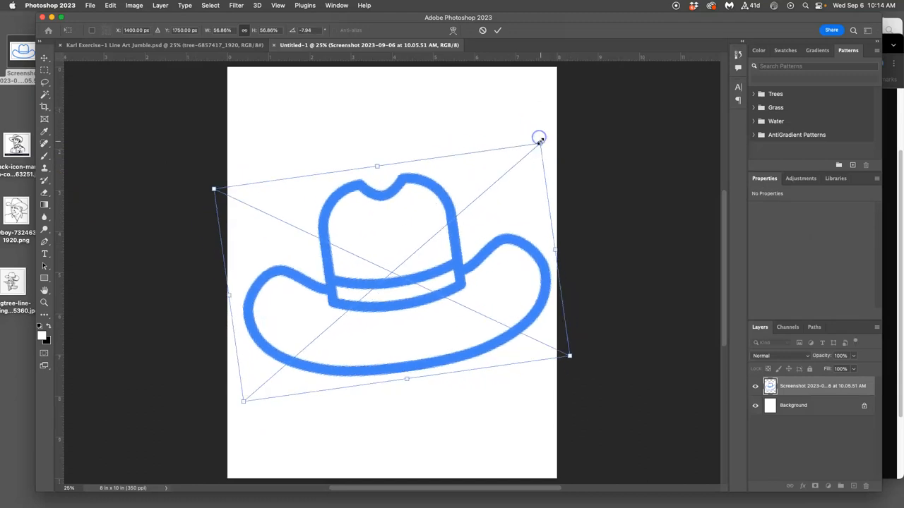
left_click_drag(540, 136, 531, 140)
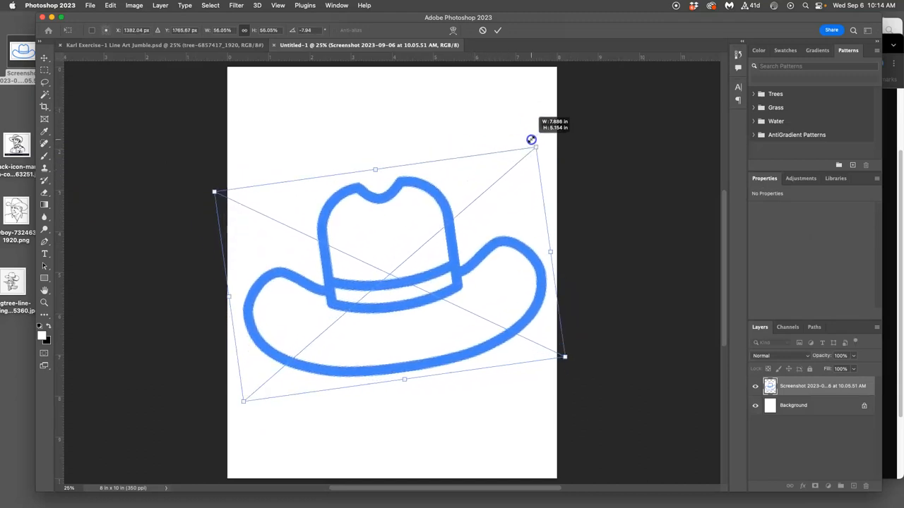
left_click_drag(531, 140, 511, 232)
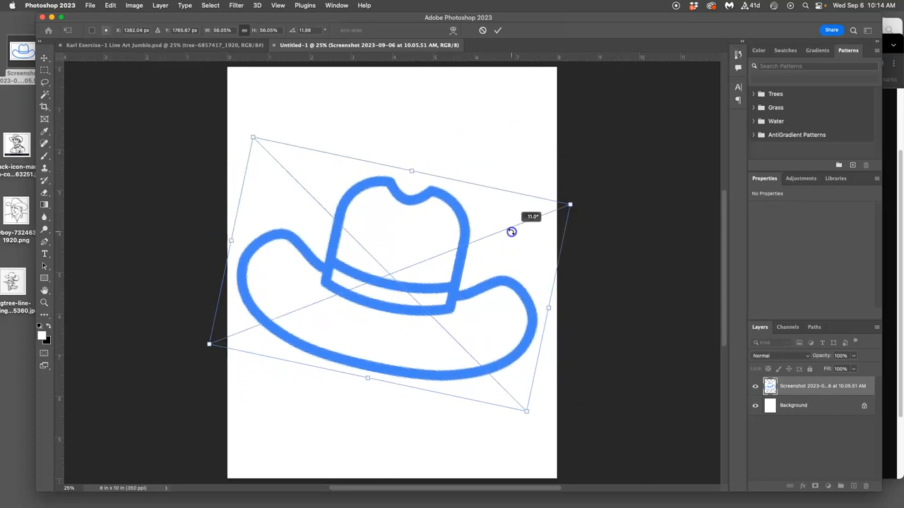
left_click_drag(511, 231, 260, 131)
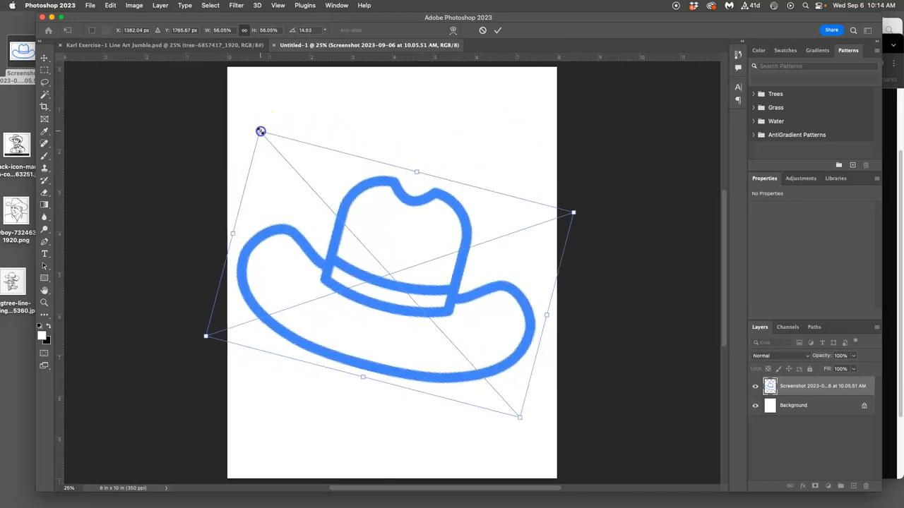
left_click_drag(260, 132, 277, 149)
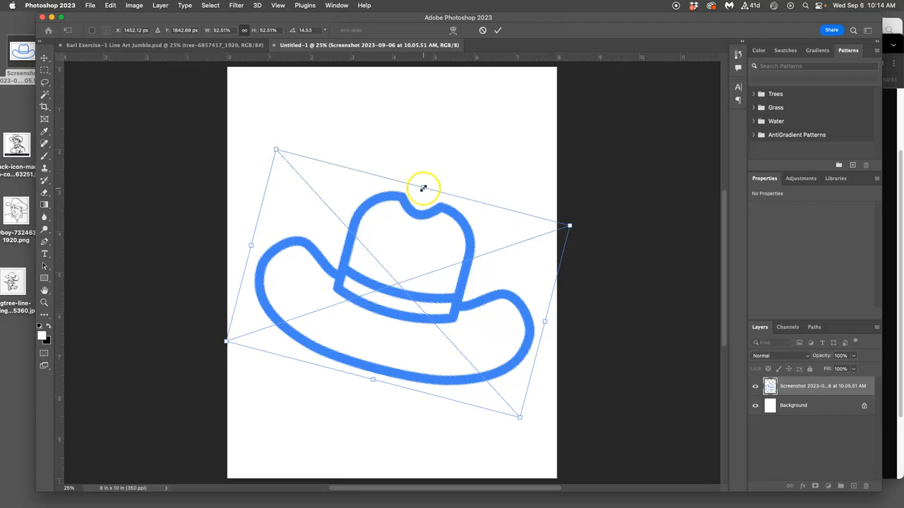
Step: Enlarge the hat upward across the page and move it near the page centre
left_click_drag(424, 186, 421, 153)
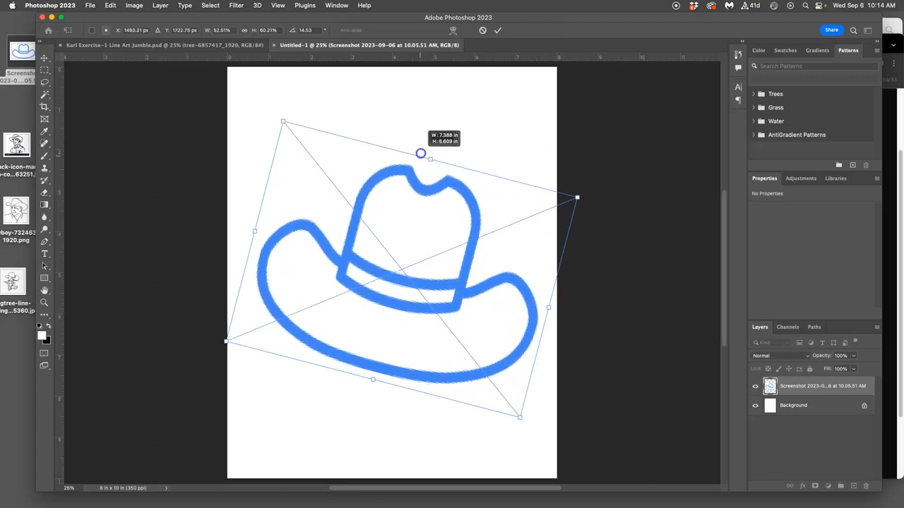
left_click_drag(283, 122, 290, 99)
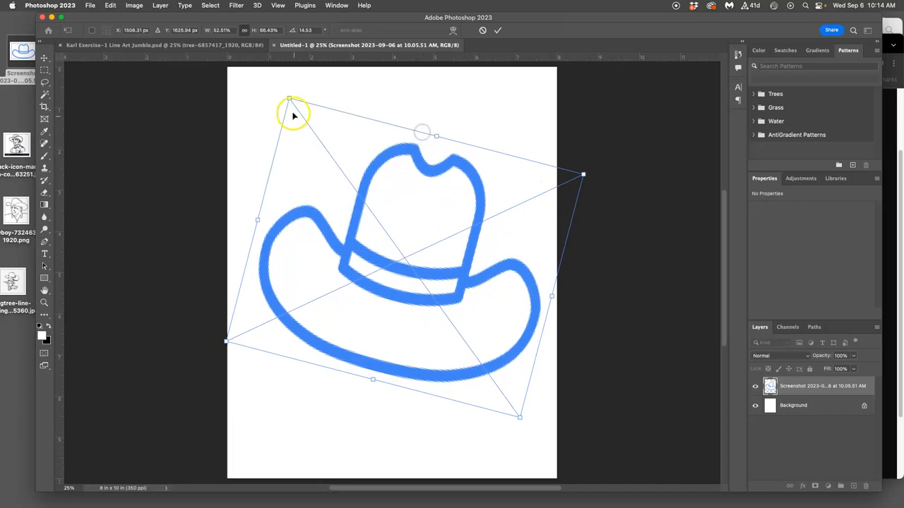
left_click_drag(289, 99, 281, 117)
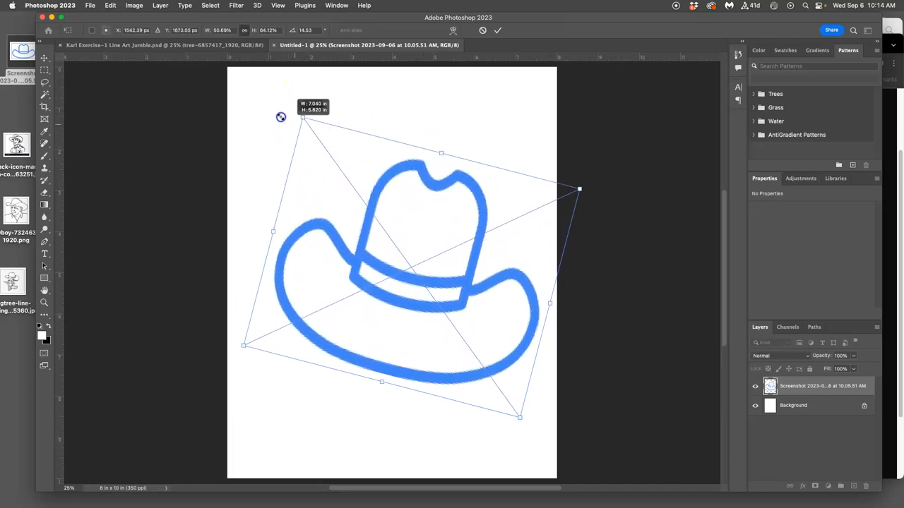
left_click_drag(280, 116, 296, 112)
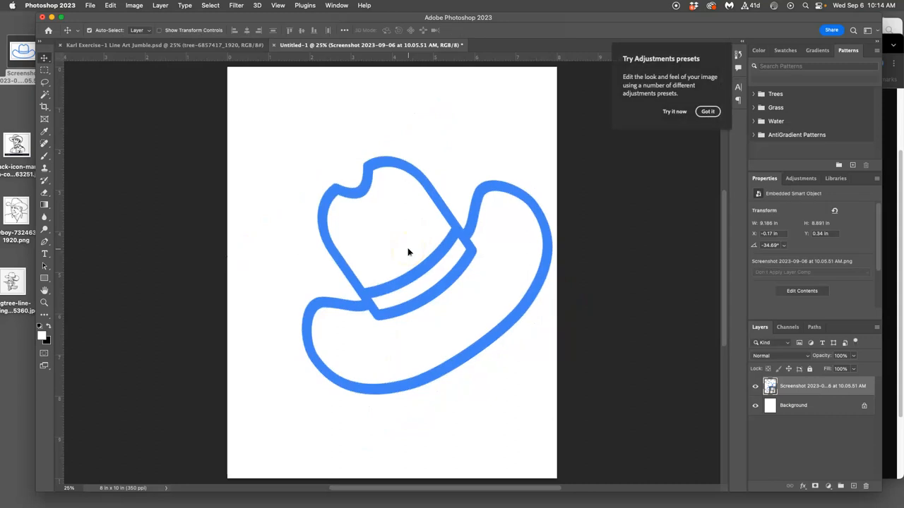
left_click_drag(407, 252, 441, 223)
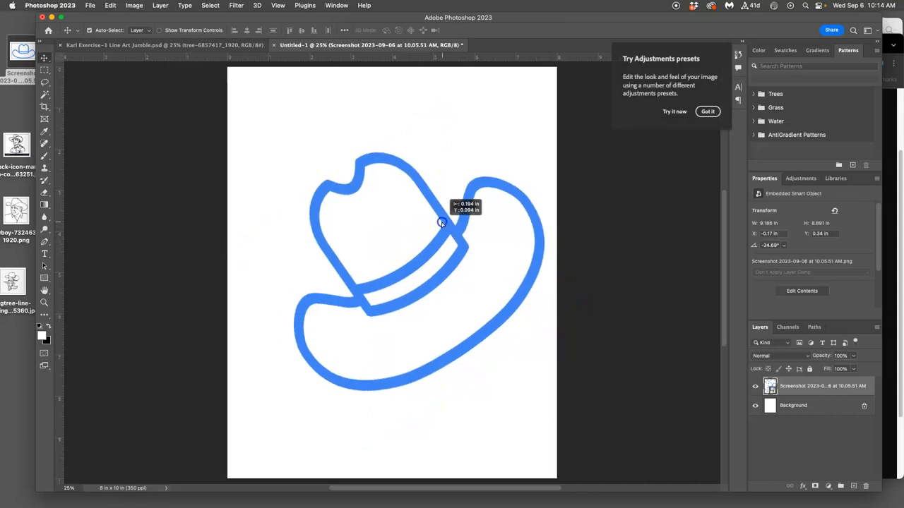
left_click_drag(441, 223, 420, 219)
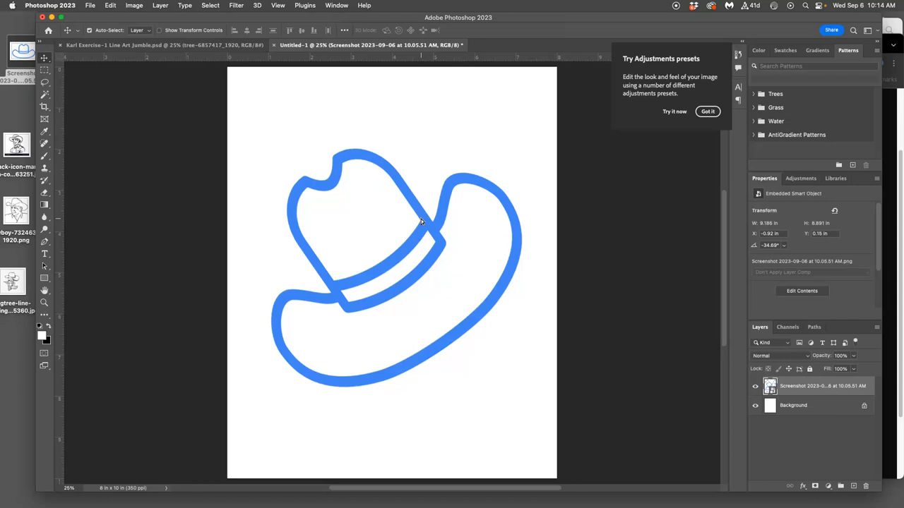
mouse_move(444, 223)
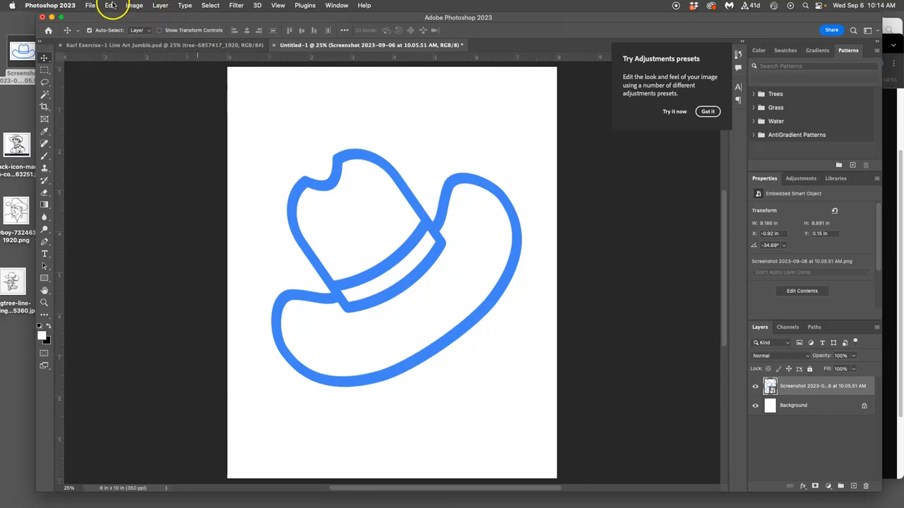
Step: Browse the Edit, Image and Layer menus looking for the Free Transform command
left_click(110, 5)
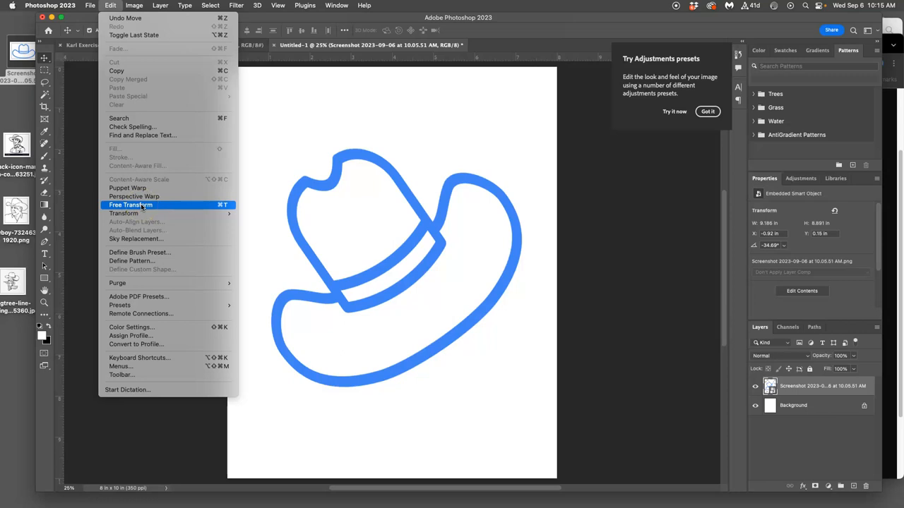
left_click(132, 5)
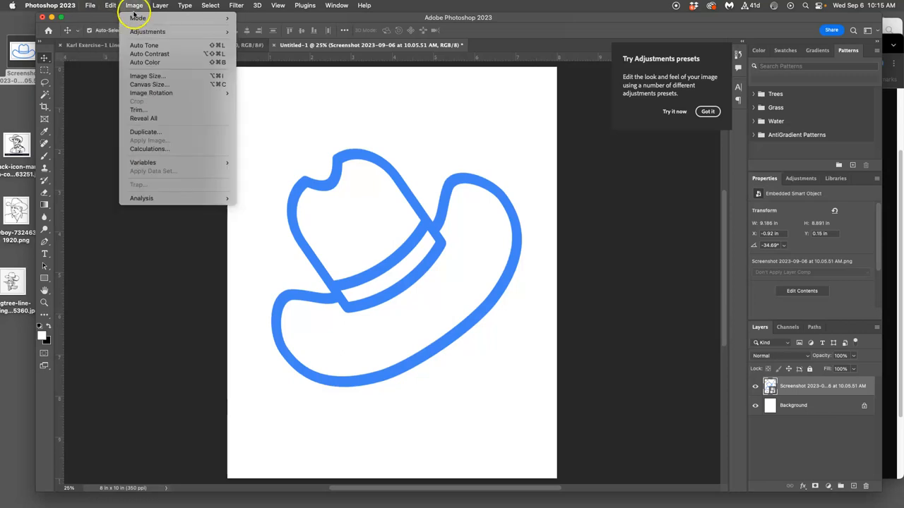
left_click(159, 6)
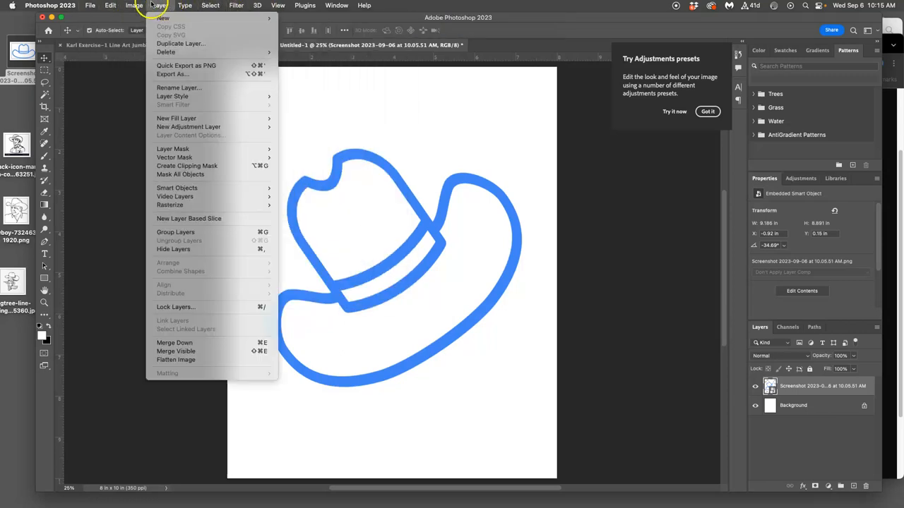
left_click(110, 6)
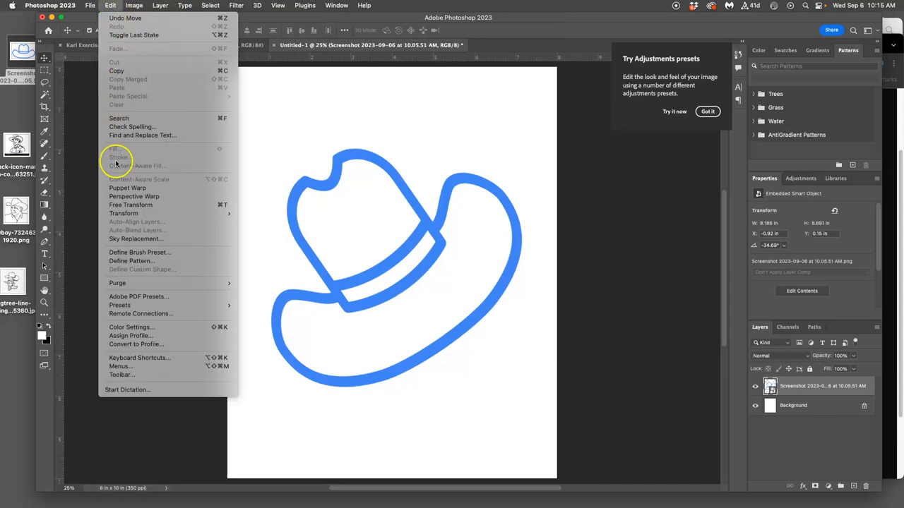
mouse_move(129, 205)
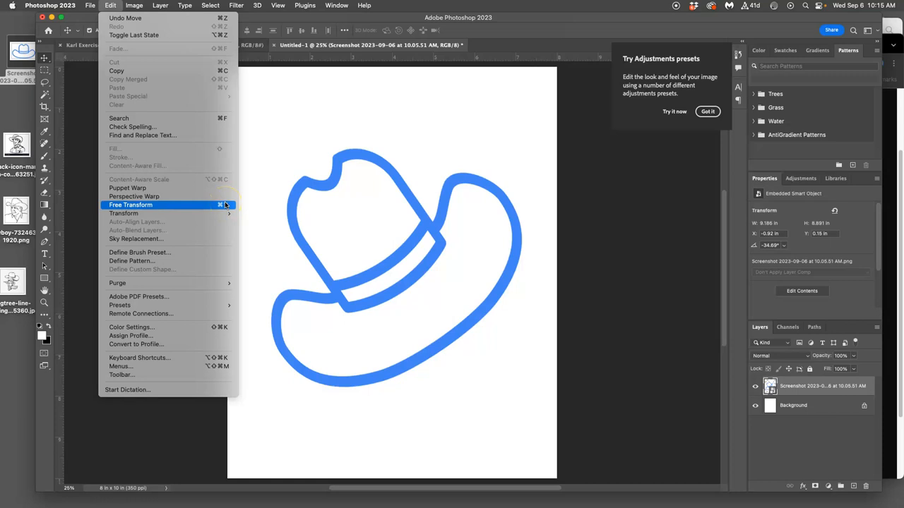
mouse_move(283, 189)
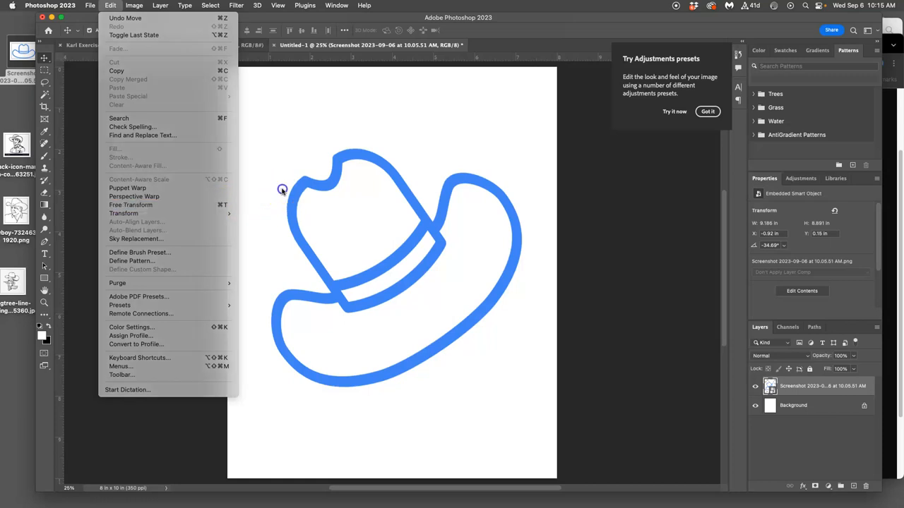
Step: Switch Free Transform to Warp and bend the hat inward, stretching and curving its brim
left_click(129, 205)
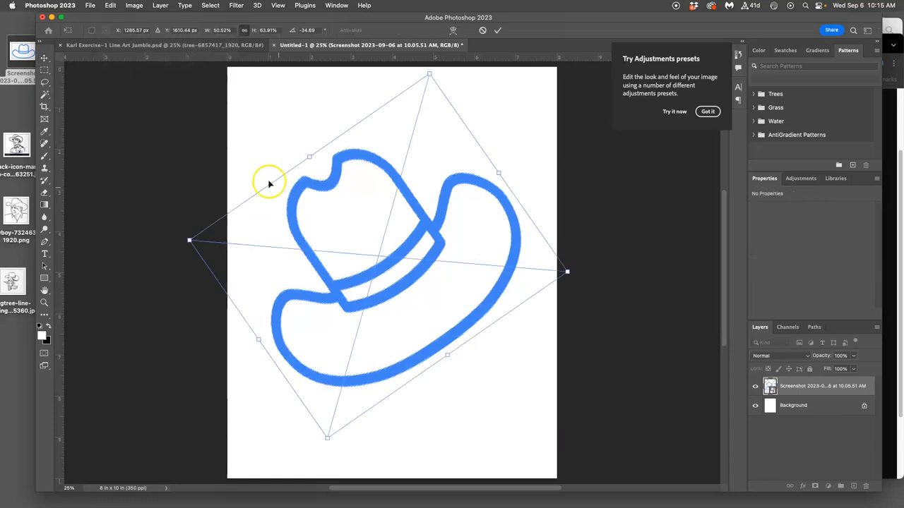
mouse_move(402, 125)
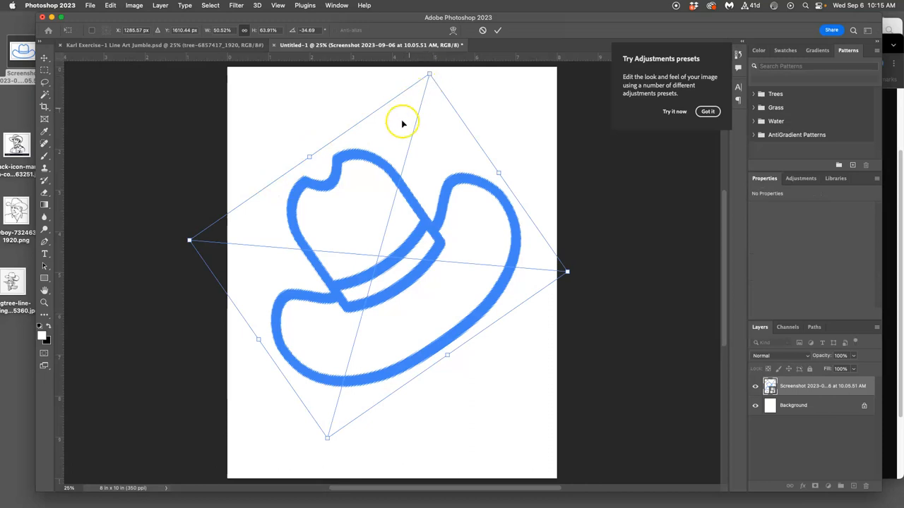
right_click(404, 122)
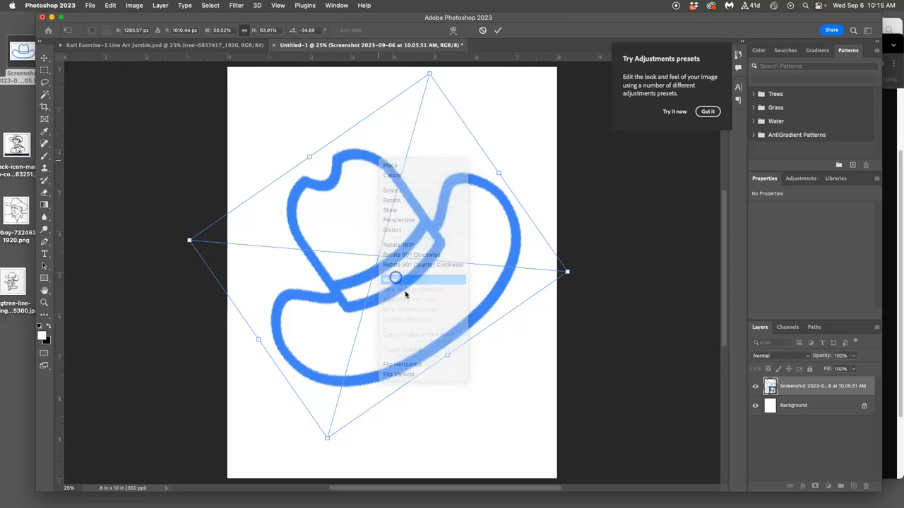
left_click(393, 280)
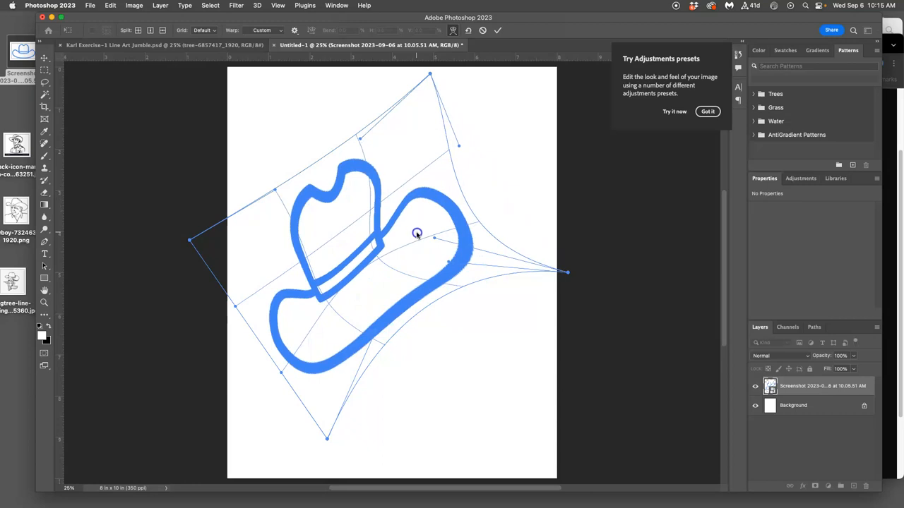
left_click_drag(417, 233, 398, 234)
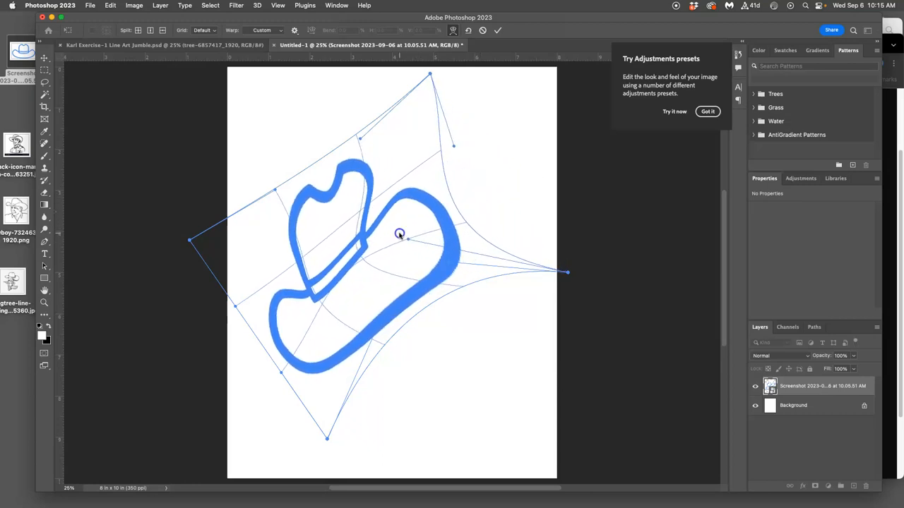
left_click_drag(398, 233, 293, 238)
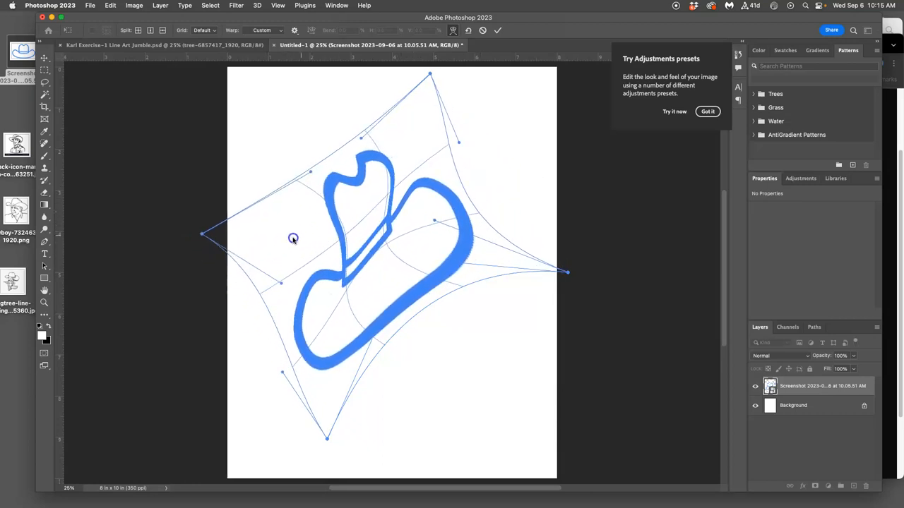
left_click_drag(294, 237, 318, 340)
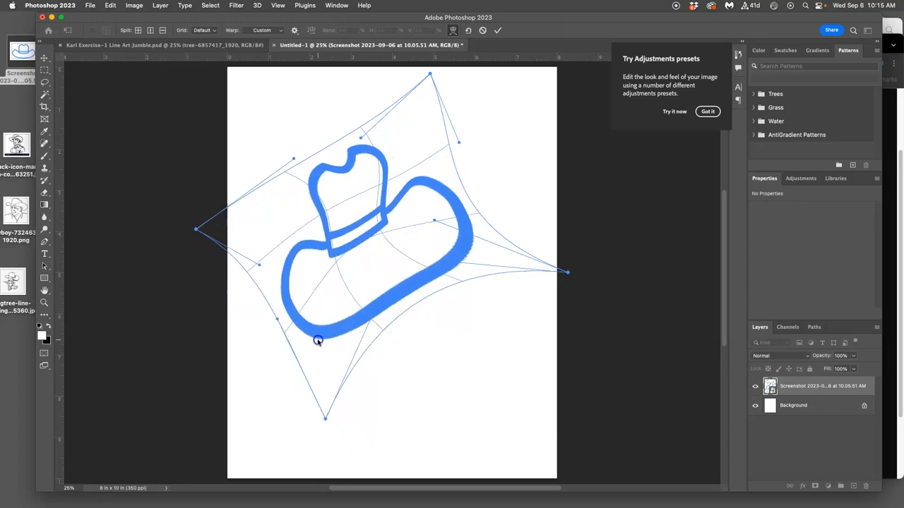
left_click_drag(318, 339, 444, 271)
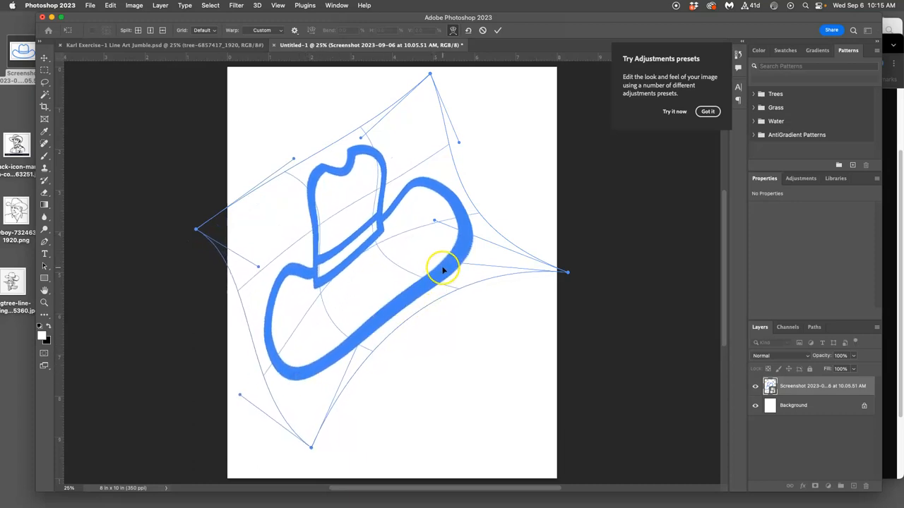
left_click_drag(443, 271, 475, 239)
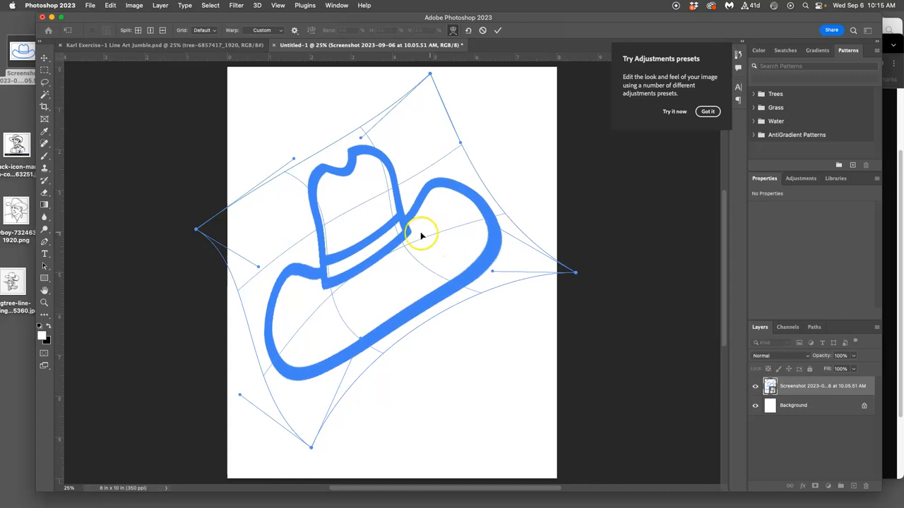
Step: Split the warp crosswise and pull the hat crown into a squeezed, pointed shape
right_click(421, 226)
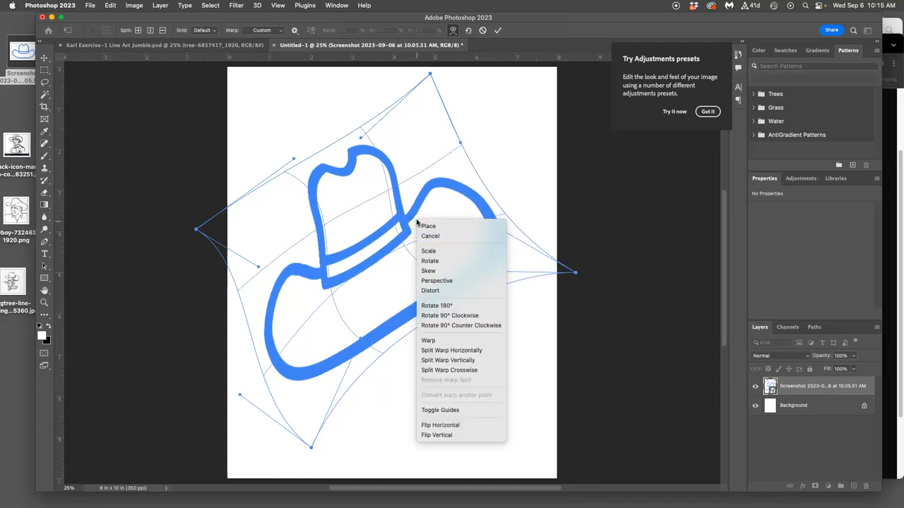
mouse_move(452, 340)
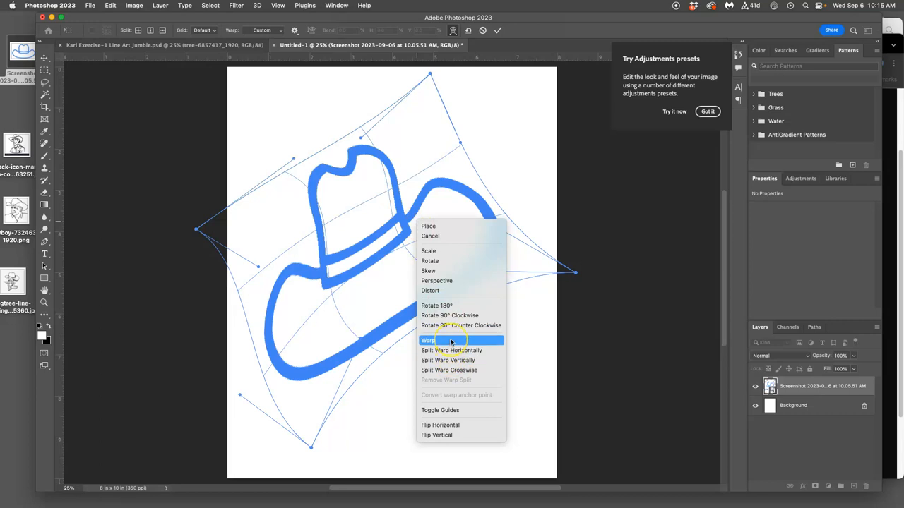
mouse_move(449, 370)
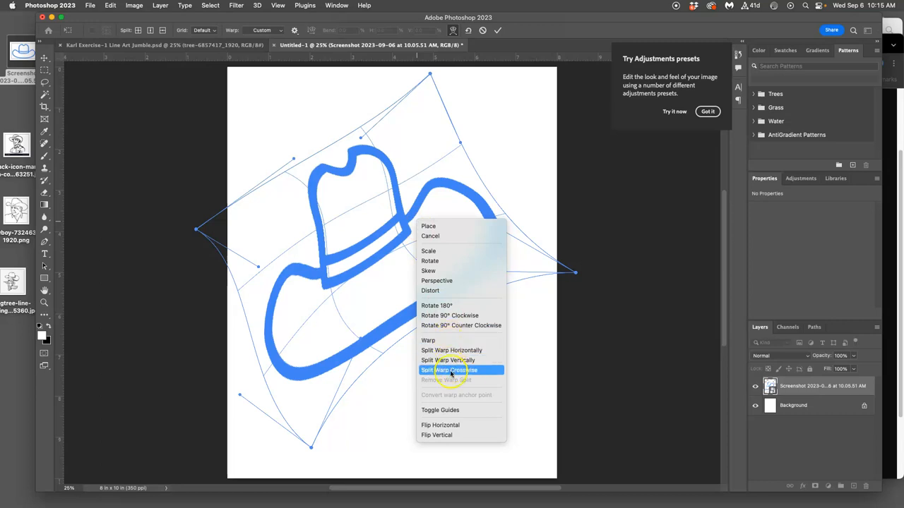
left_click(449, 370)
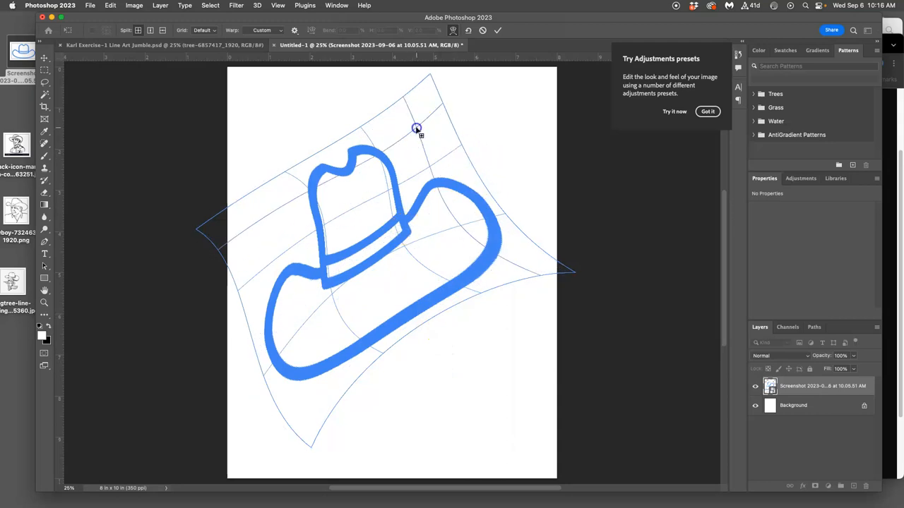
left_click_drag(416, 129, 414, 140)
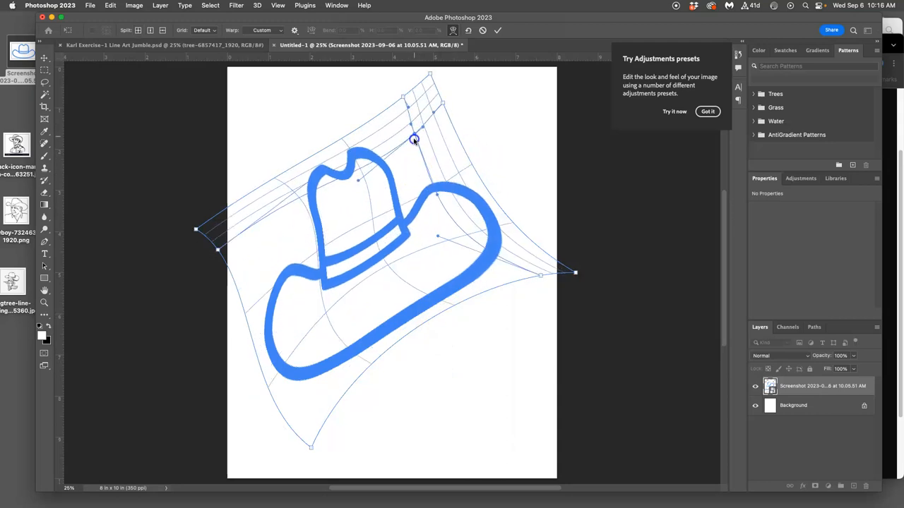
left_click_drag(416, 139, 387, 215)
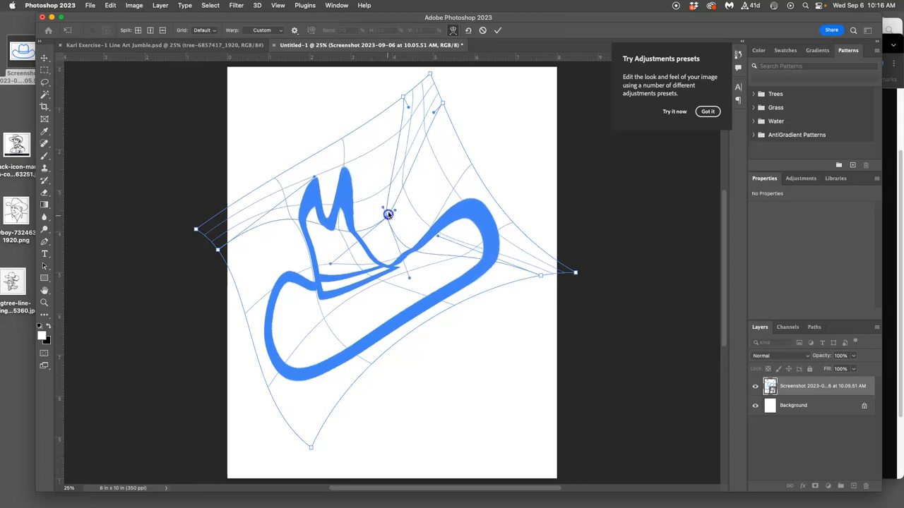
left_click_drag(388, 215, 392, 205)
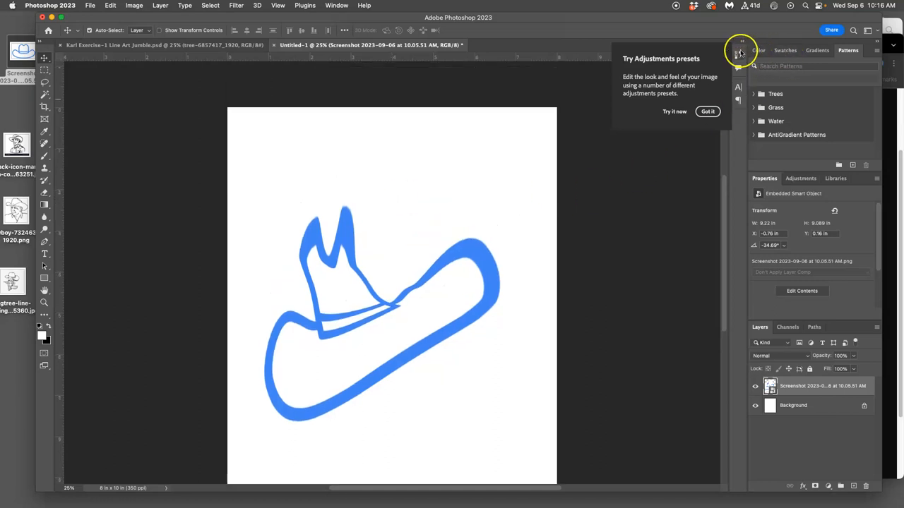
Step: In the History panel, step back to the Move state to undo the warp
left_click(740, 54)
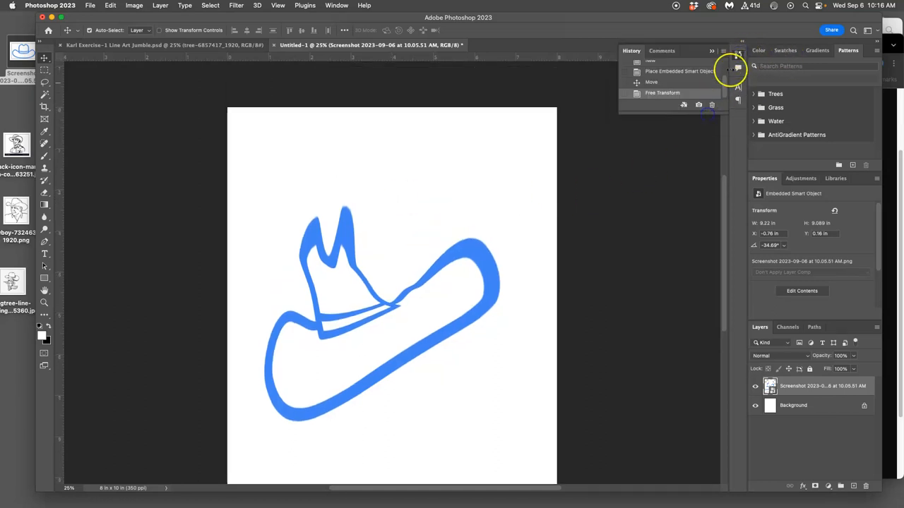
left_click(662, 93)
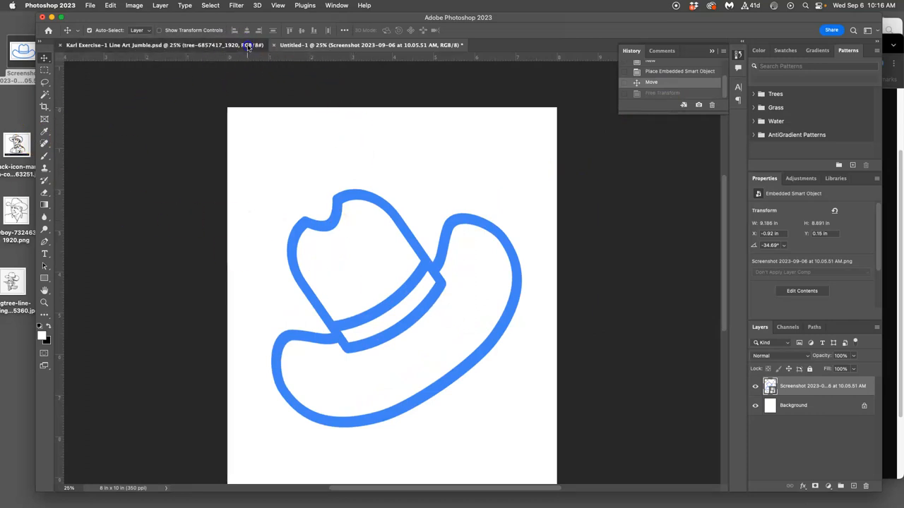
Step: Switch to the Line Art Jumble document tab
left_click(162, 46)
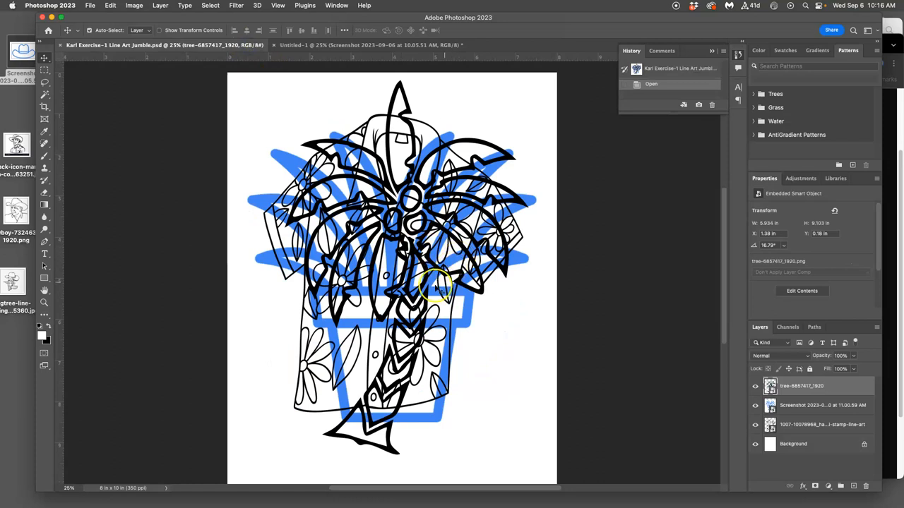
mouse_move(16, 205)
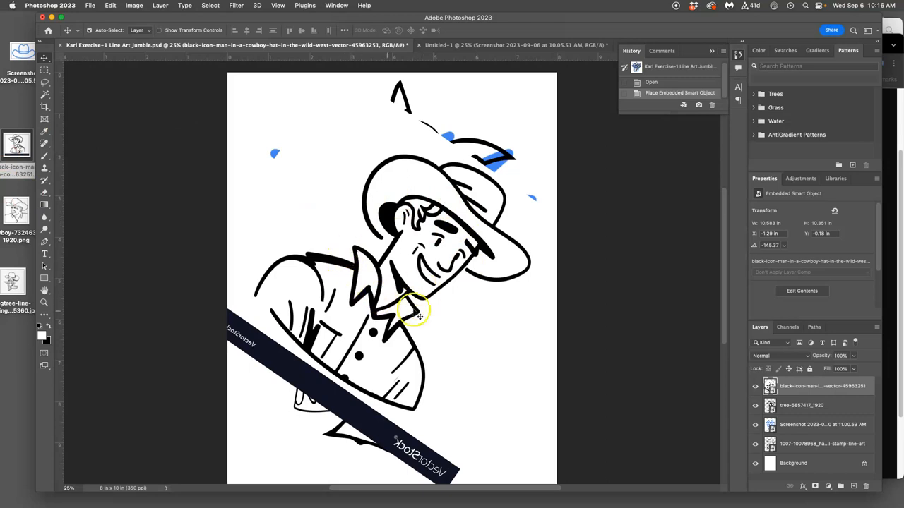
mouse_move(290, 366)
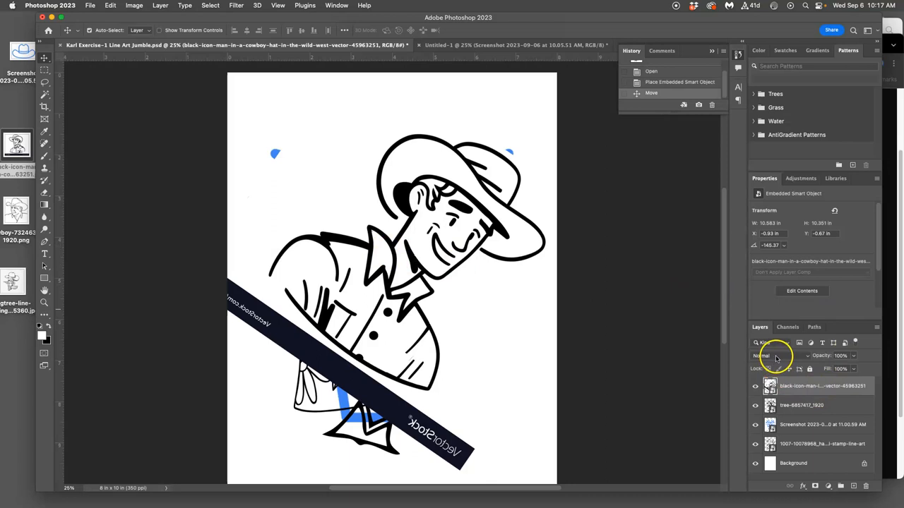
Step: Toggle the cowboy man layer's visibility, then set its blend mode to Multiply
left_click(754, 386)
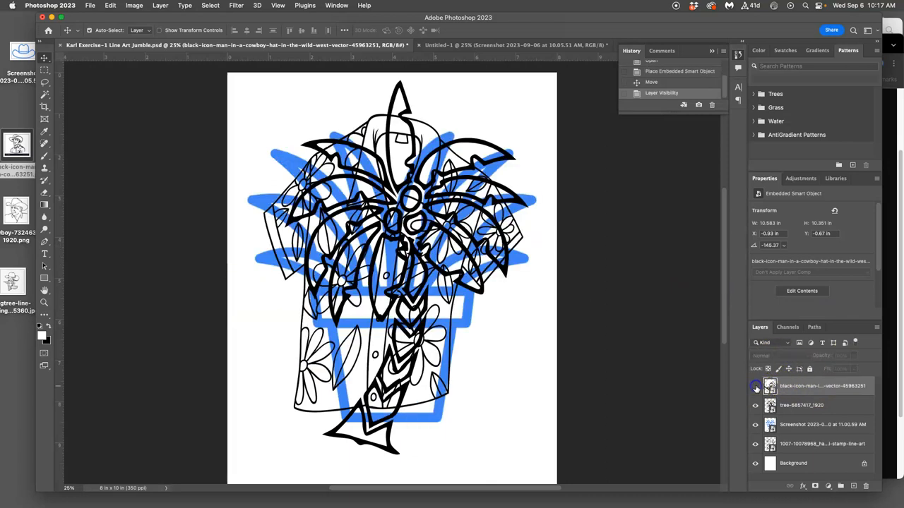
left_click(754, 385)
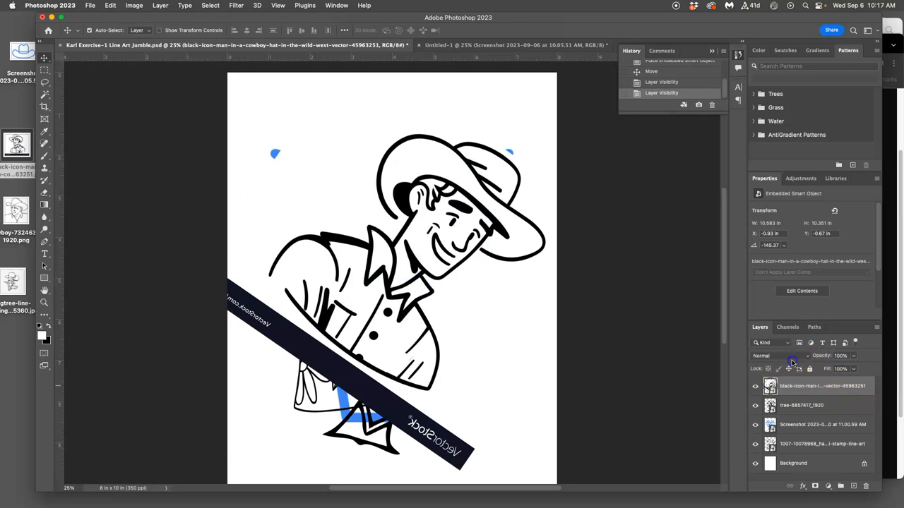
left_click(770, 356)
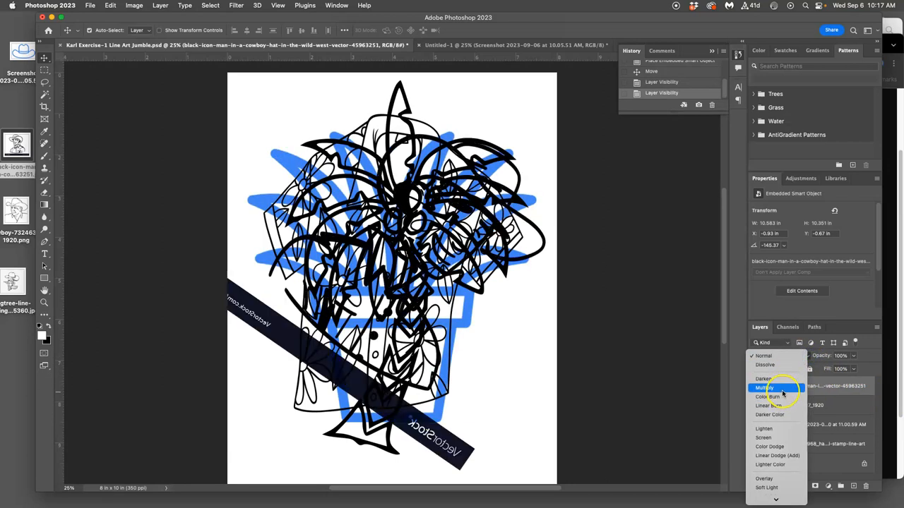
left_click(764, 387)
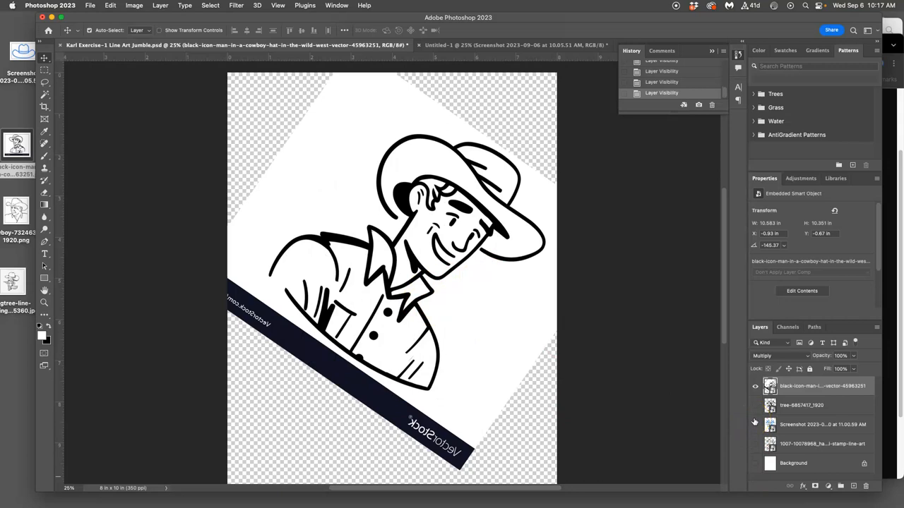
mouse_move(754, 423)
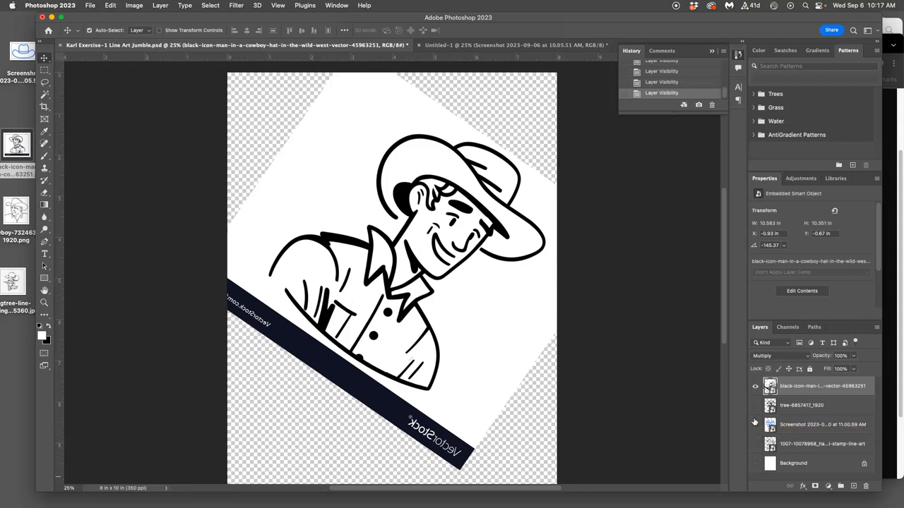
Step: Reveal the other layers and set the tree layer's blend mode to Multiply
left_click(754, 405)
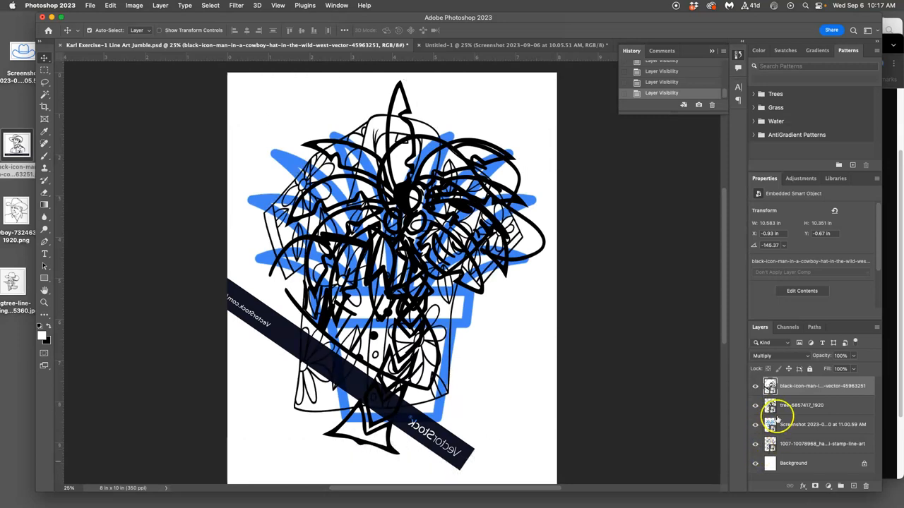
left_click(797, 404)
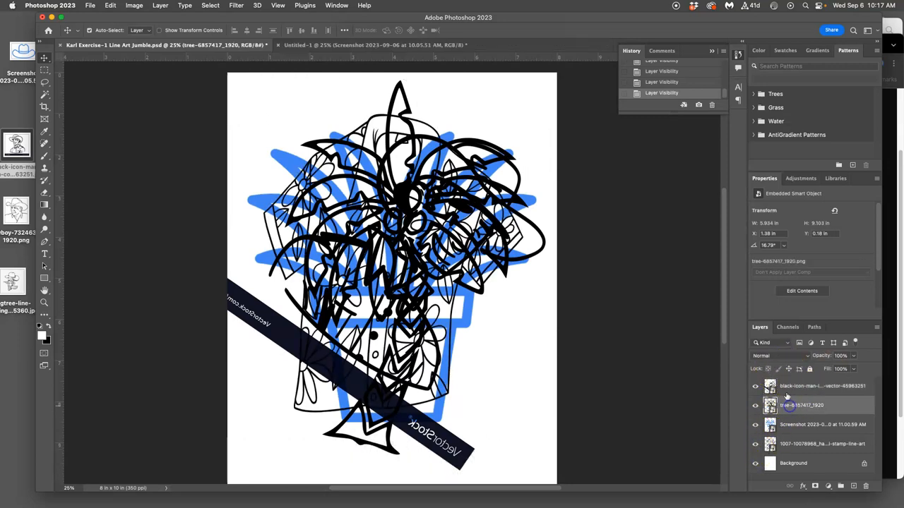
left_click(780, 356)
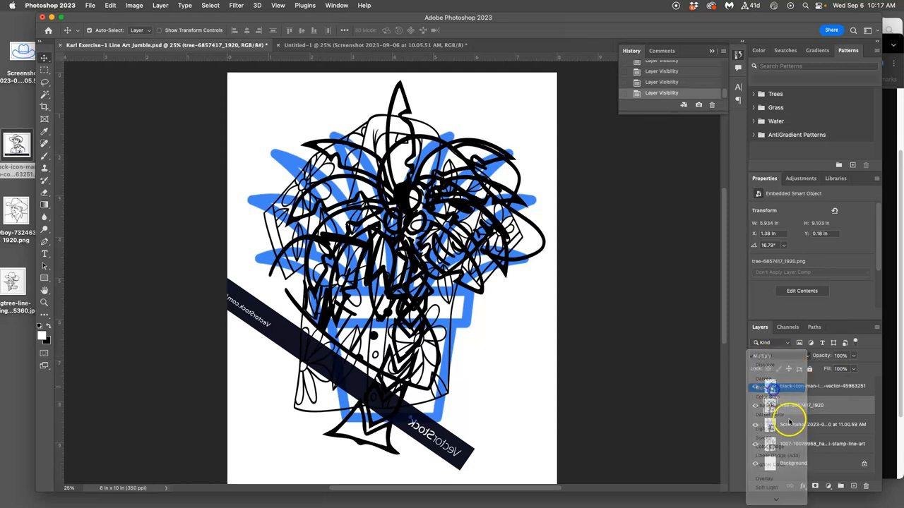
left_click(766, 356)
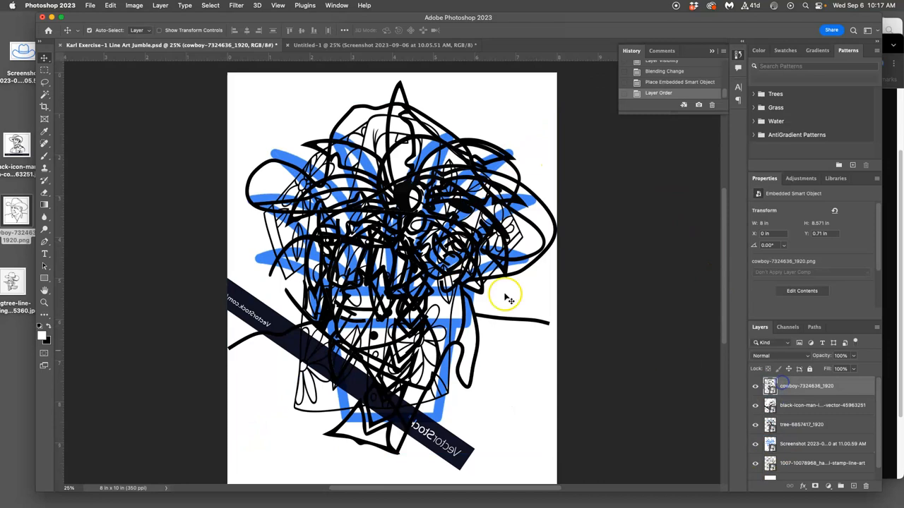
mouse_move(548, 275)
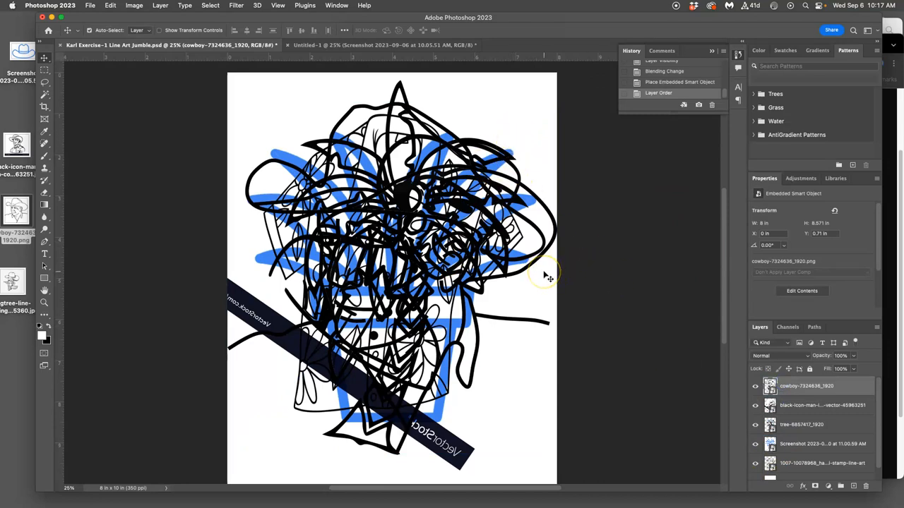